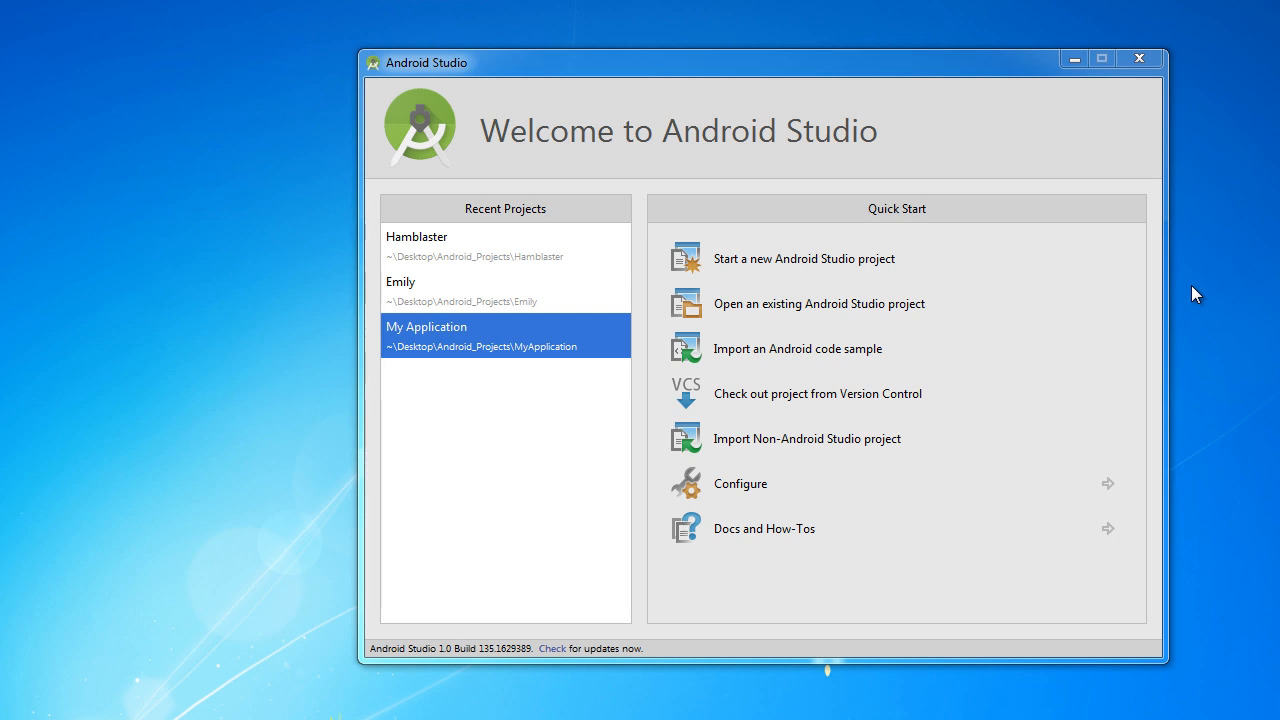
pyautogui.moveTo(485, 328)
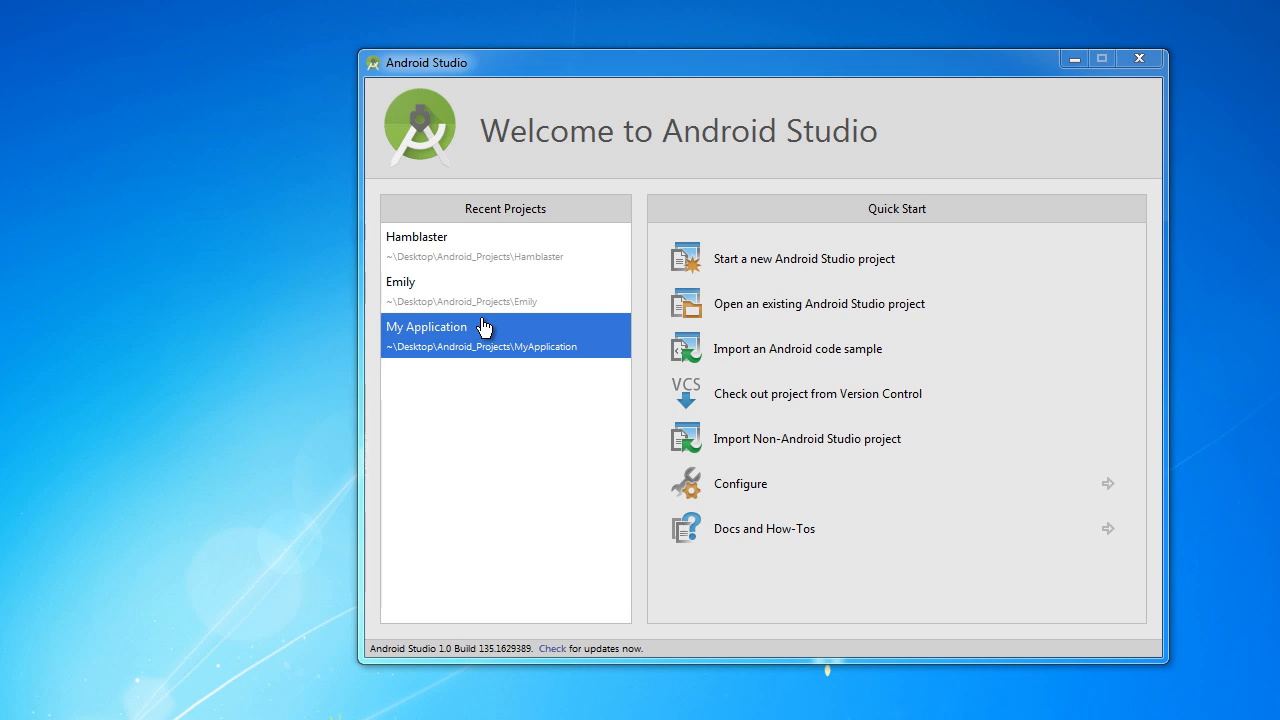
# Step: Select the Emily project entry, then start a new Android Studio project
pyautogui.click(505, 290)
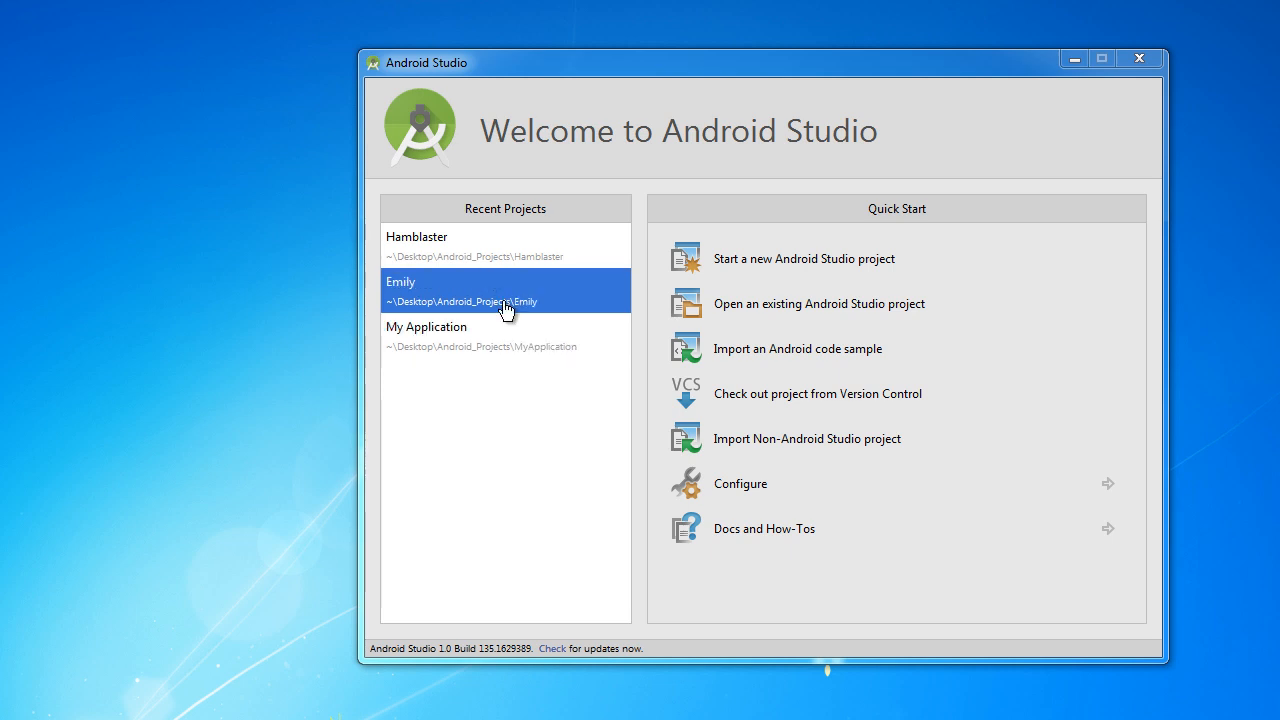
pyautogui.moveTo(884, 255)
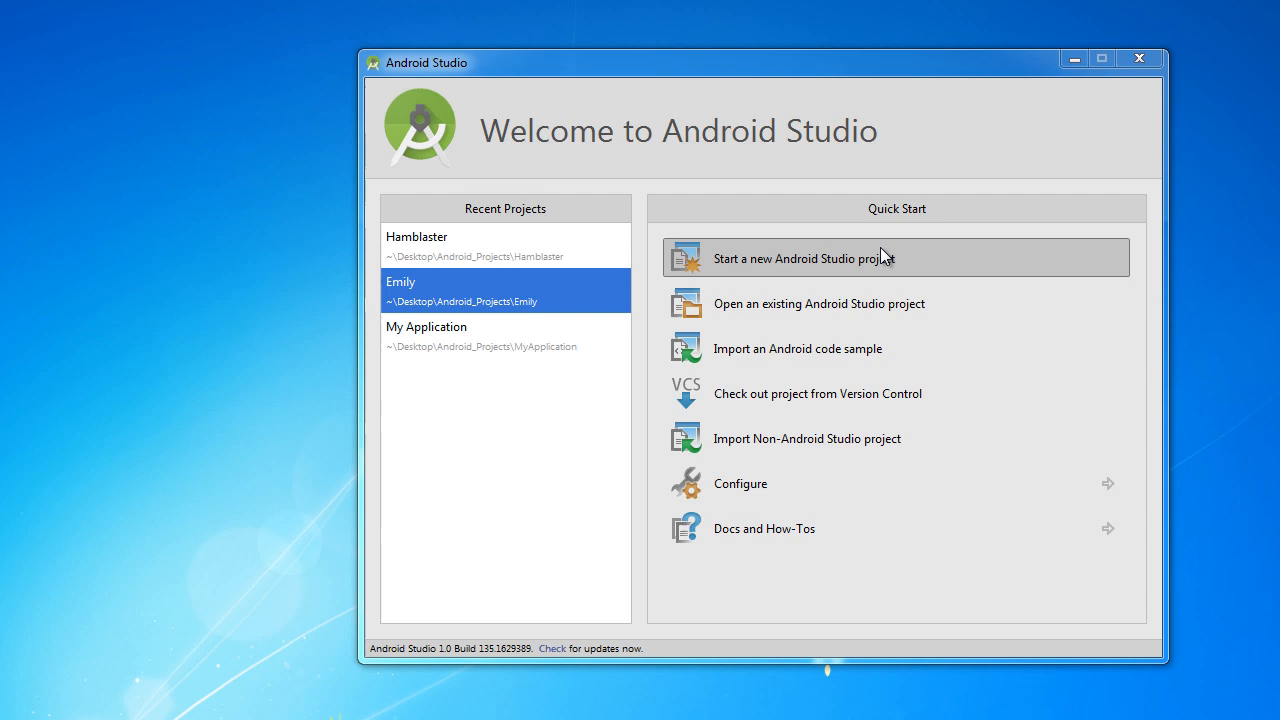
pyautogui.moveTo(347, 287)
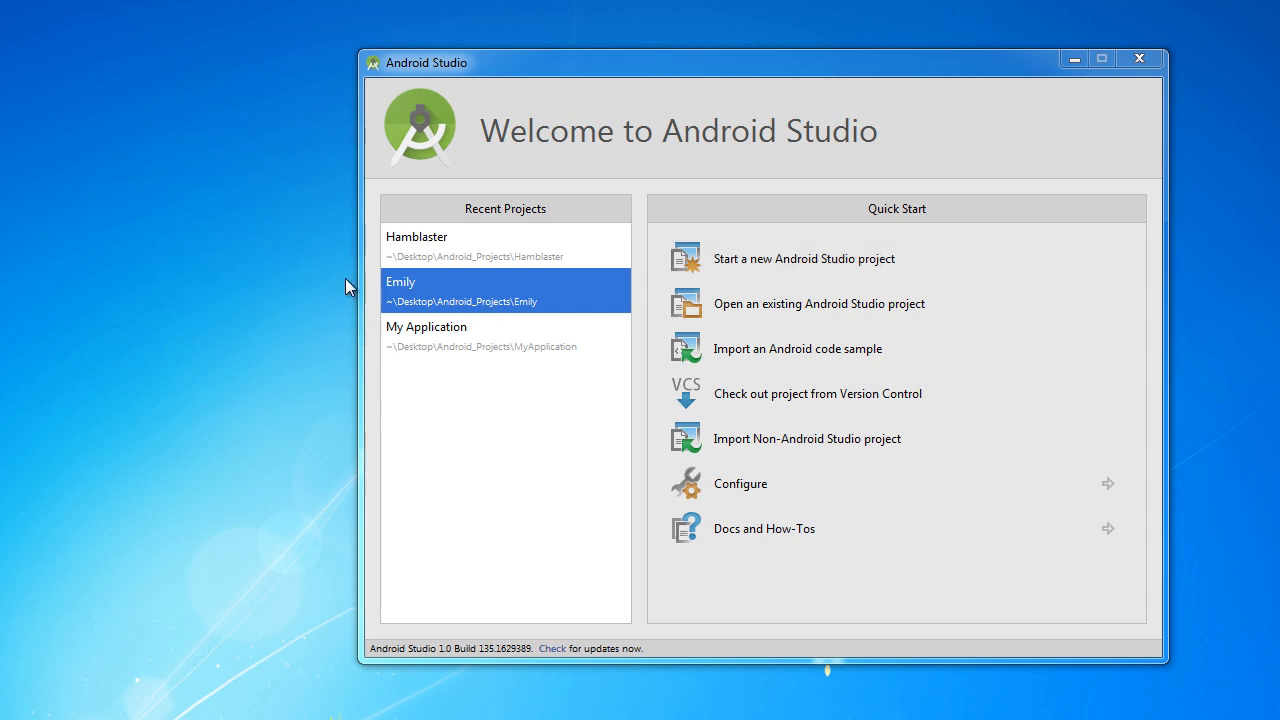
pyautogui.click(803, 258)
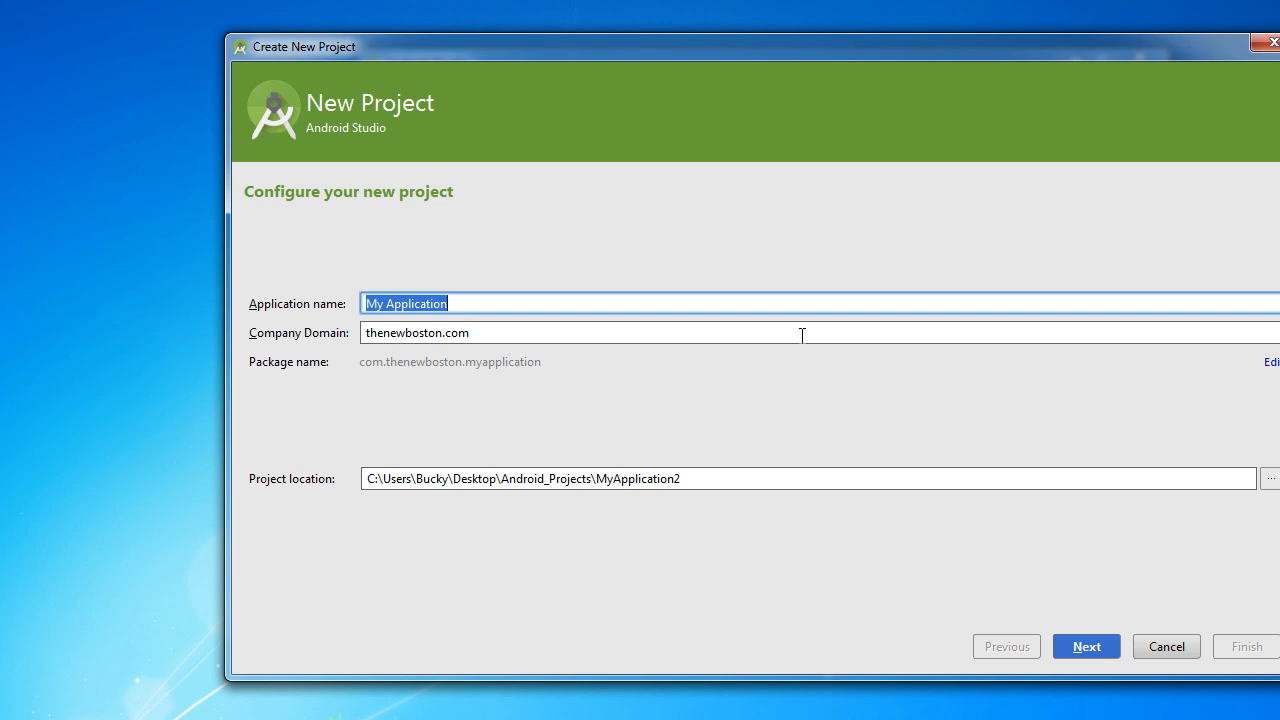
# Step: Create app 'Allison' for phone and tablet with a Blank Activity template
pyautogui.write('Allison')
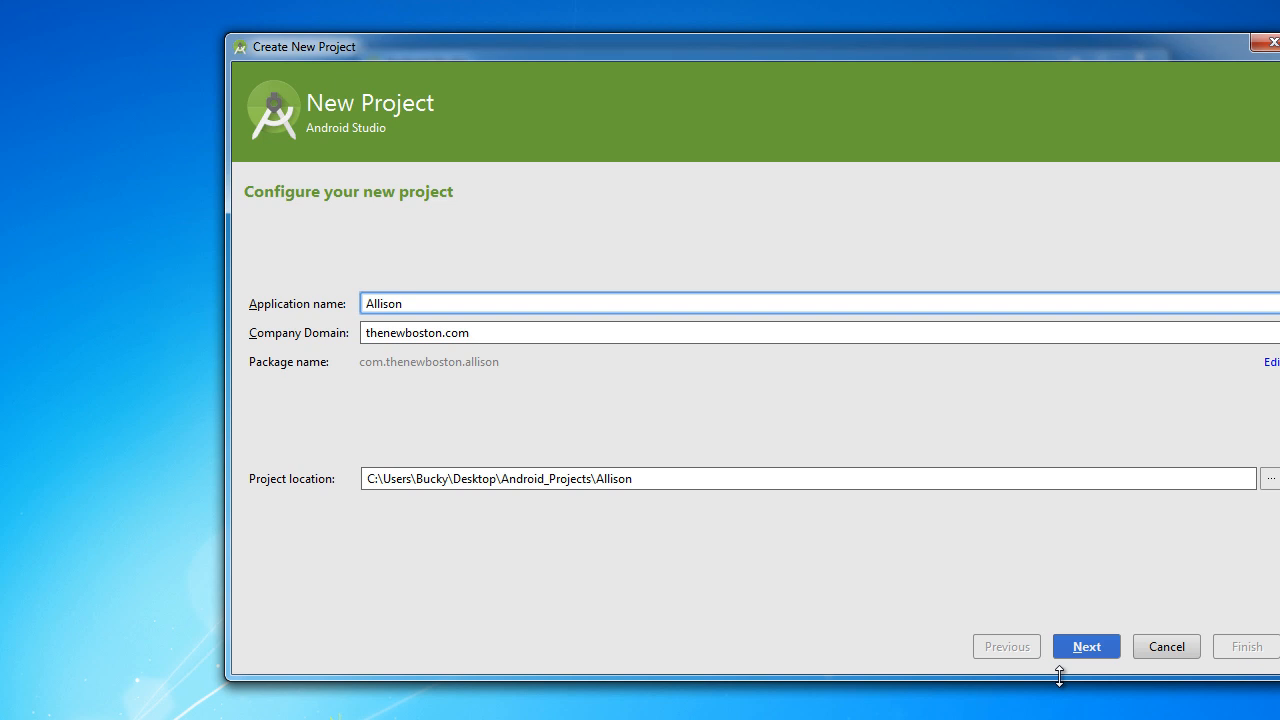
pyautogui.moveTo(972, 51)
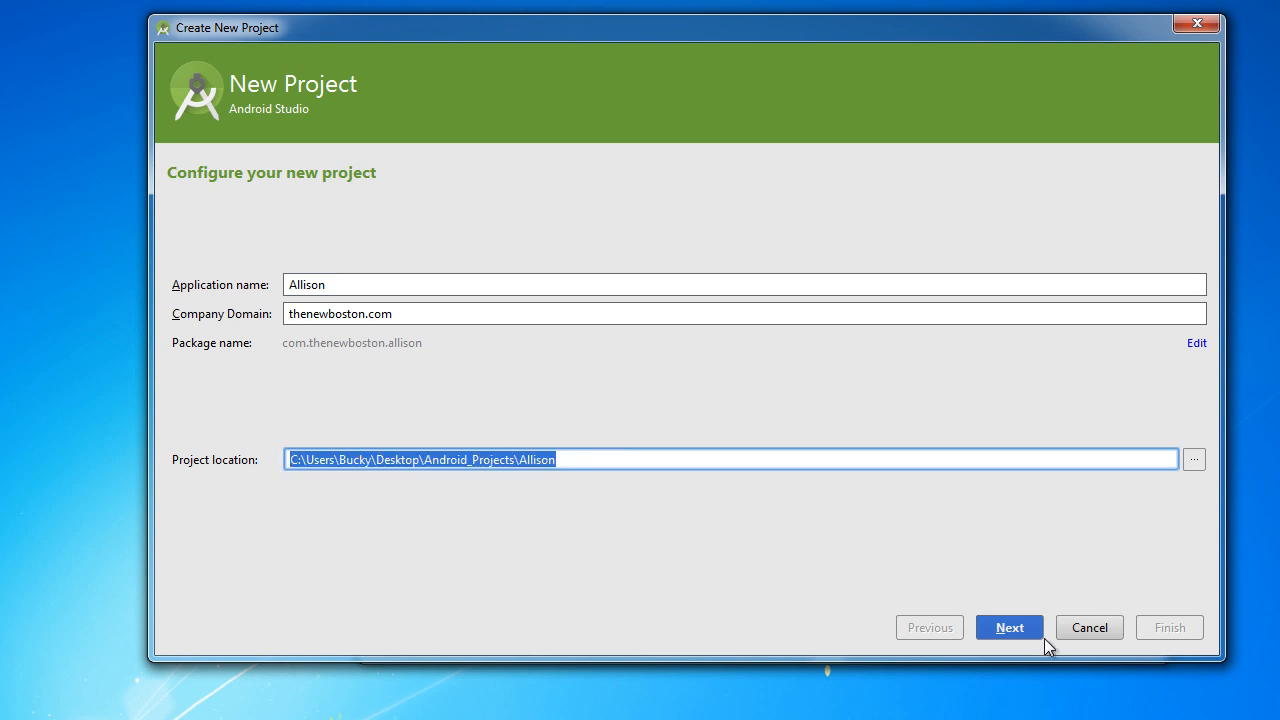
pyautogui.click(1009, 627)
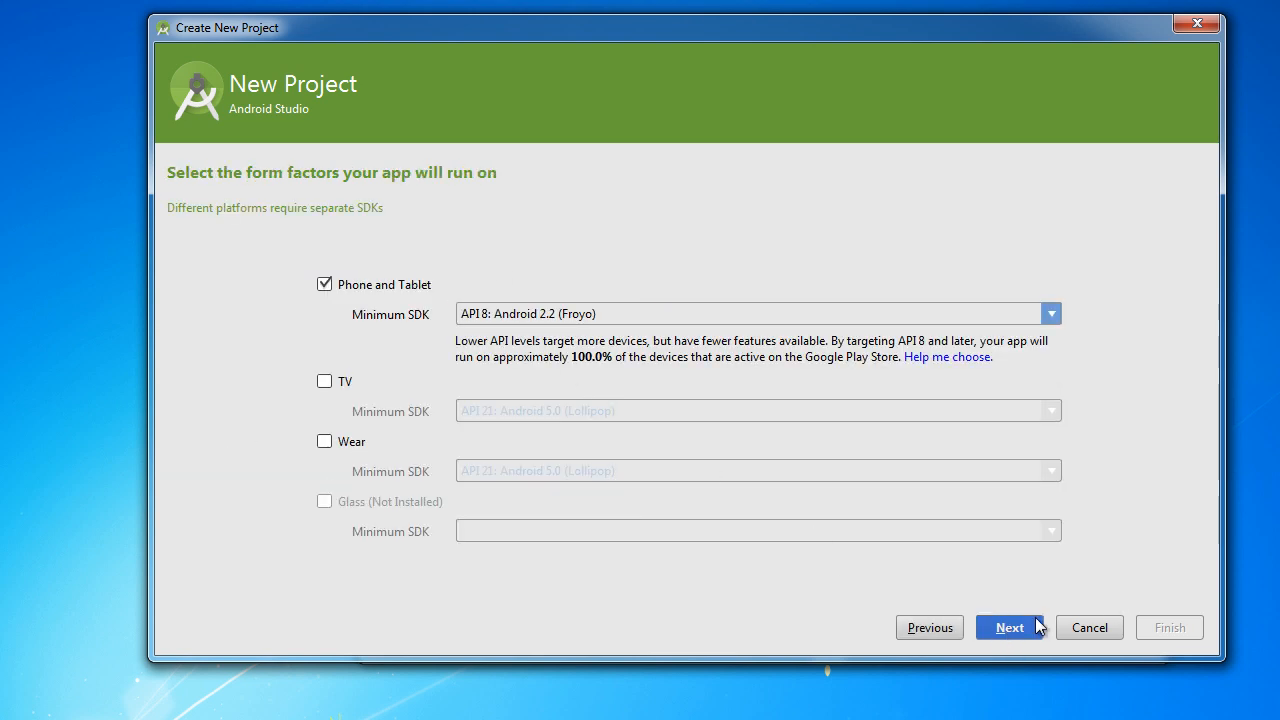
pyautogui.click(1009, 627)
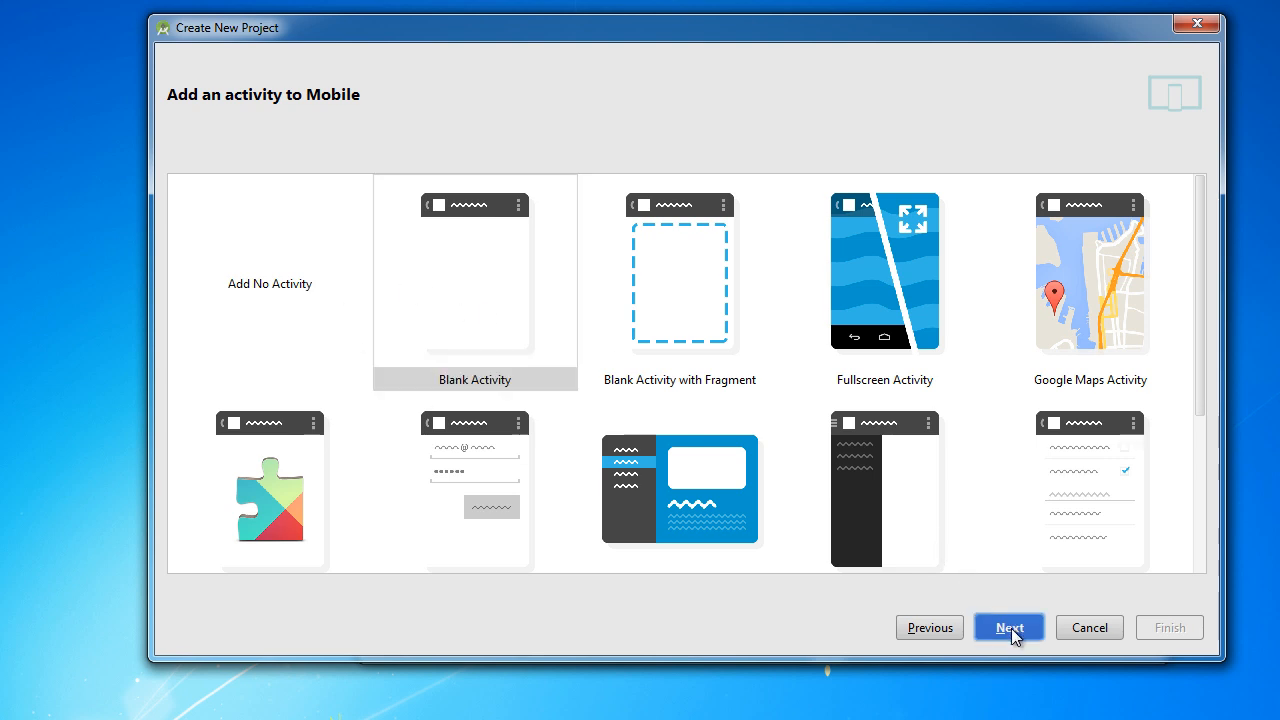
pyautogui.click(1008, 627)
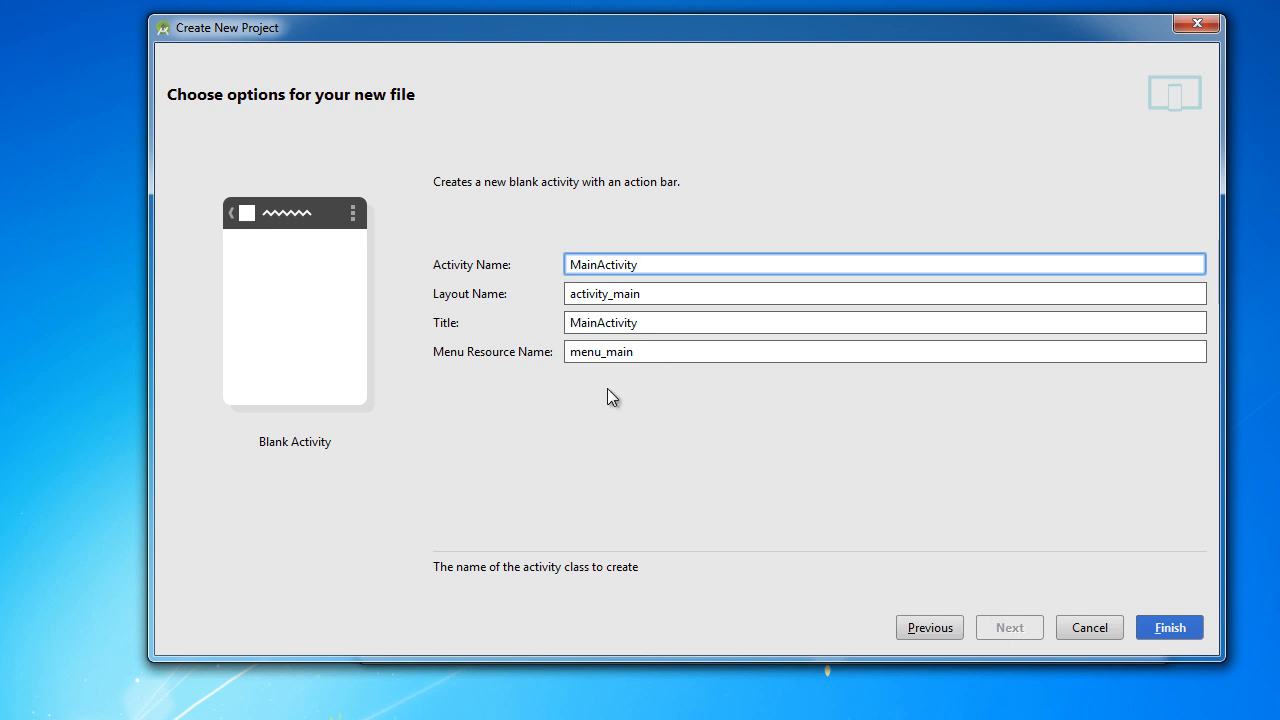
pyautogui.click(1168, 627)
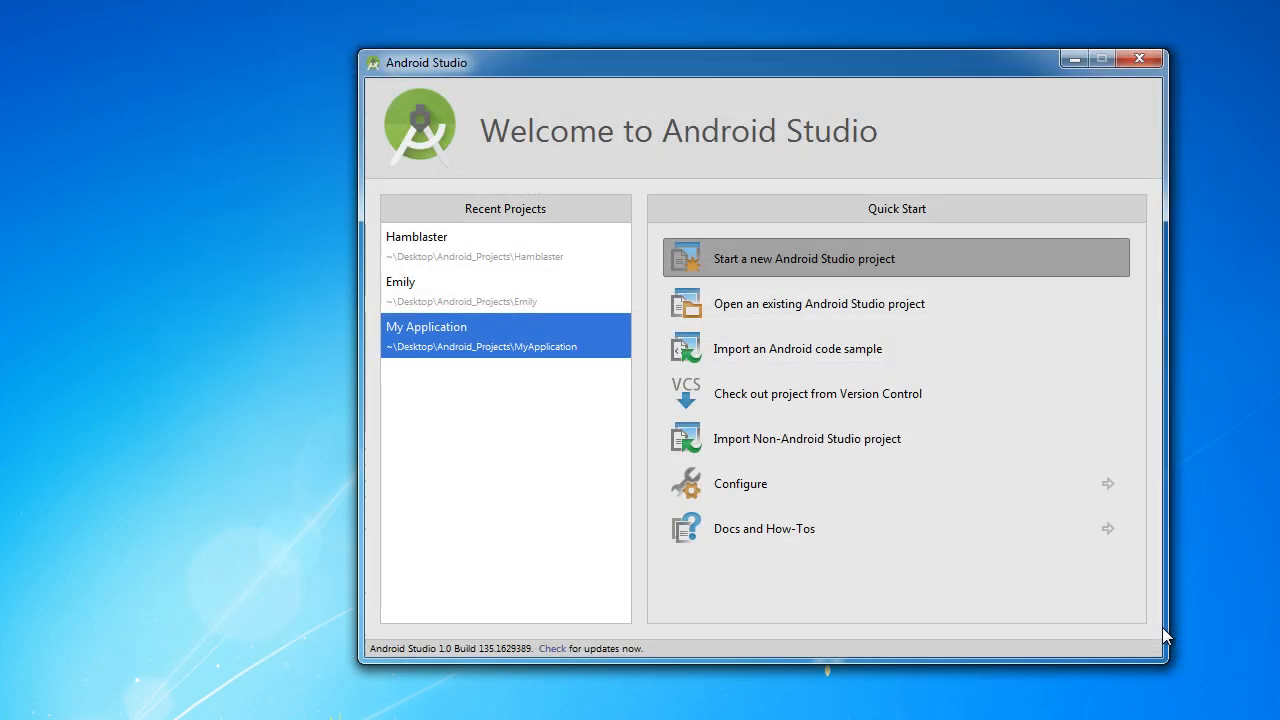
pyautogui.moveTo(900, 430)
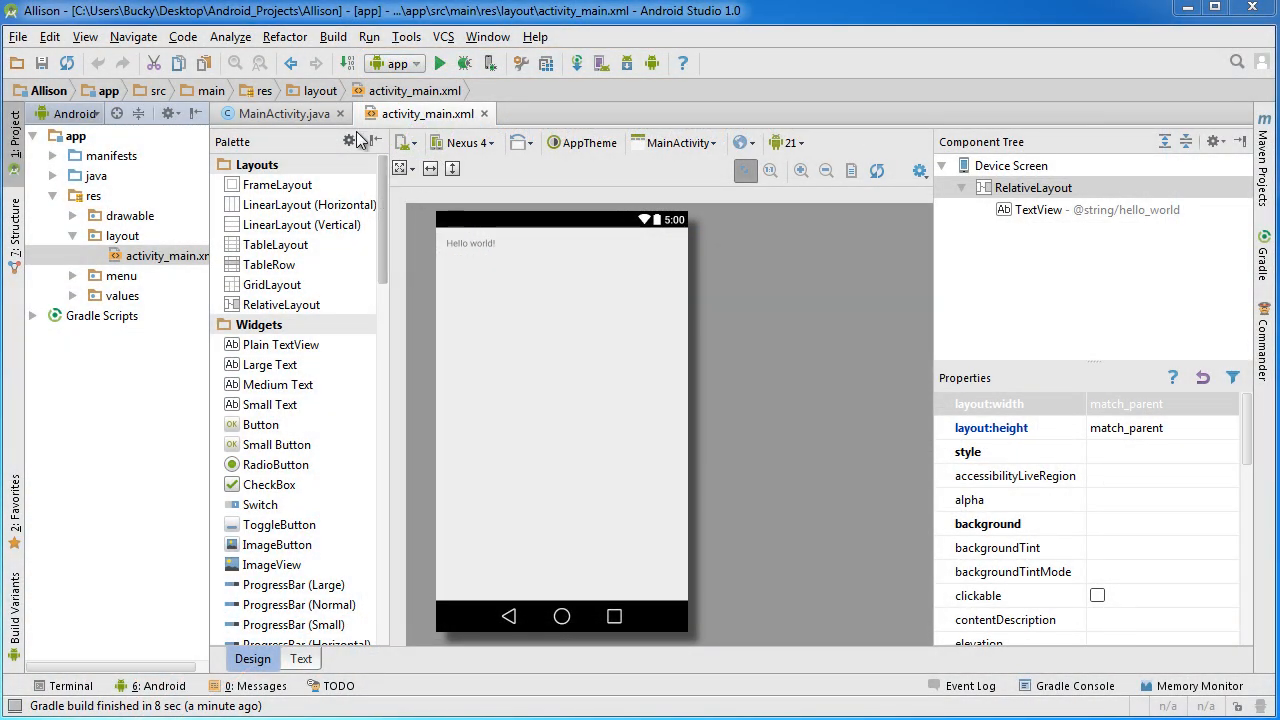
# Step: Compare MainActivity.java's setContentView code with activity_main.xml, ending on the Design view
pyautogui.click(283, 113)
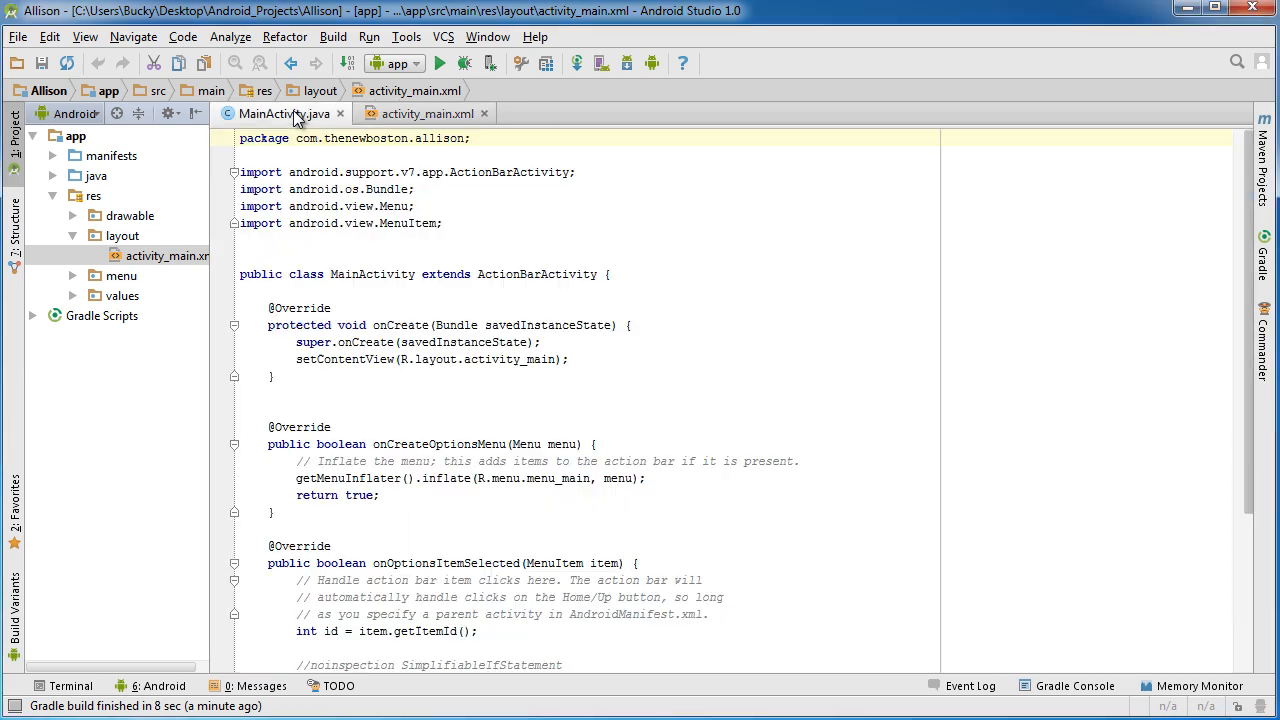
pyautogui.click(427, 113)
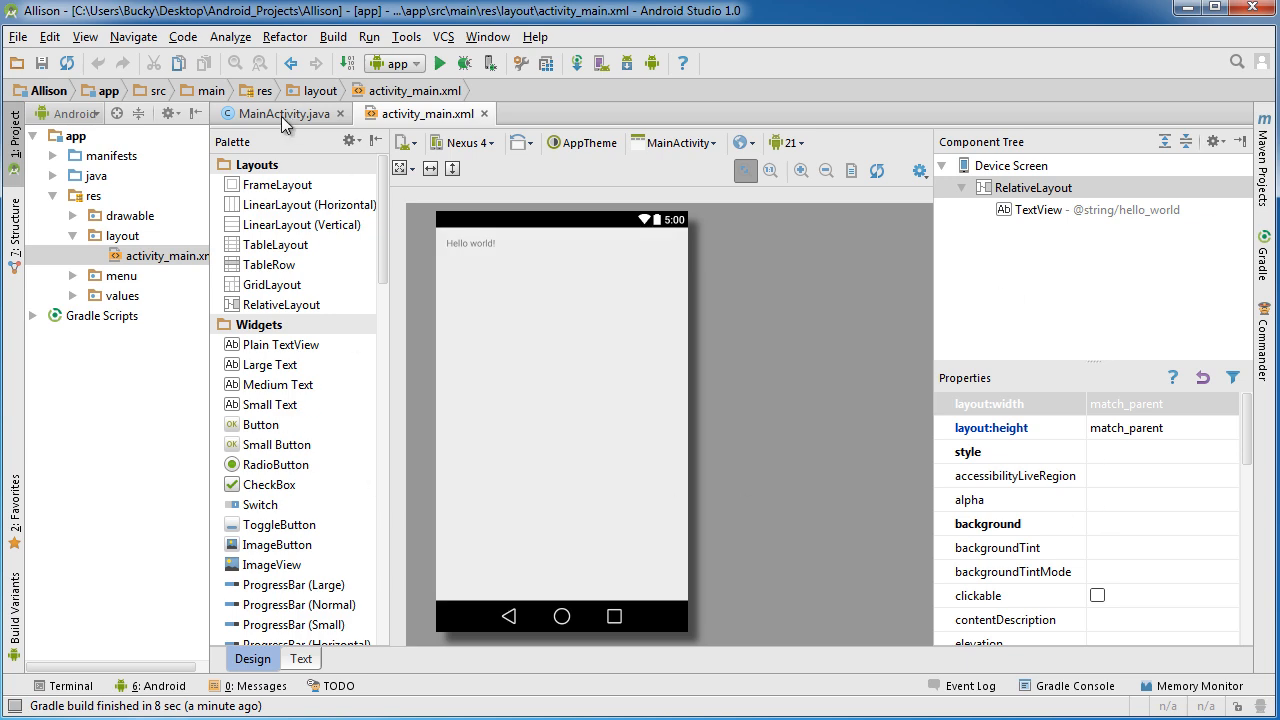
pyautogui.click(283, 113)
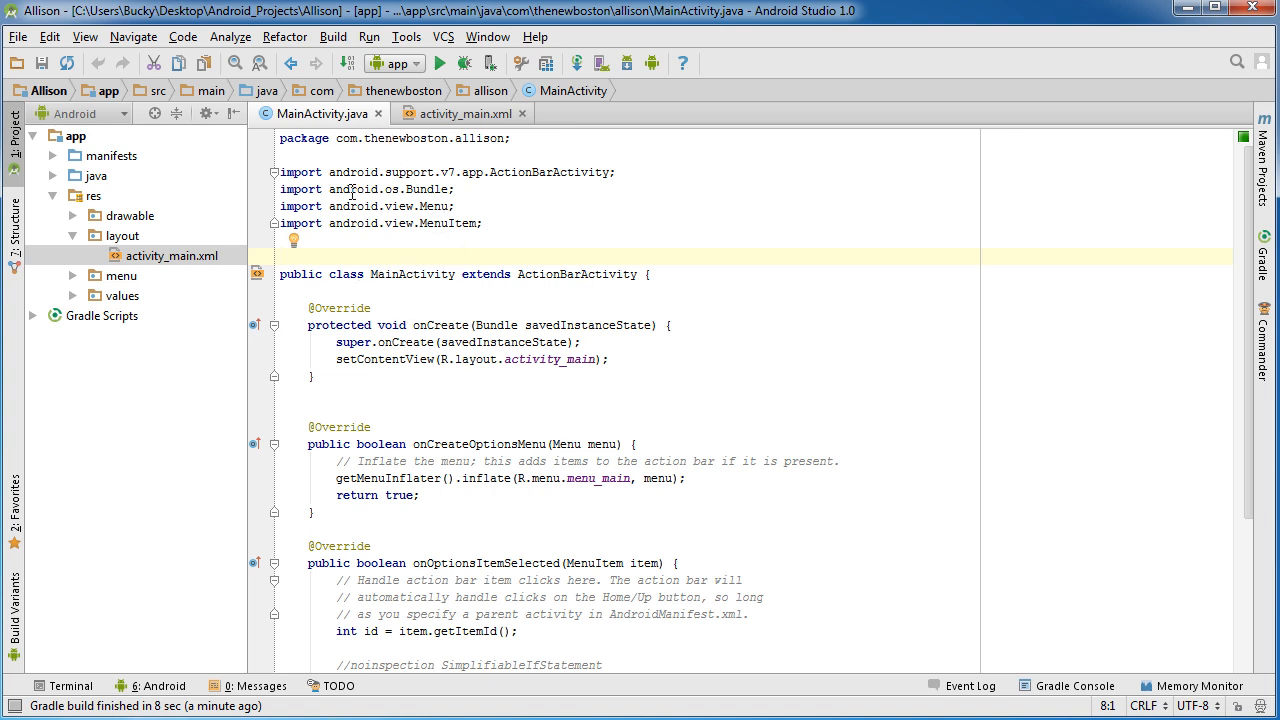
pyautogui.moveTo(535, 368)
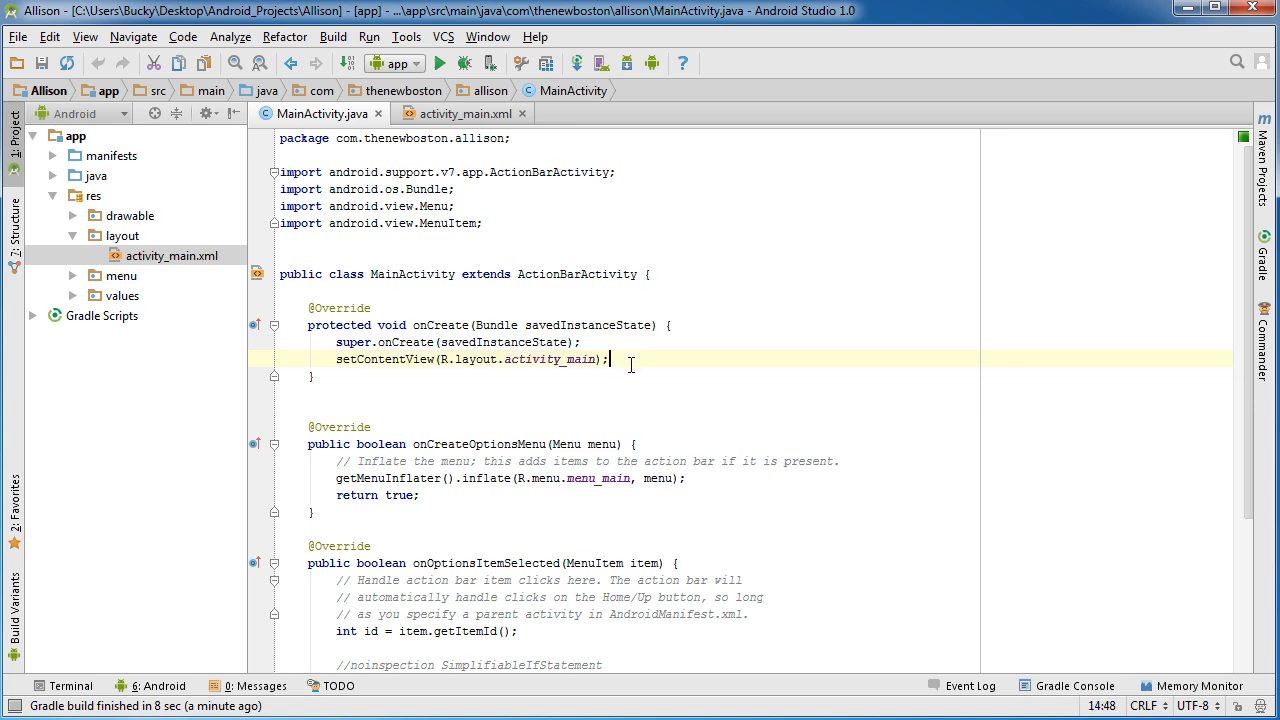
pyautogui.moveTo(611, 381)
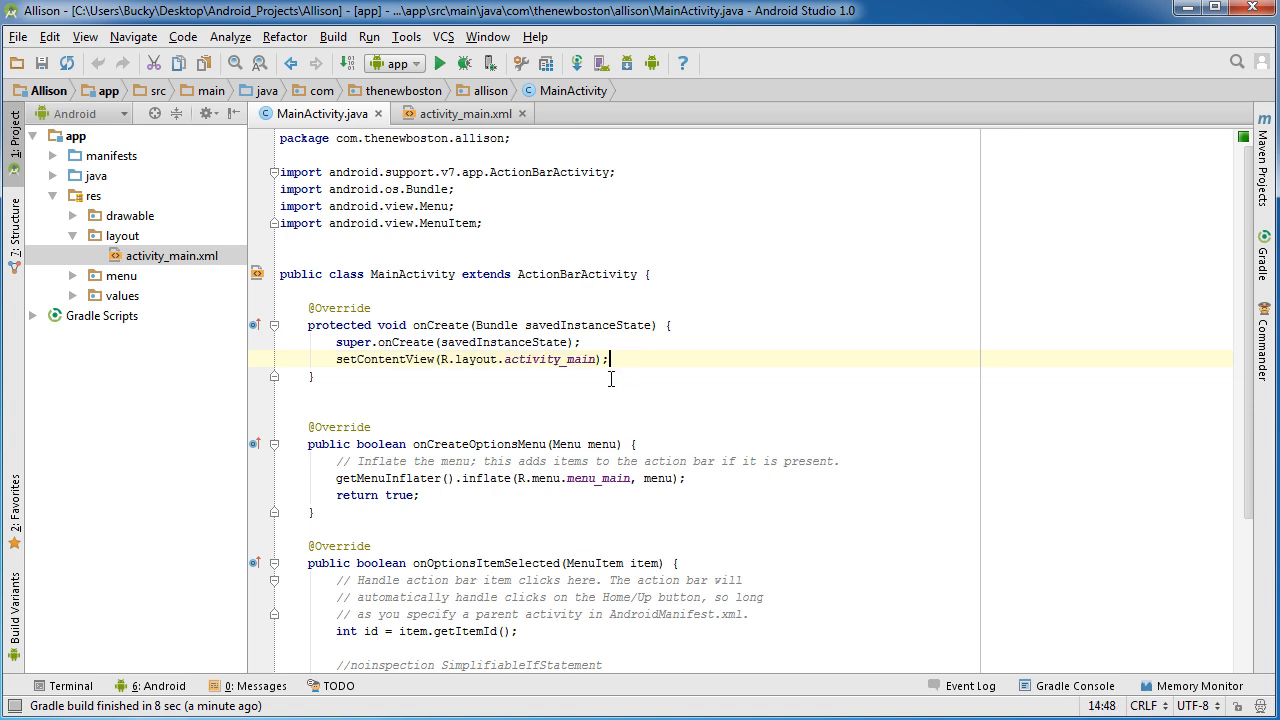
pyautogui.doubleClick(548, 359)
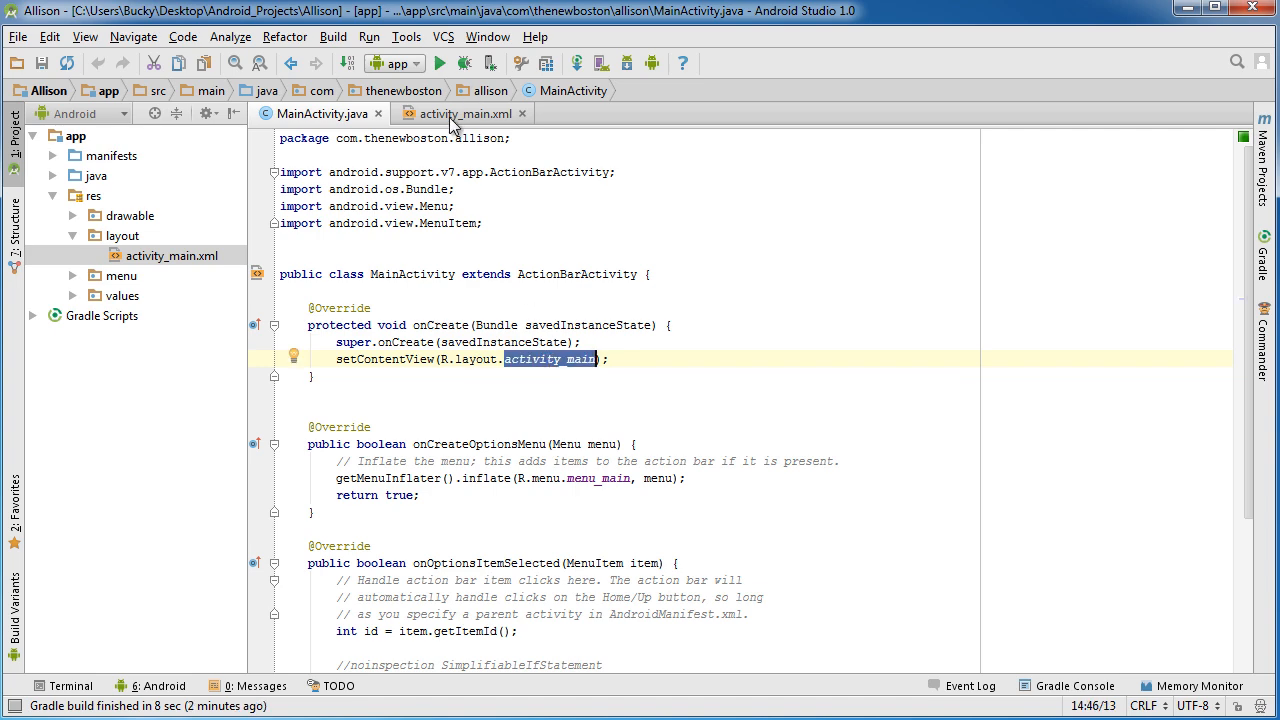
pyautogui.click(456, 113)
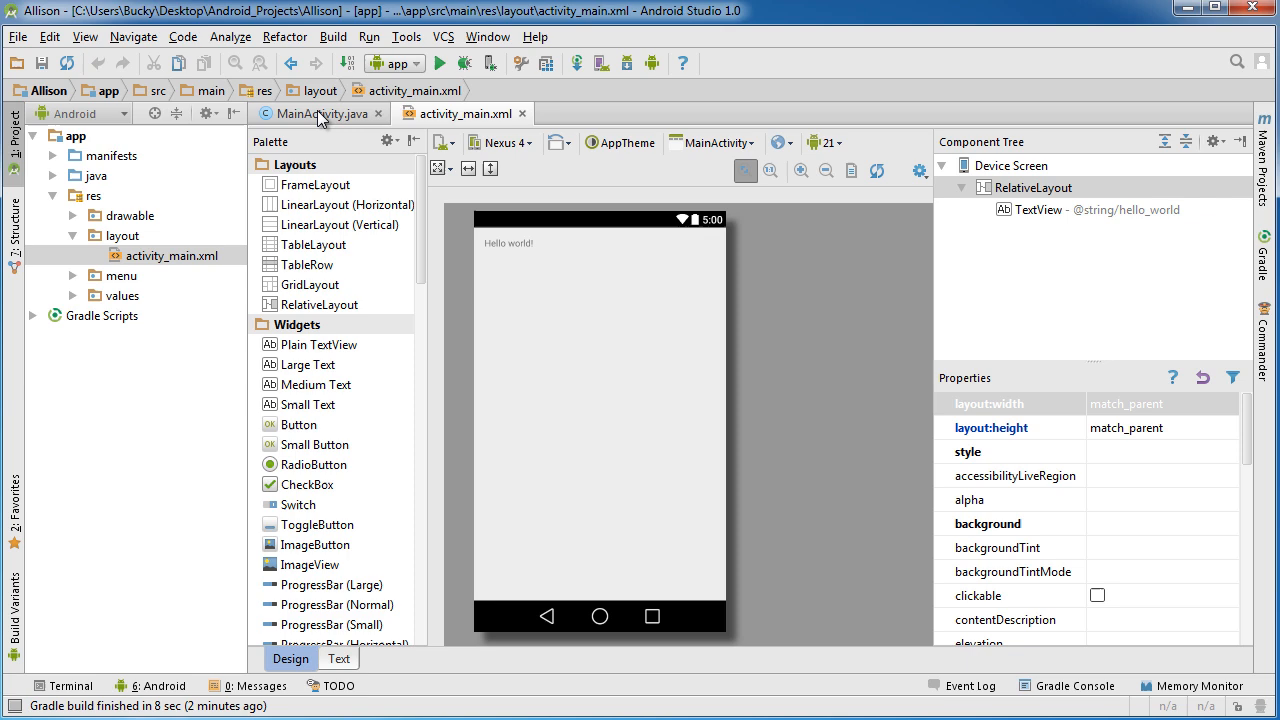
# Step: Delete setContentView(R.layout.activity_main); from MainActivity's onCreate
pyautogui.click(318, 113)
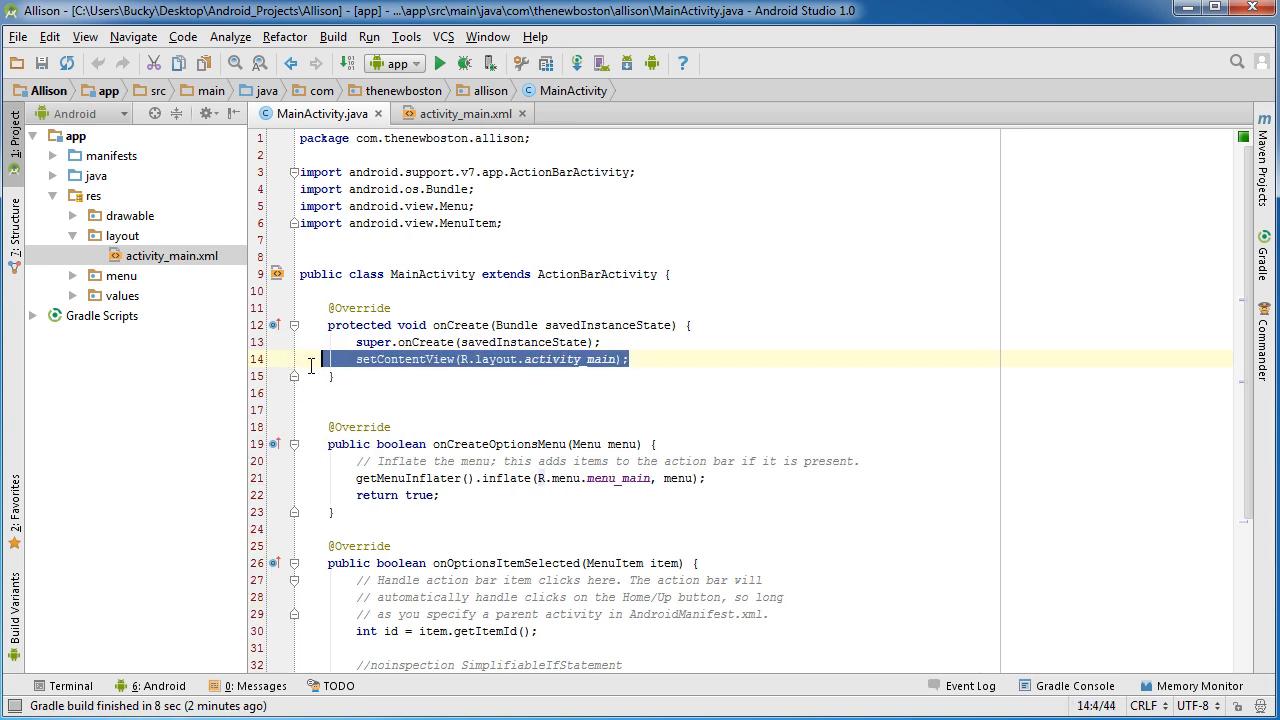
pyautogui.press('Delete')
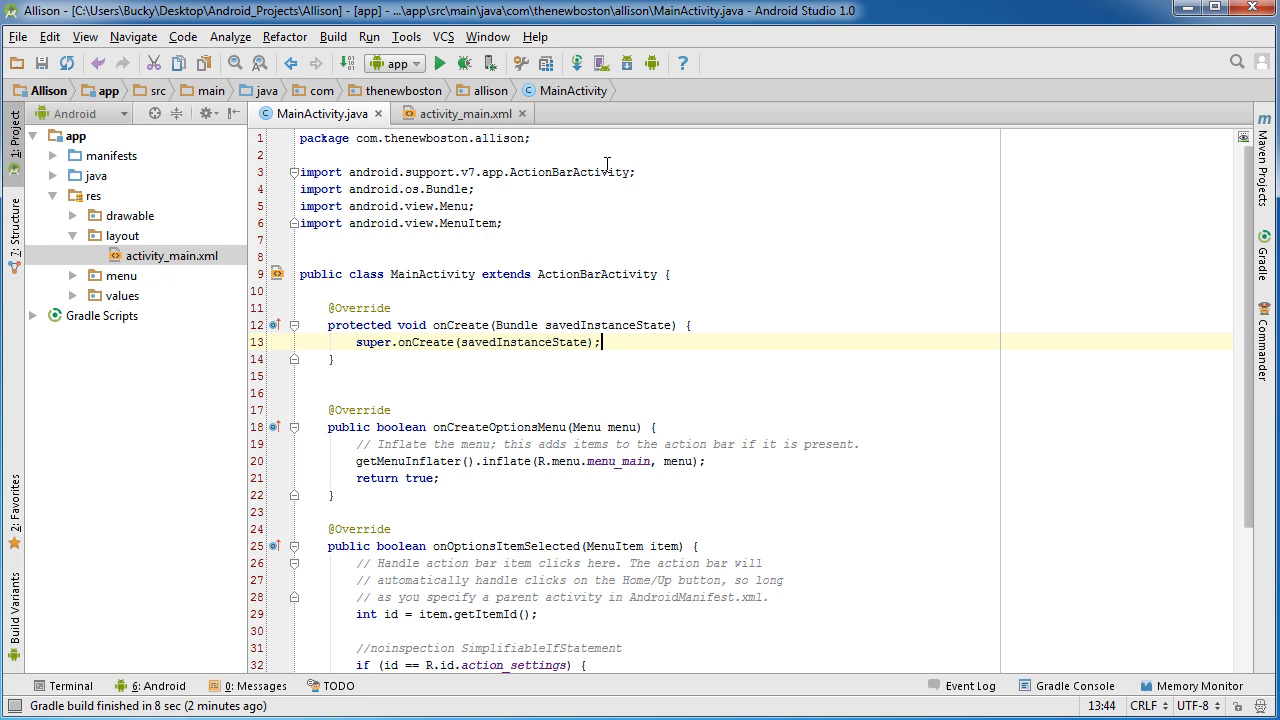
pyautogui.moveTo(655, 110)
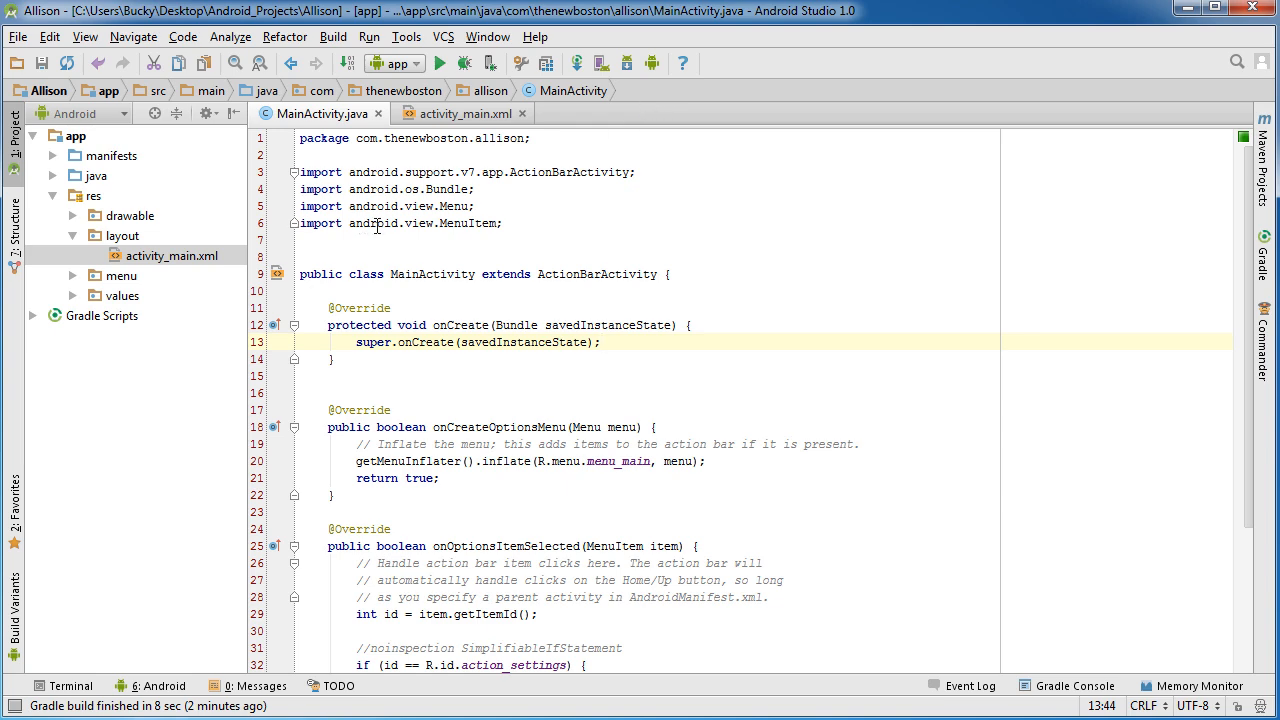
pyautogui.click(459, 113)
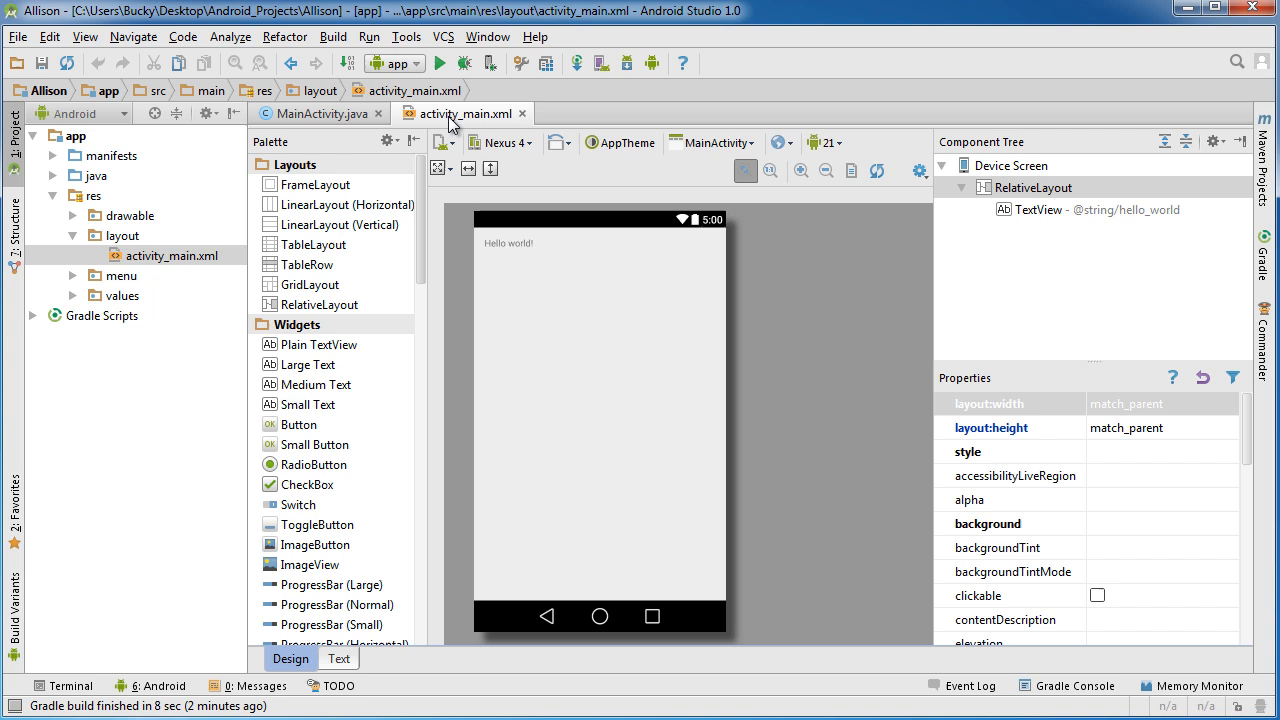
pyautogui.moveTo(915, 378)
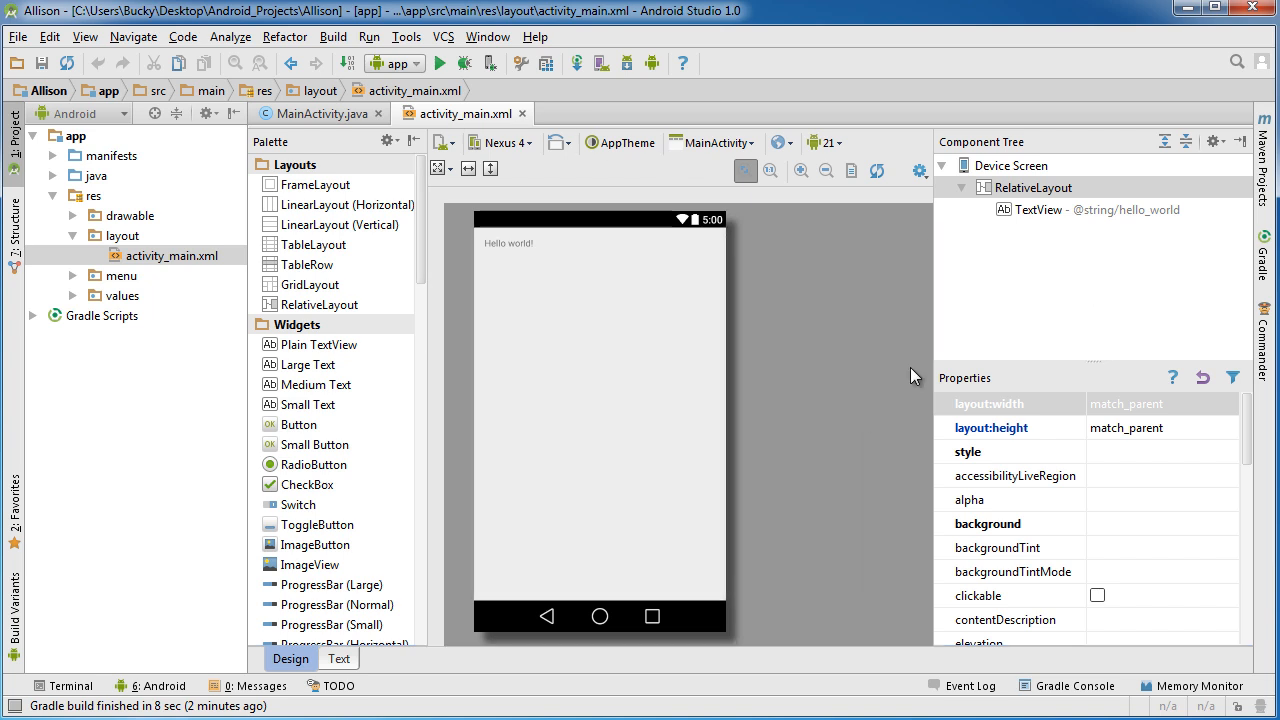
pyautogui.moveTo(1003, 299)
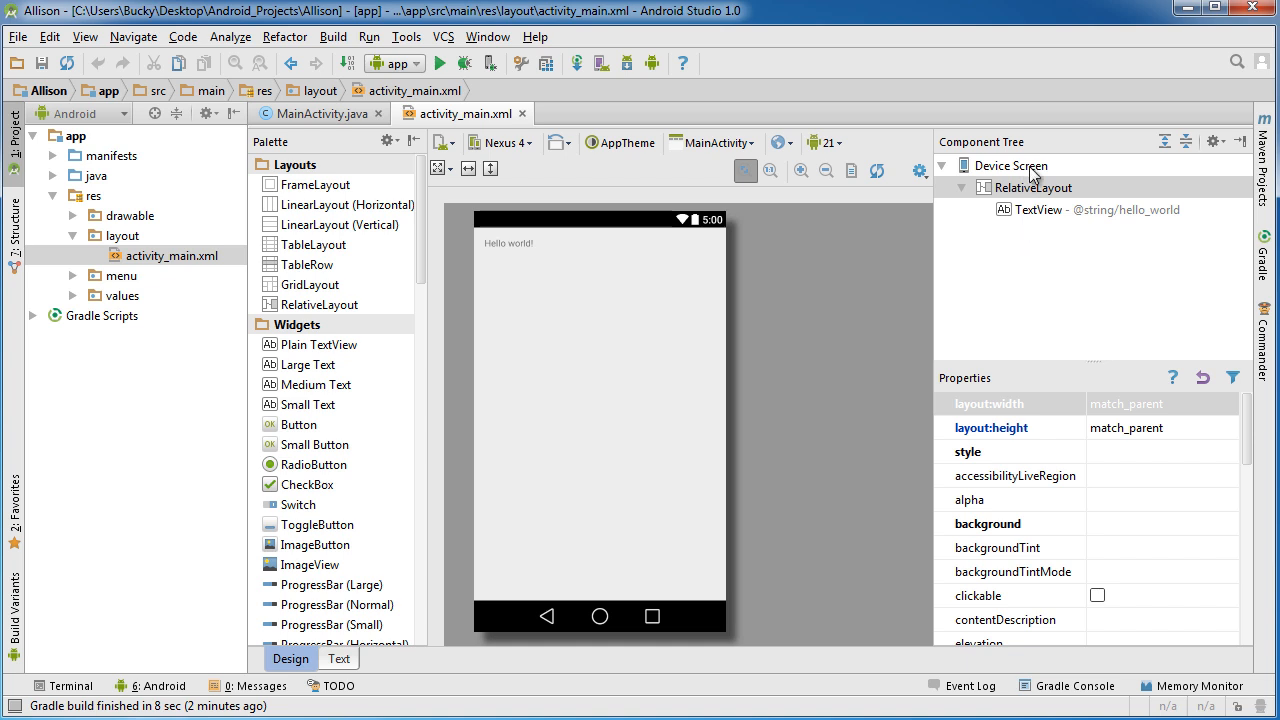
pyautogui.click(1009, 165)
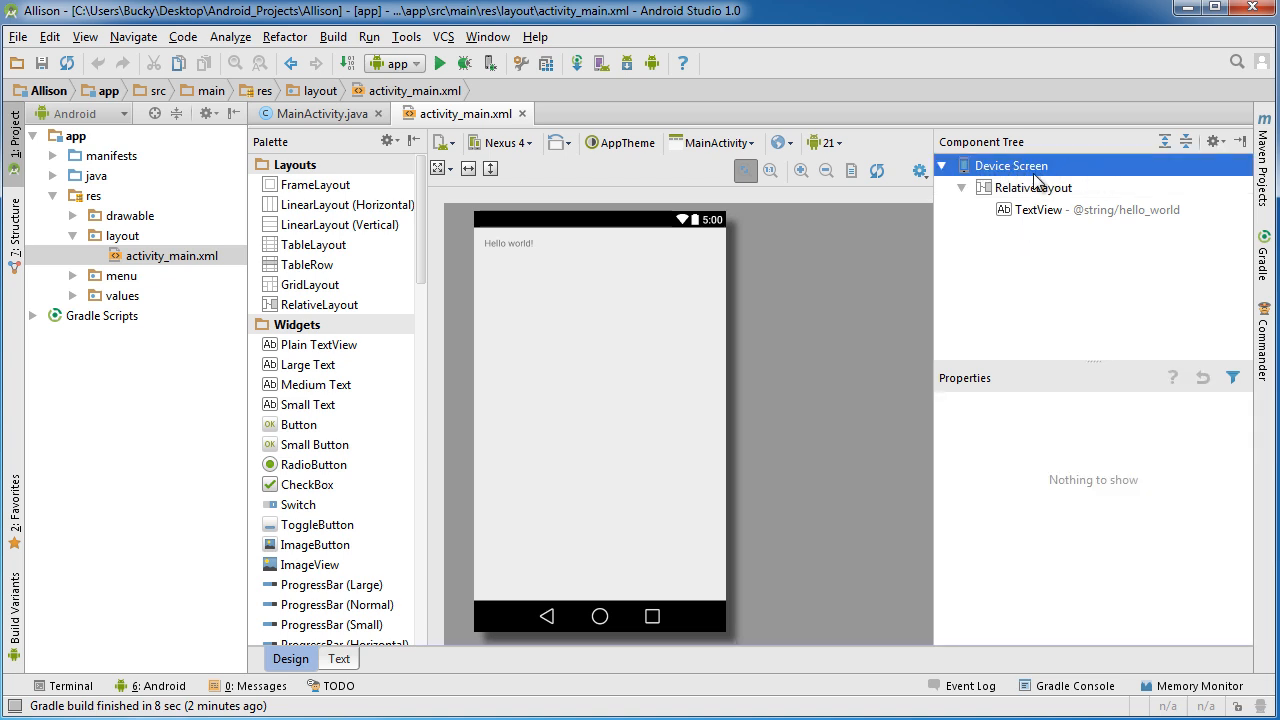
pyautogui.click(1030, 187)
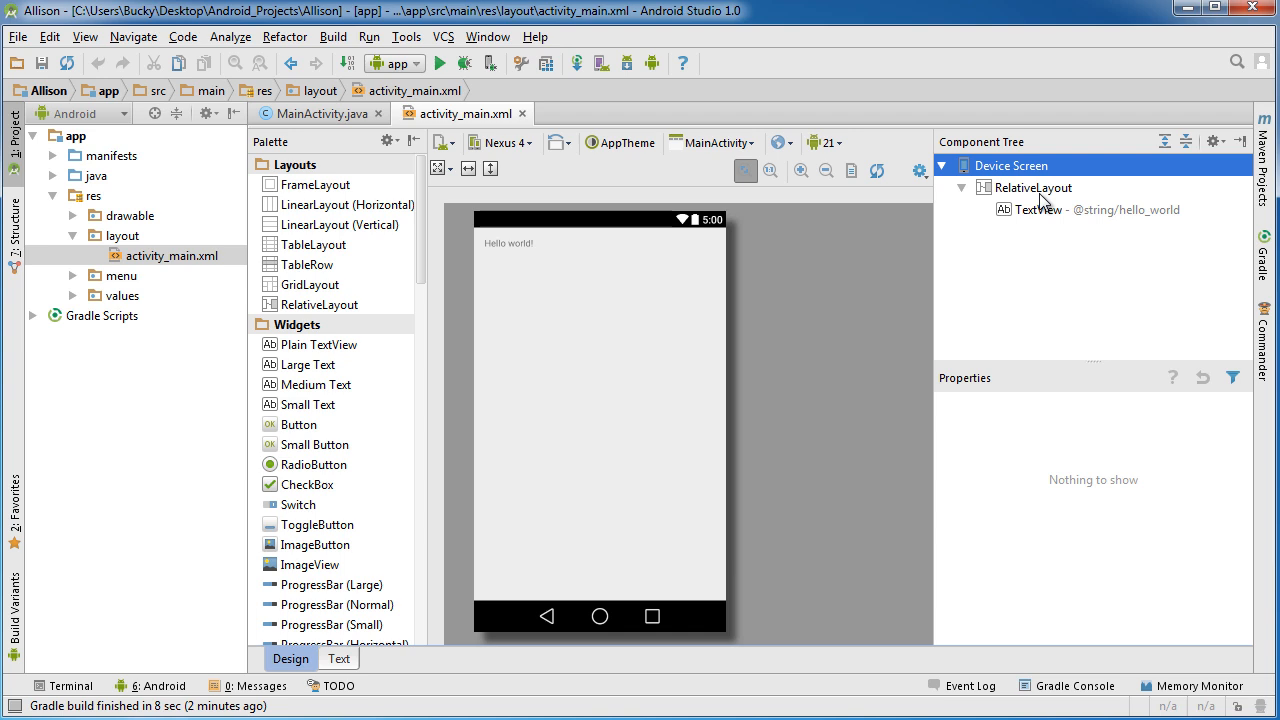
pyautogui.moveTo(1103, 273)
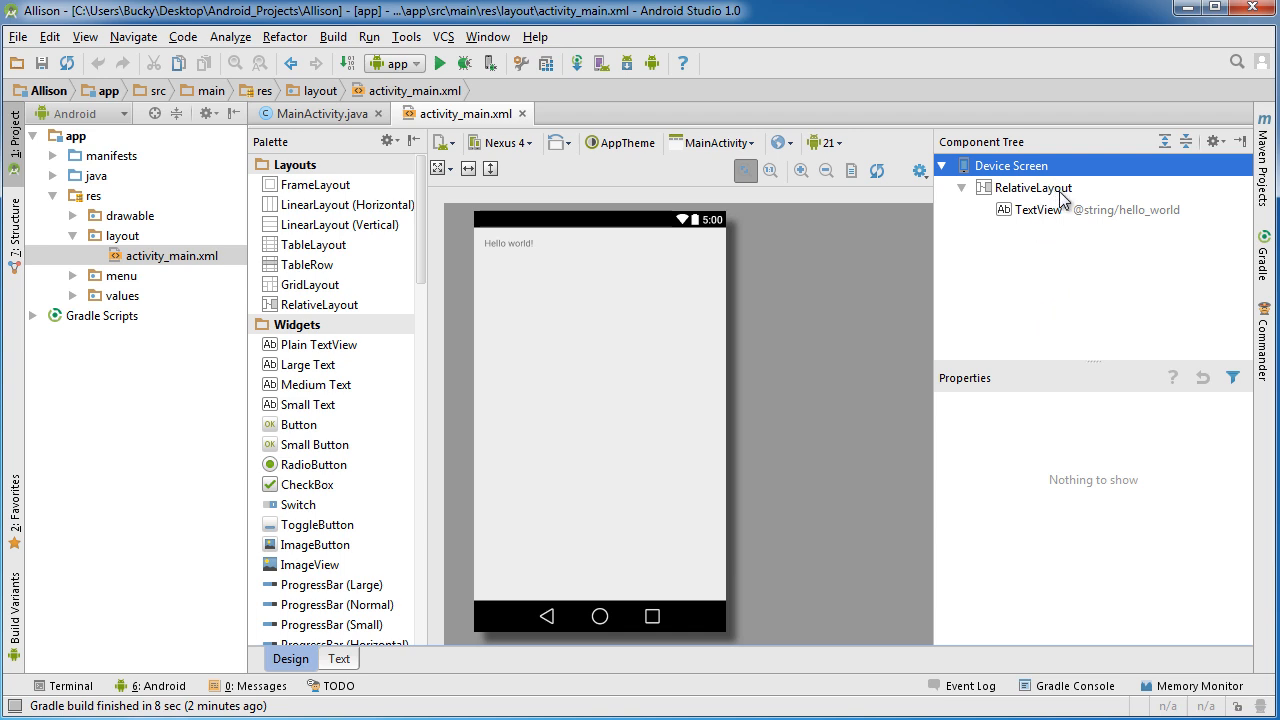
pyautogui.click(1032, 188)
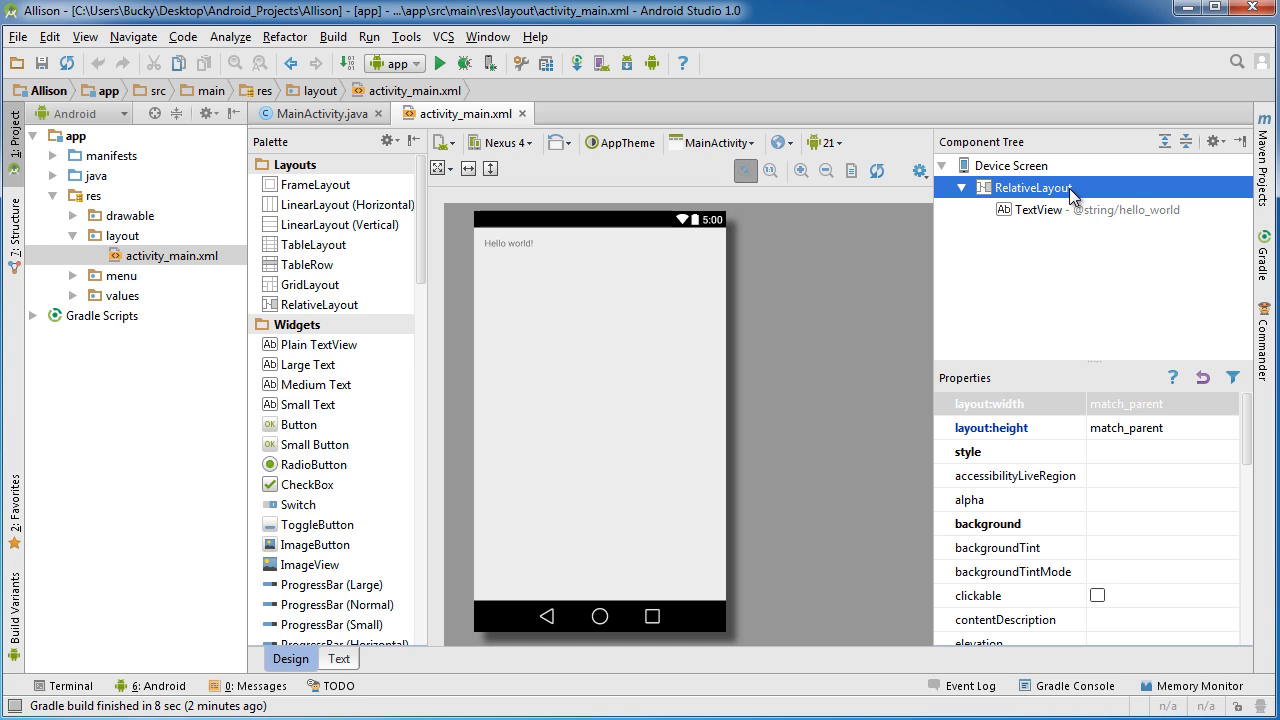
pyautogui.moveTo(958, 288)
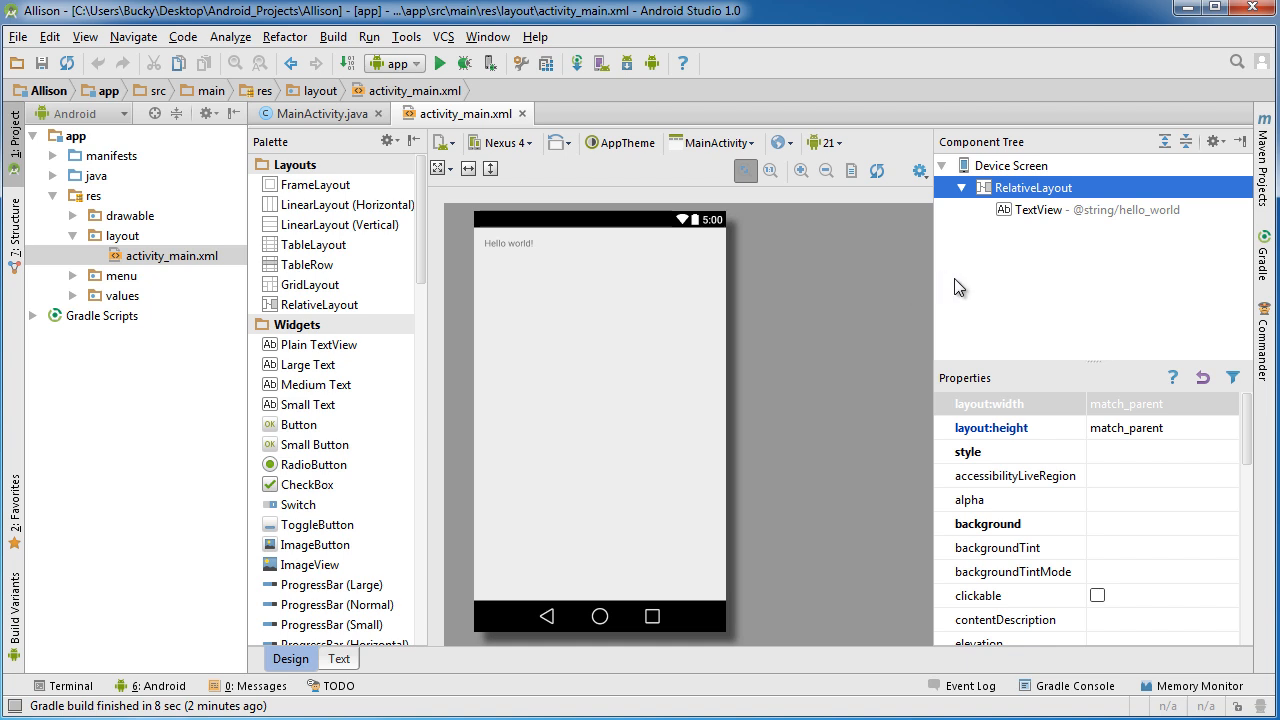
pyautogui.moveTo(988, 287)
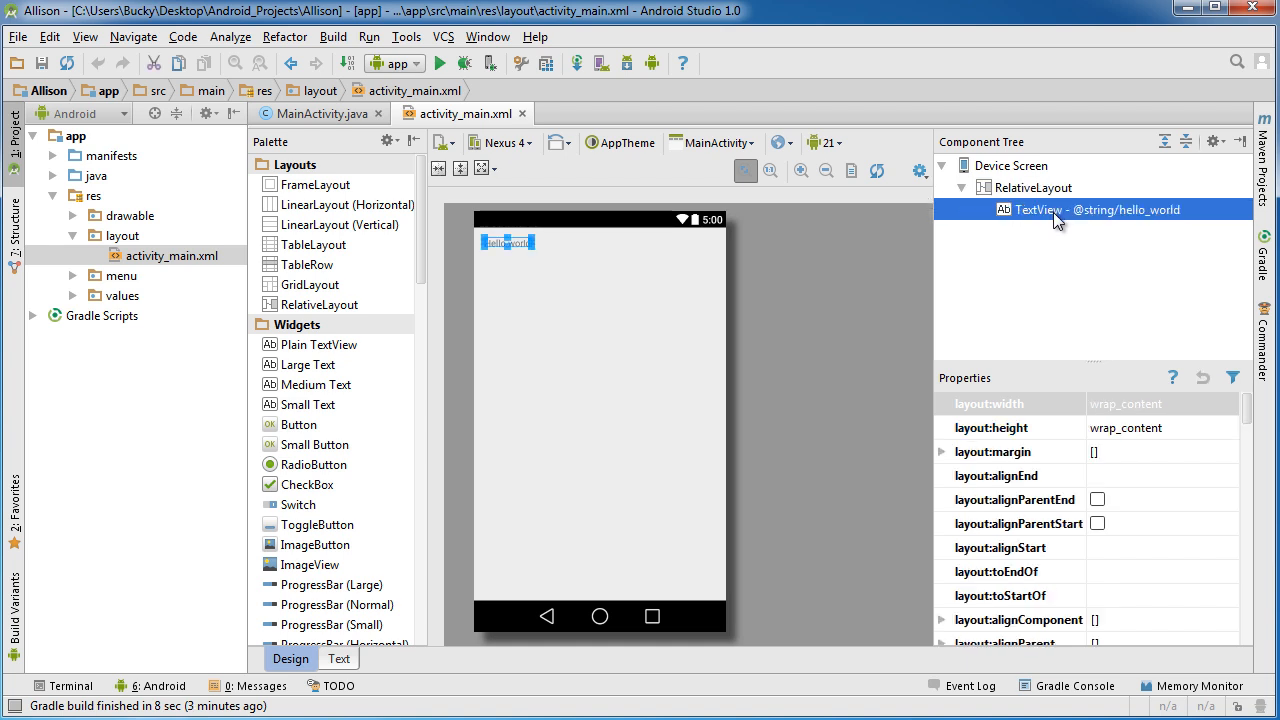
pyautogui.click(1032, 187)
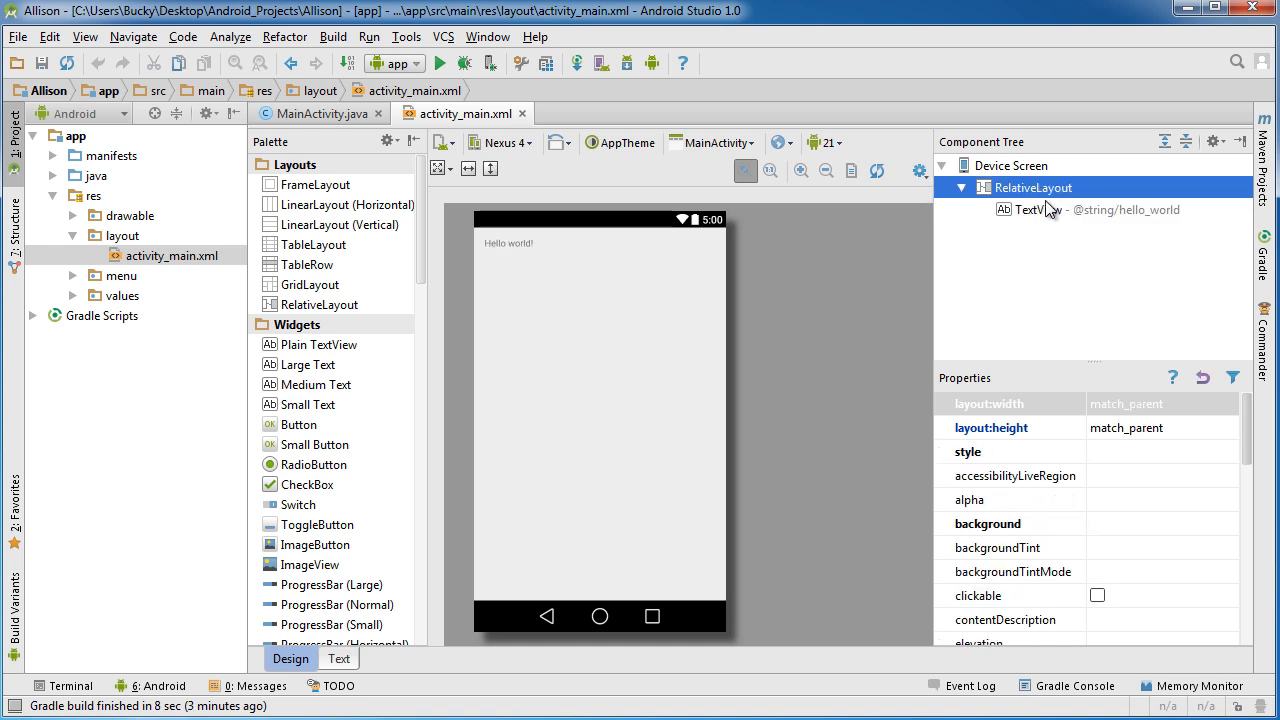
# Step: Add 'import android.widget.RelativeLayout;' below MainActivity's existing imports
pyautogui.click(508, 243)
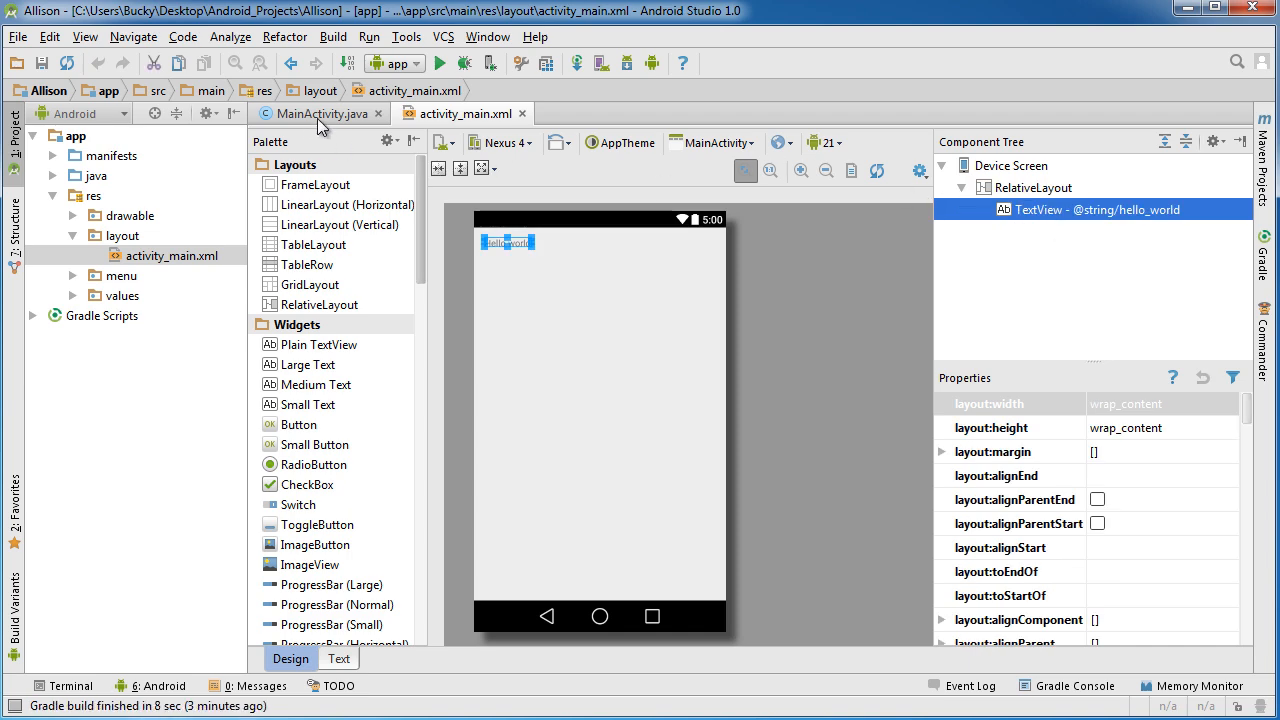
pyautogui.click(320, 113)
pyautogui.write('i')
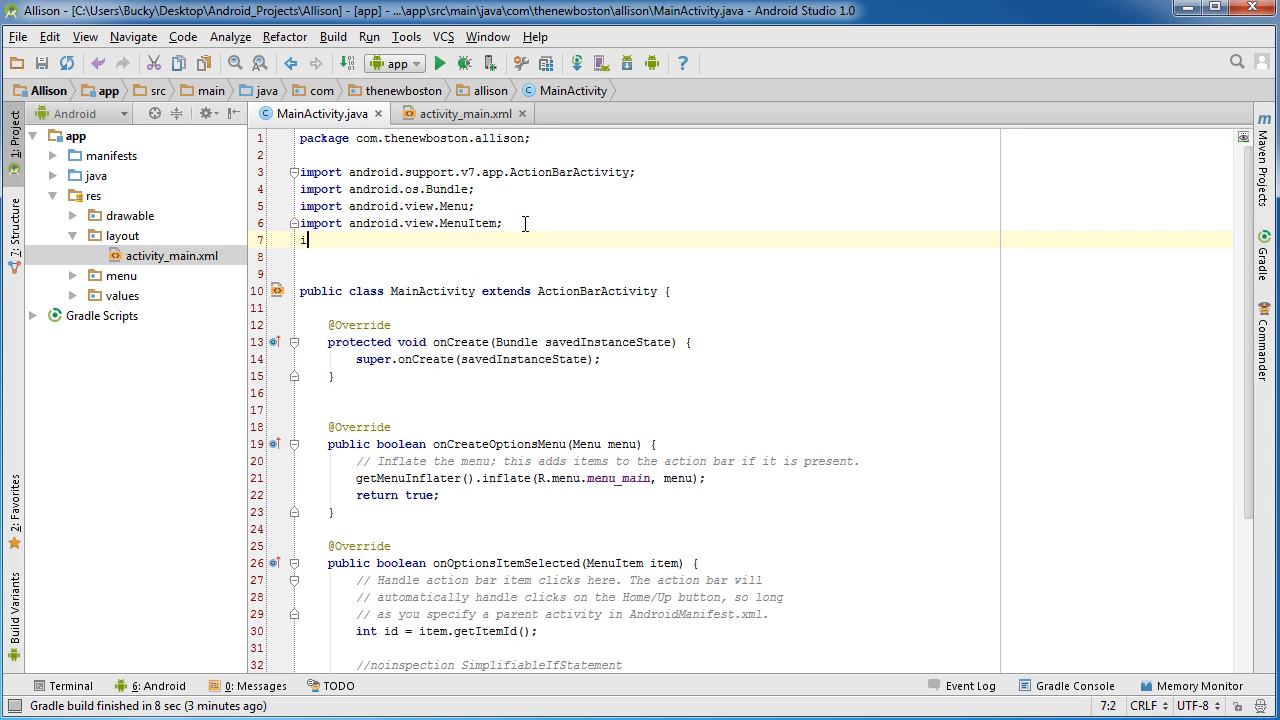
pyautogui.write('mport android.widget.RelativeLayout;')
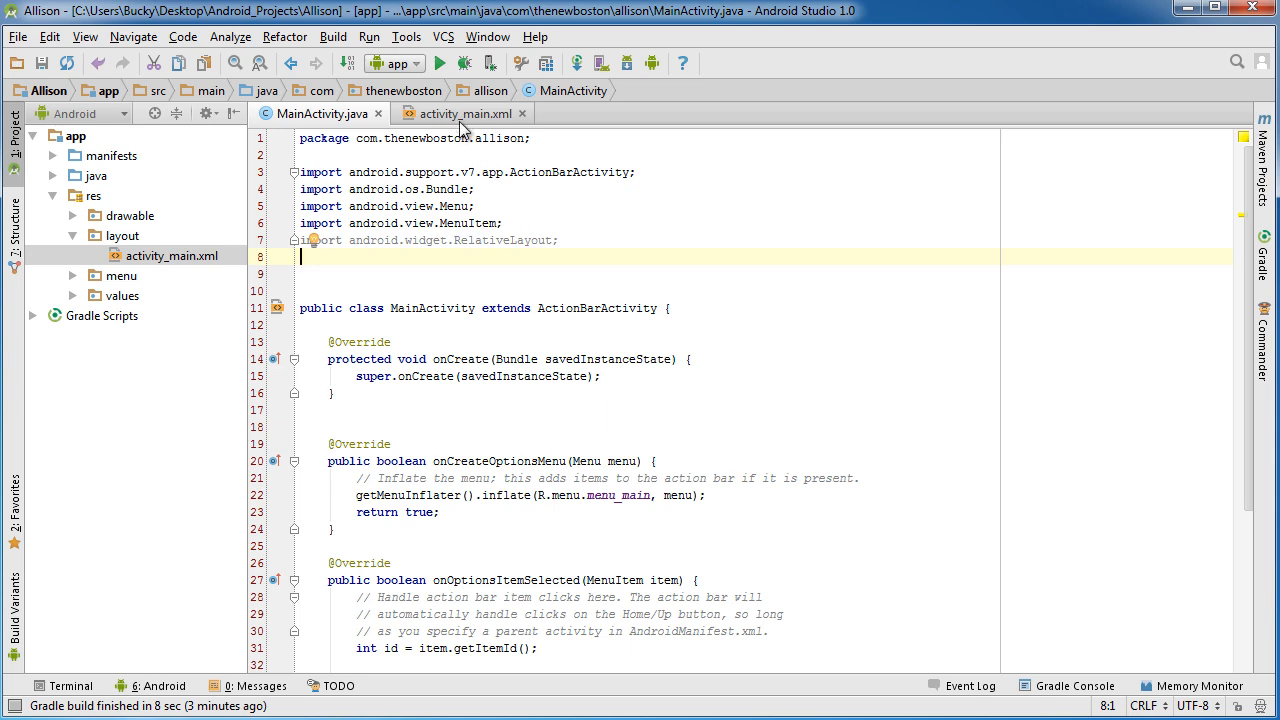
pyautogui.click(460, 113)
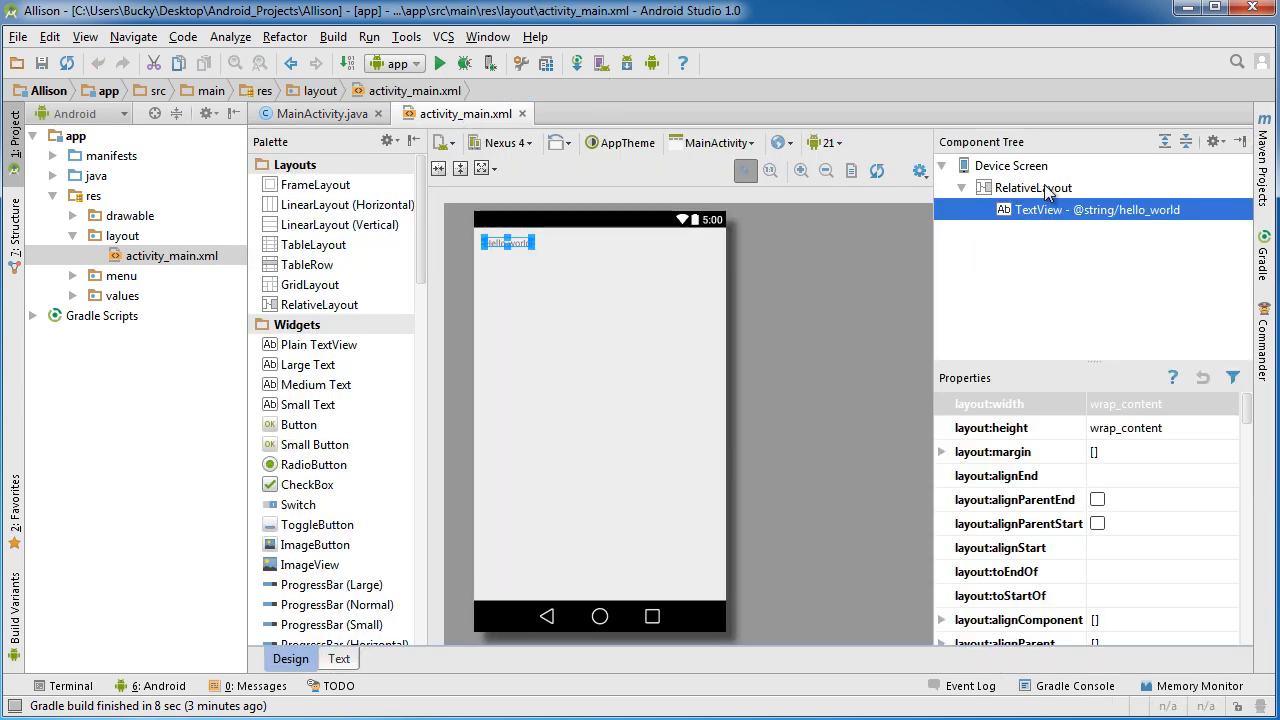
pyautogui.click(1033, 187)
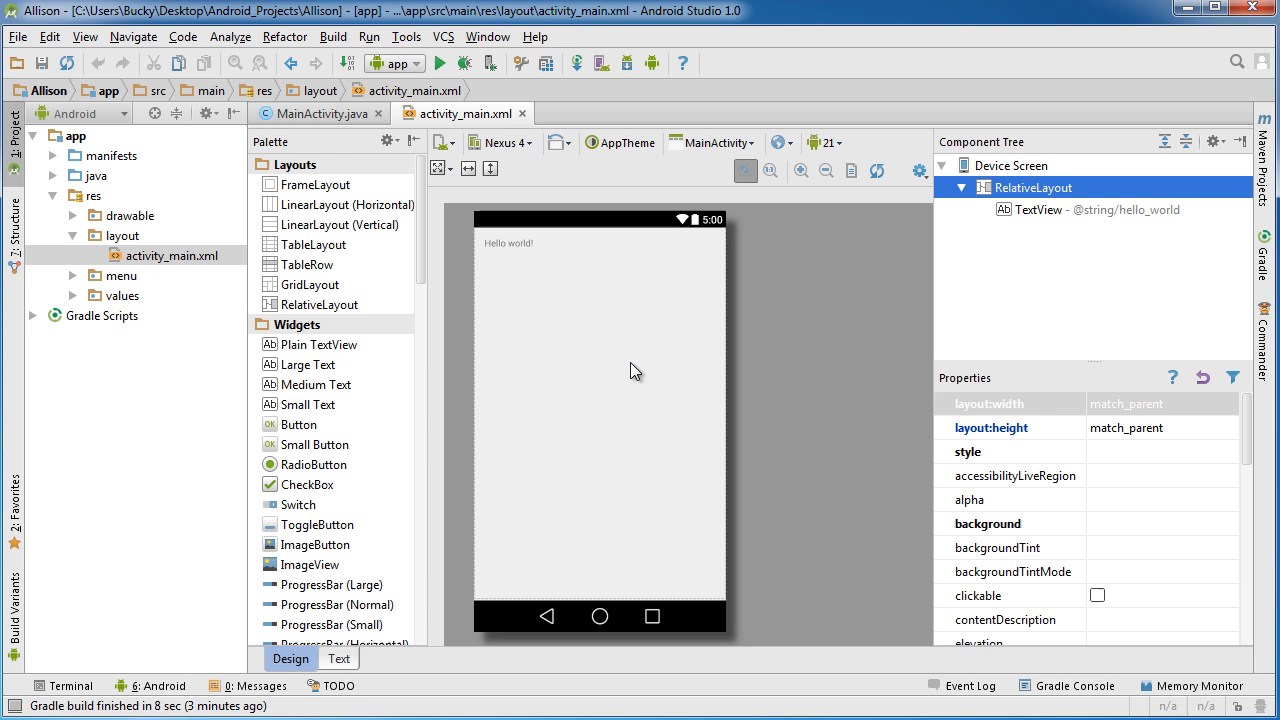
pyautogui.moveTo(349, 313)
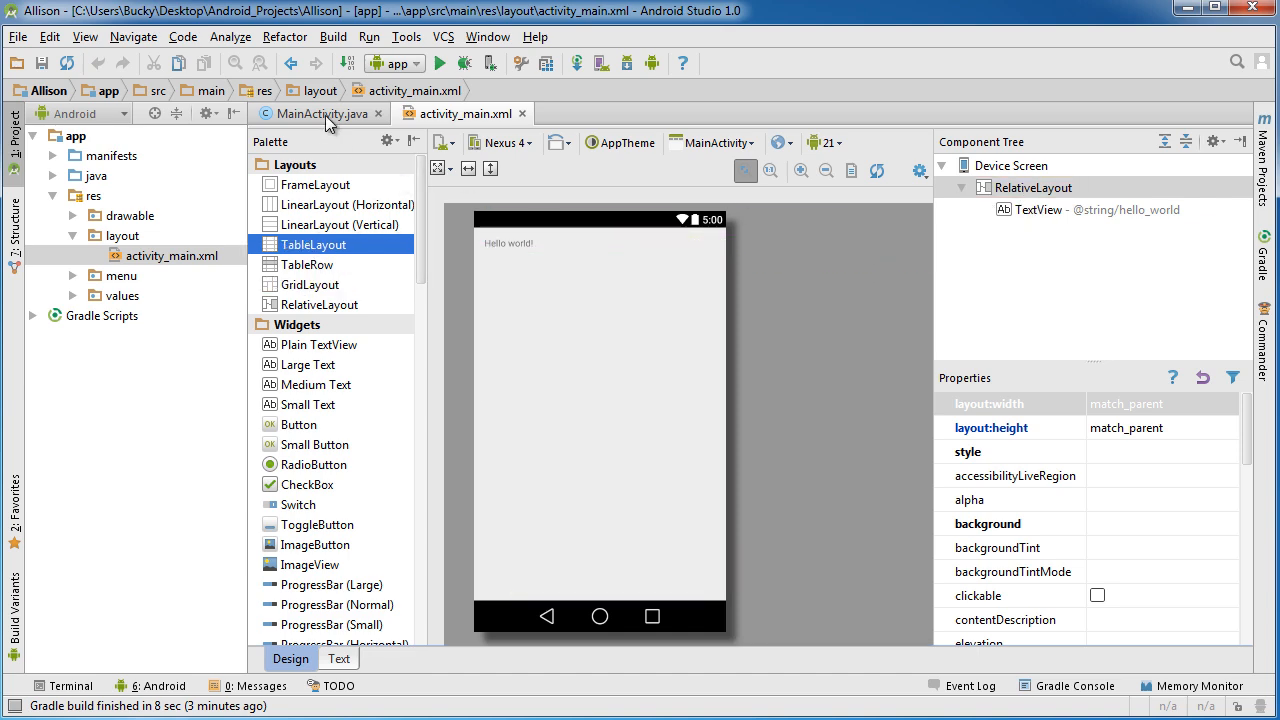
pyautogui.click(316, 113)
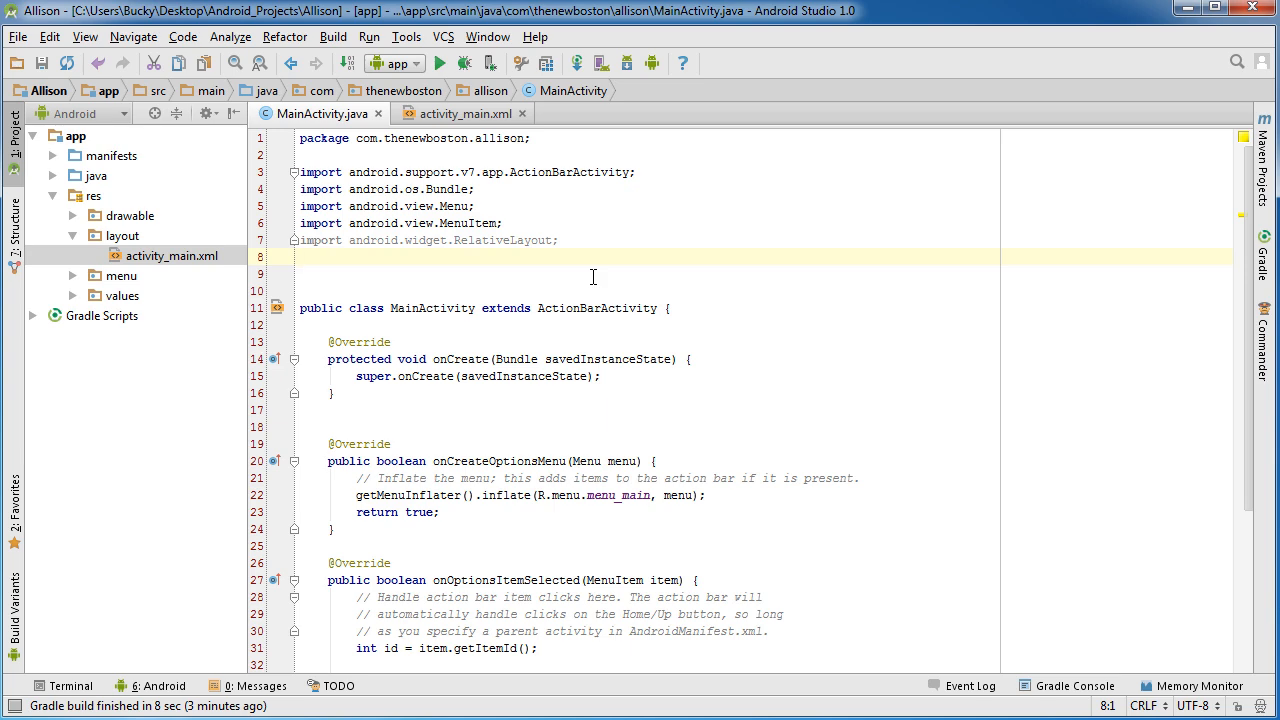
pyautogui.click(463, 113)
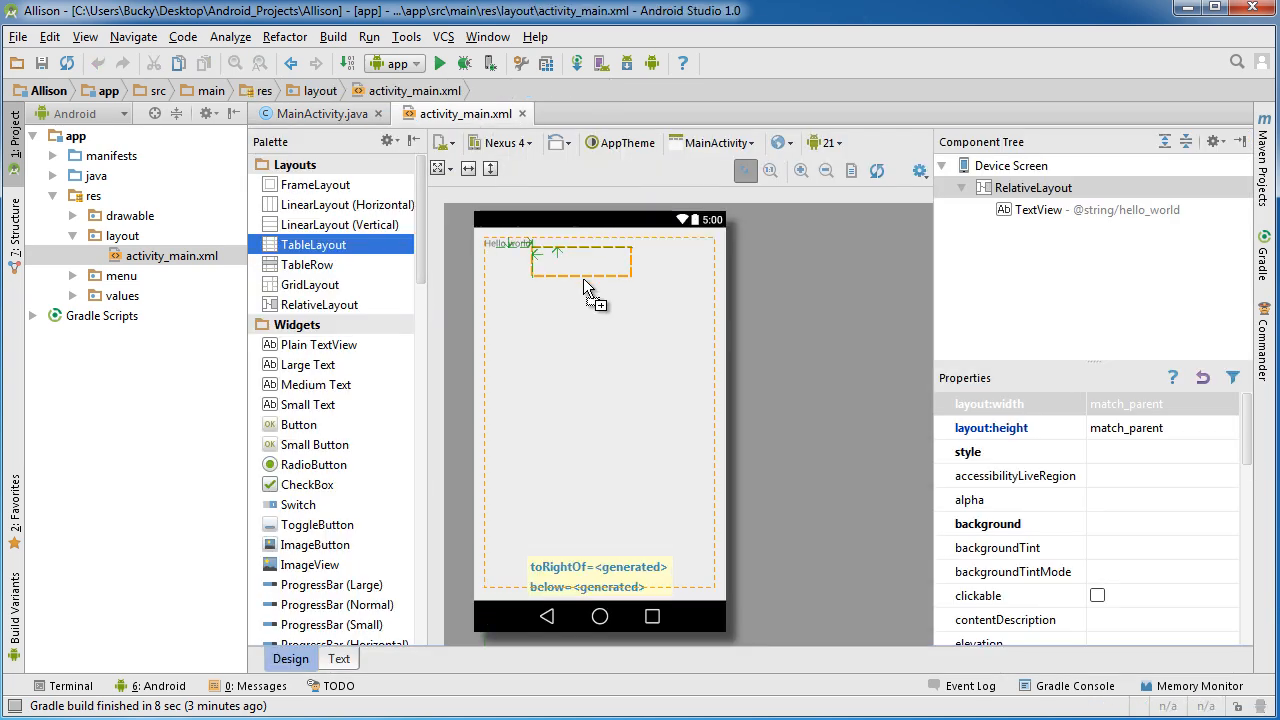
pyautogui.moveTo(581, 260); pyautogui.dragTo(599, 375)
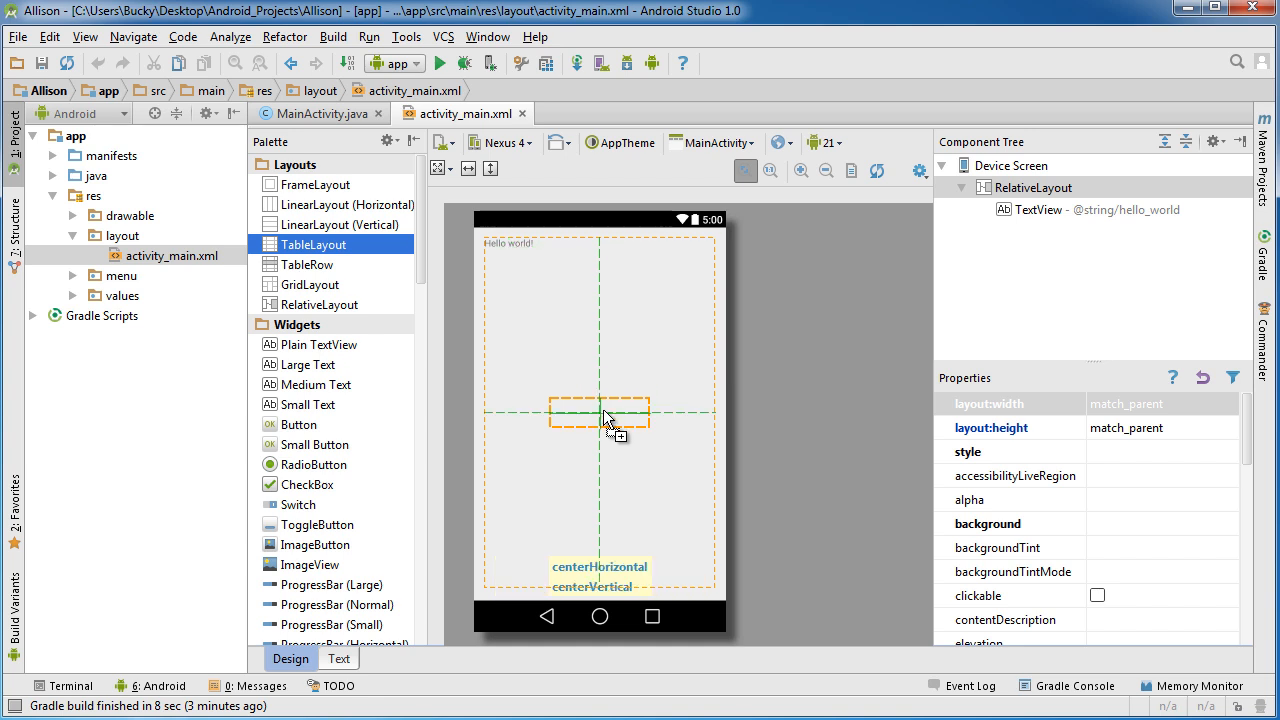
pyautogui.moveTo(600, 413); pyautogui.dragTo(533, 535)
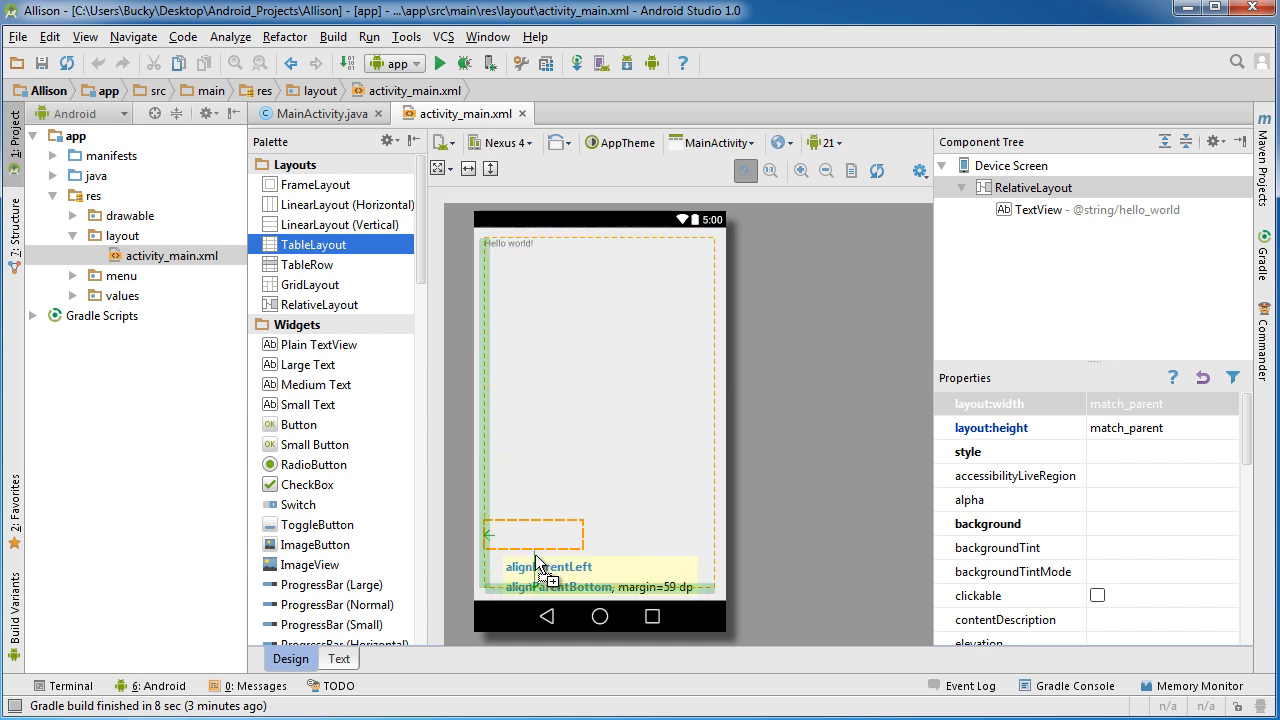
pyautogui.moveTo(535, 535); pyautogui.dragTo(598, 390)
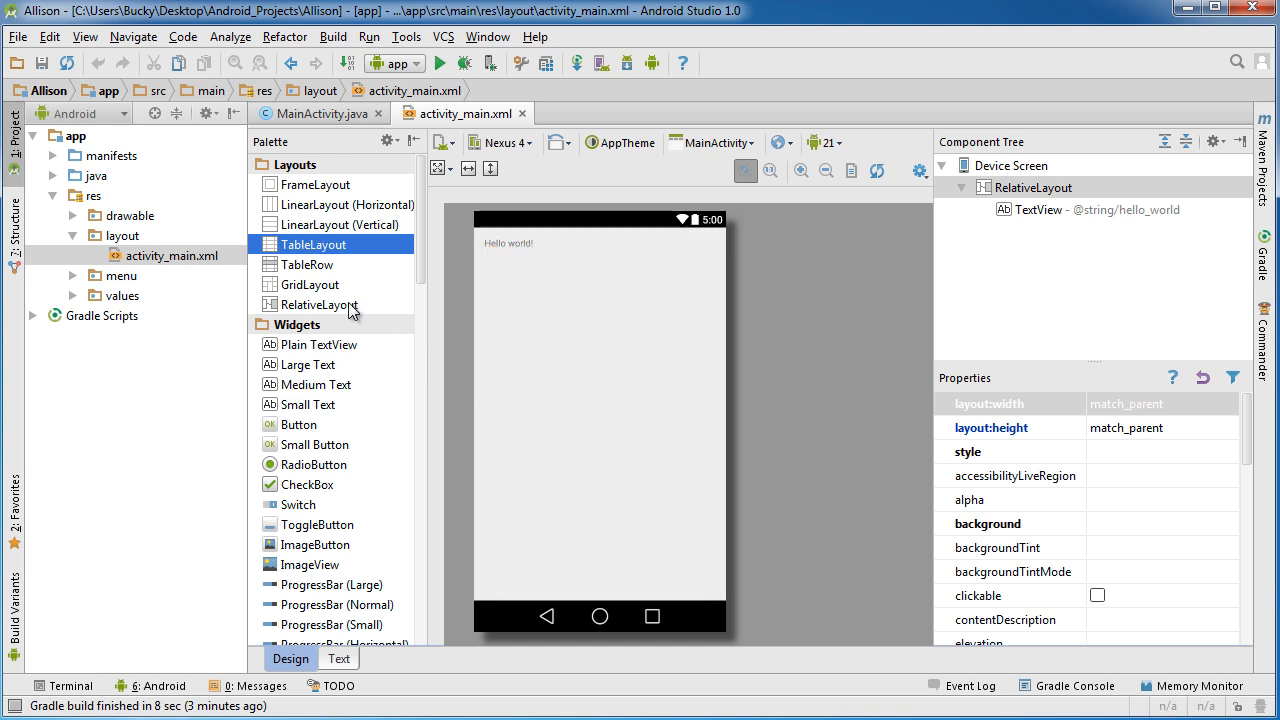
pyautogui.moveTo(315, 290)
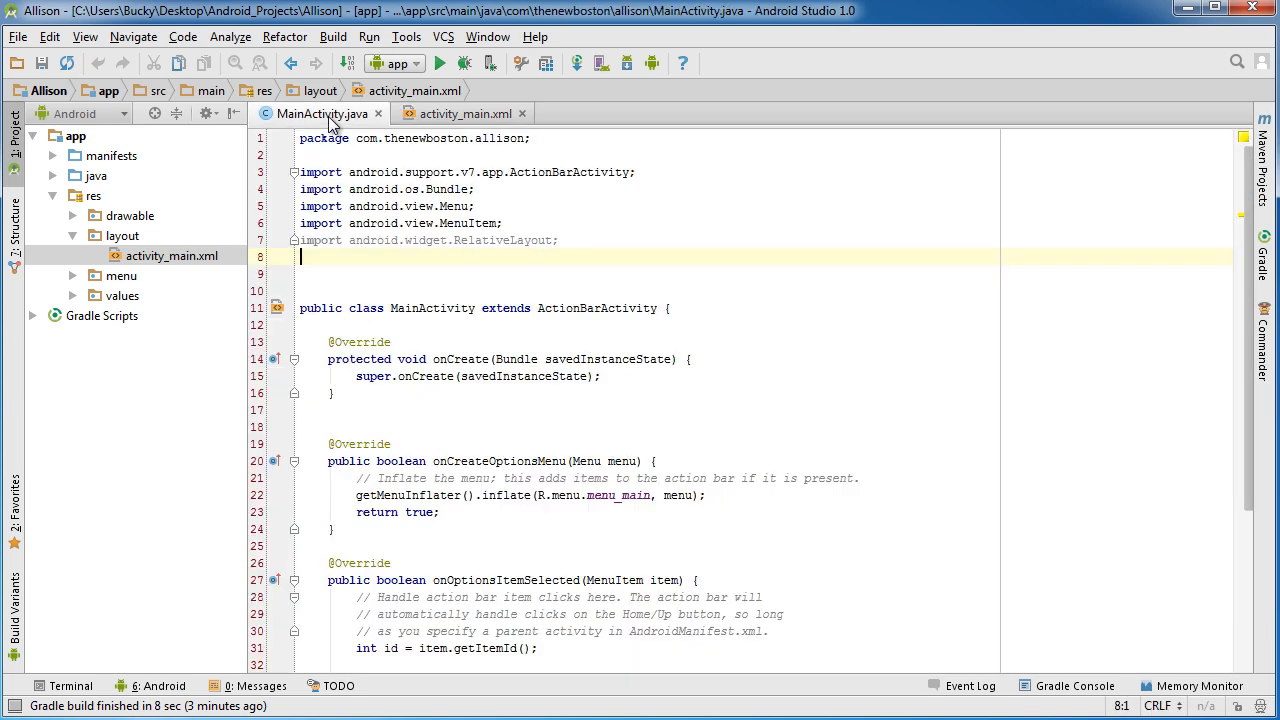
# Step: Add 'import android.widget.Button;' on line 8, then return to activity_main.xml
pyautogui.click(430, 240)
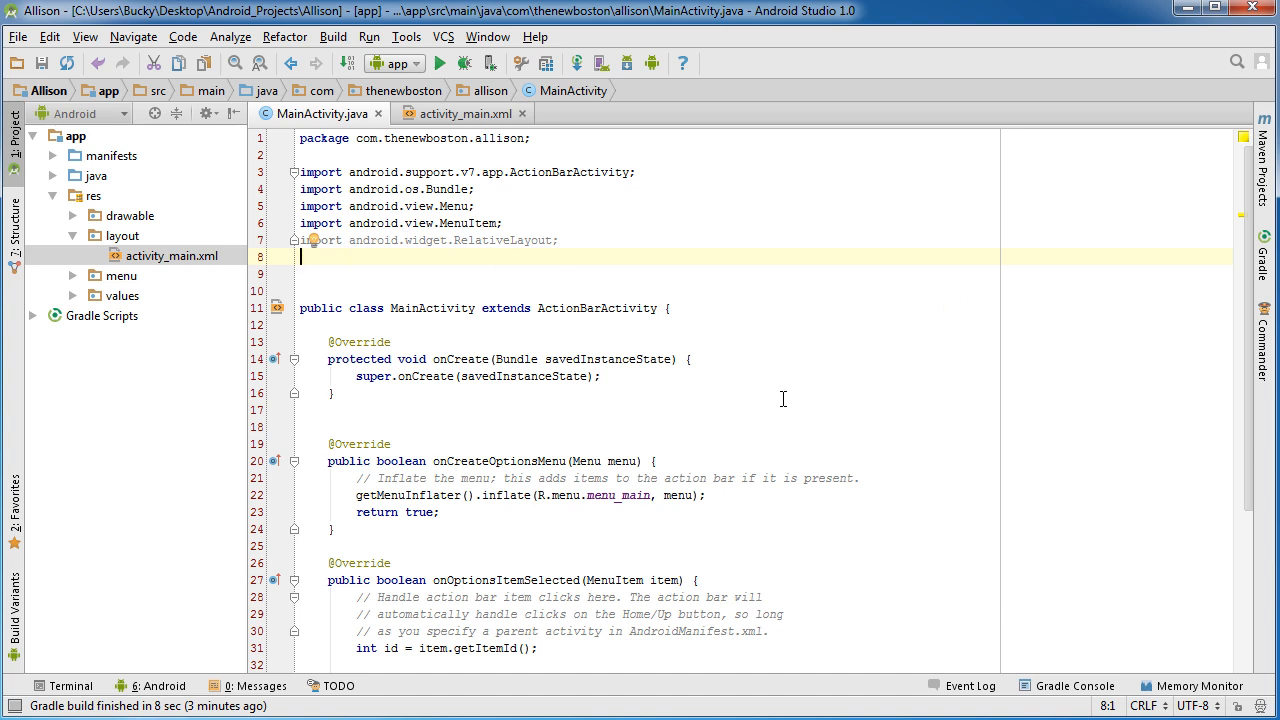
pyautogui.write('import a')
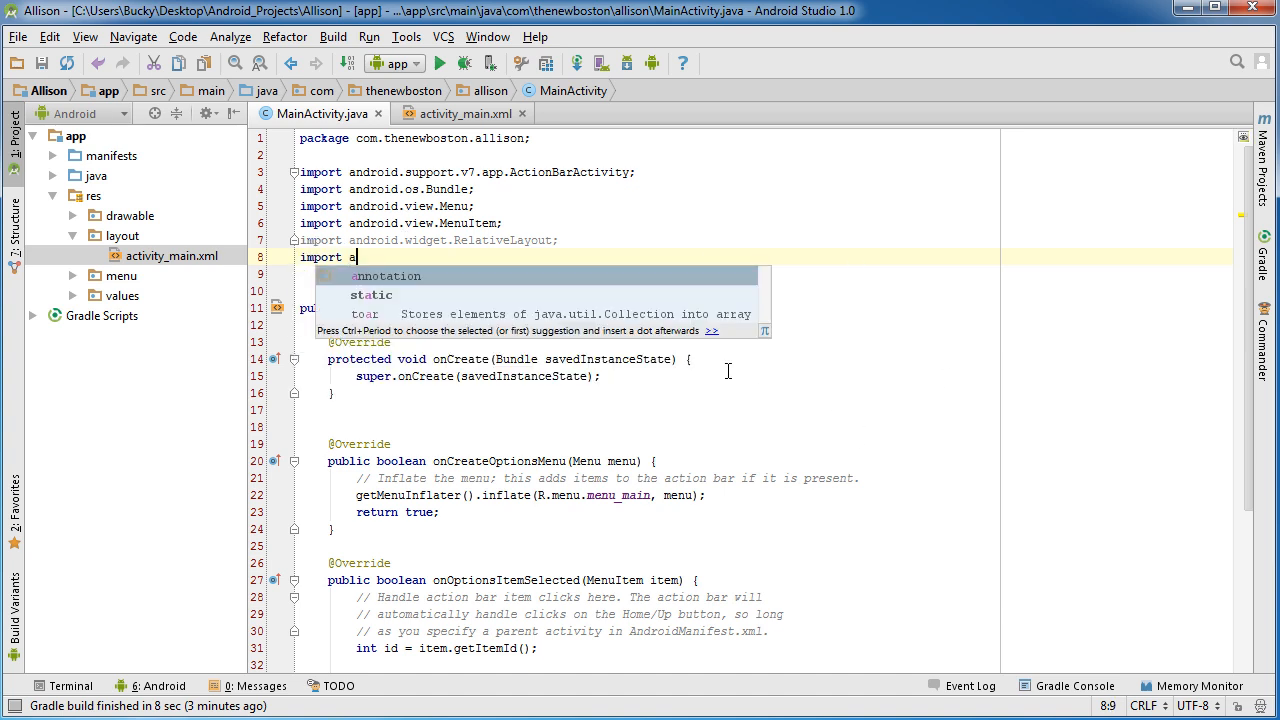
pyautogui.write('ndroid.widget.Button;')
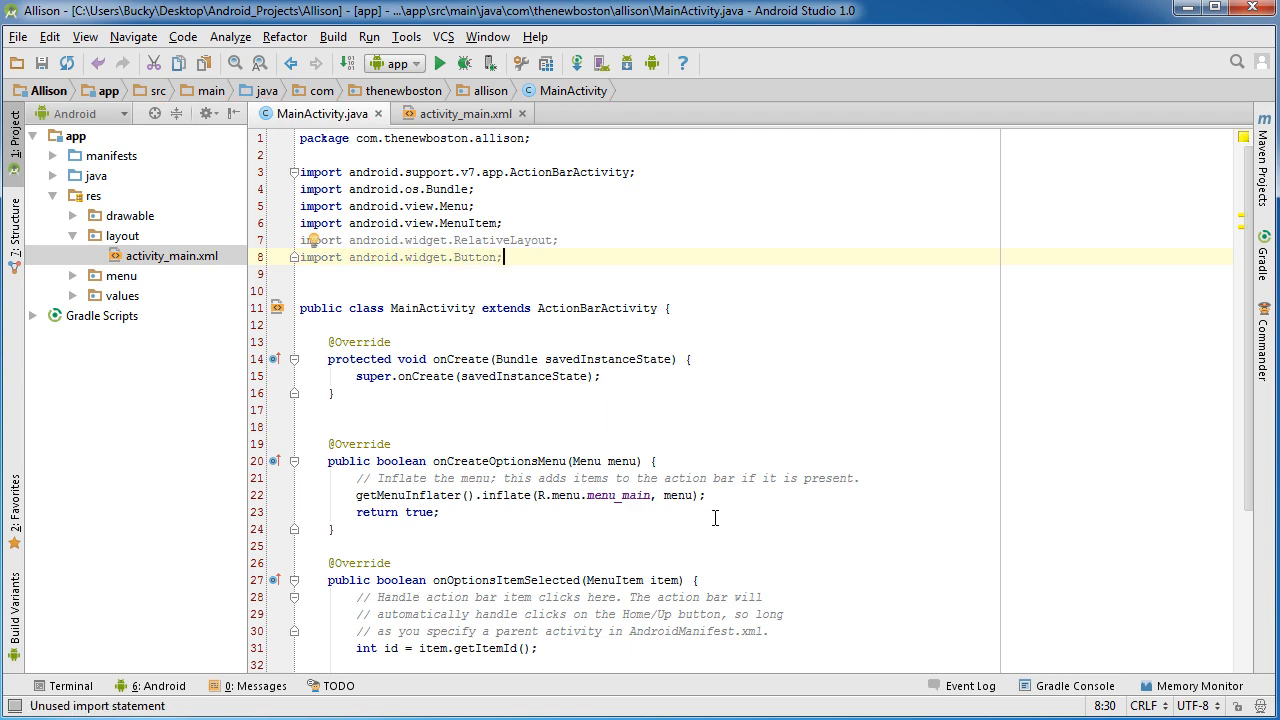
pyautogui.click(461, 113)
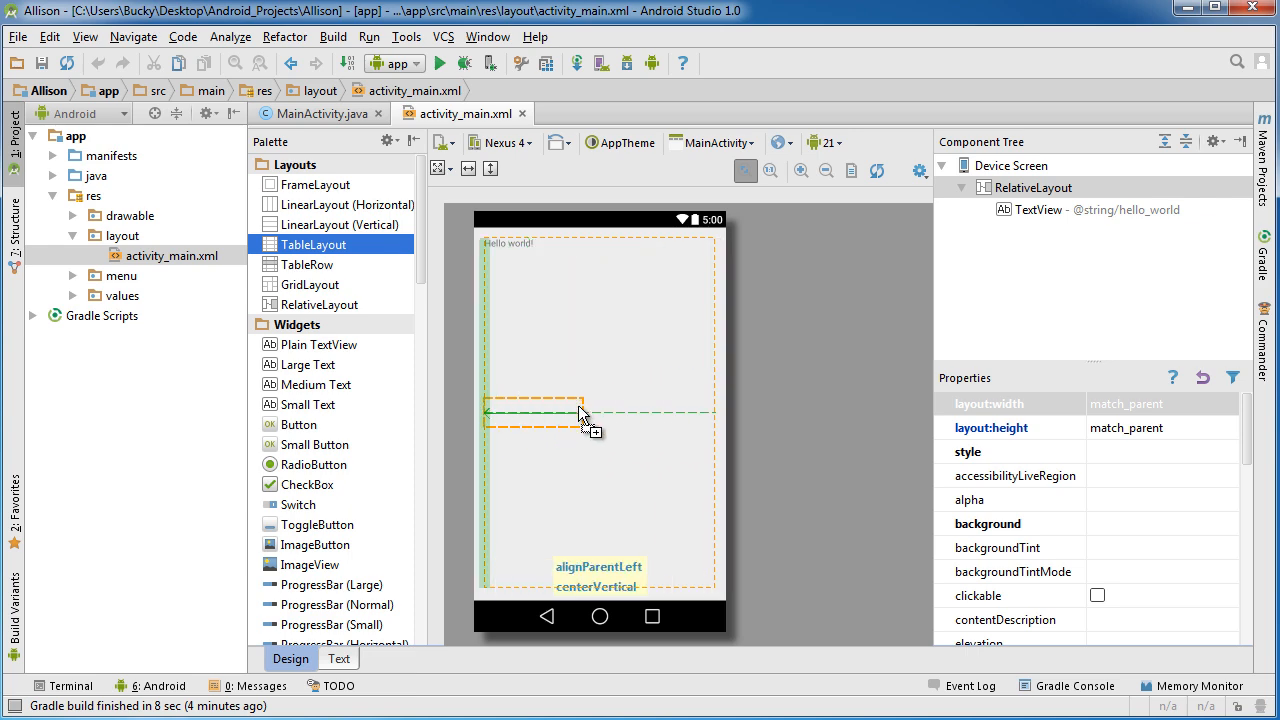
# Step: Return to MainActivity.java to trim onCreate down to the super.onCreate call
pyautogui.click(315, 113)
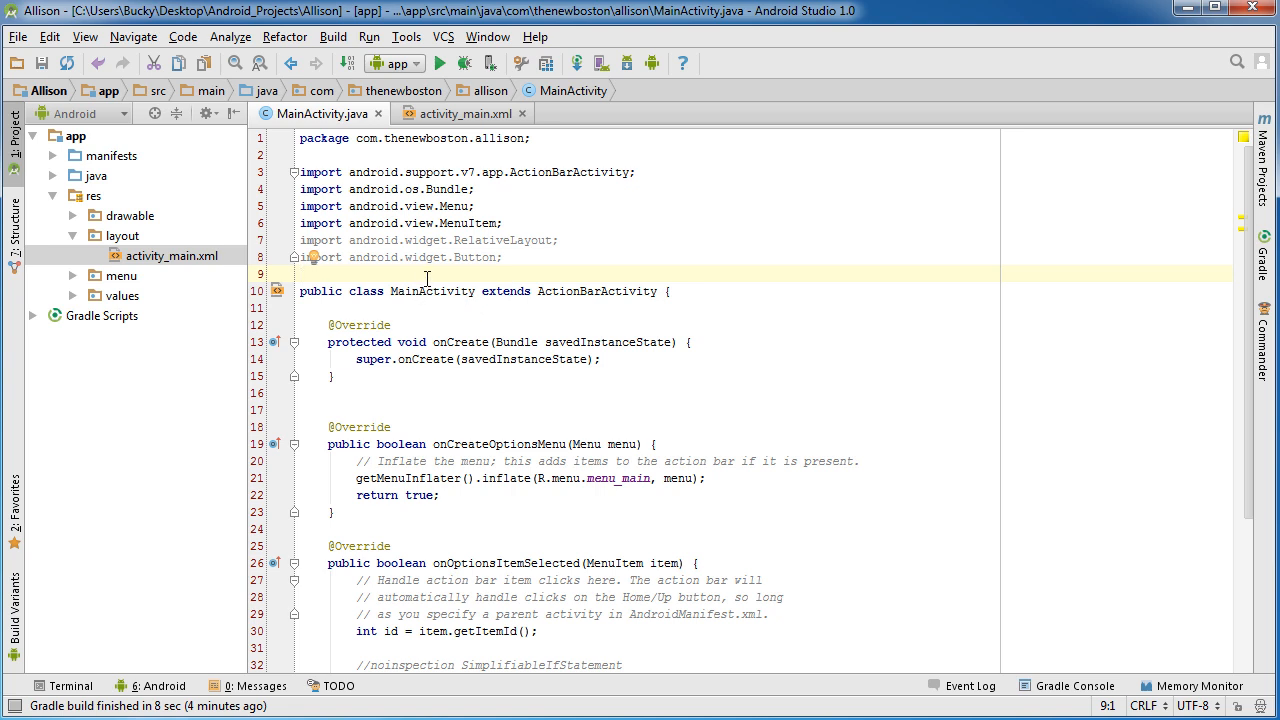
pyautogui.moveTo(460, 341)
pyautogui.write('//')
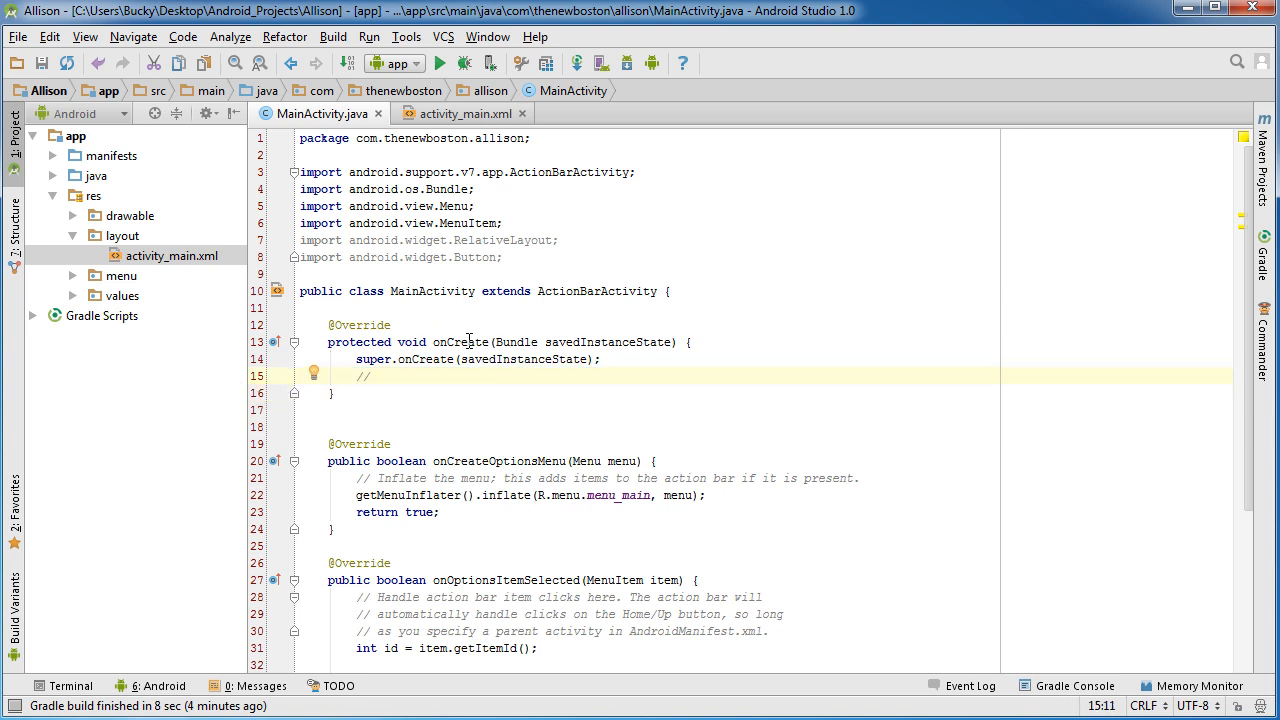
# Step: Declare RelativeLayout buckysLayout = new RelativeLayout(this); below super.onCreate
pyautogui.click(460, 341)
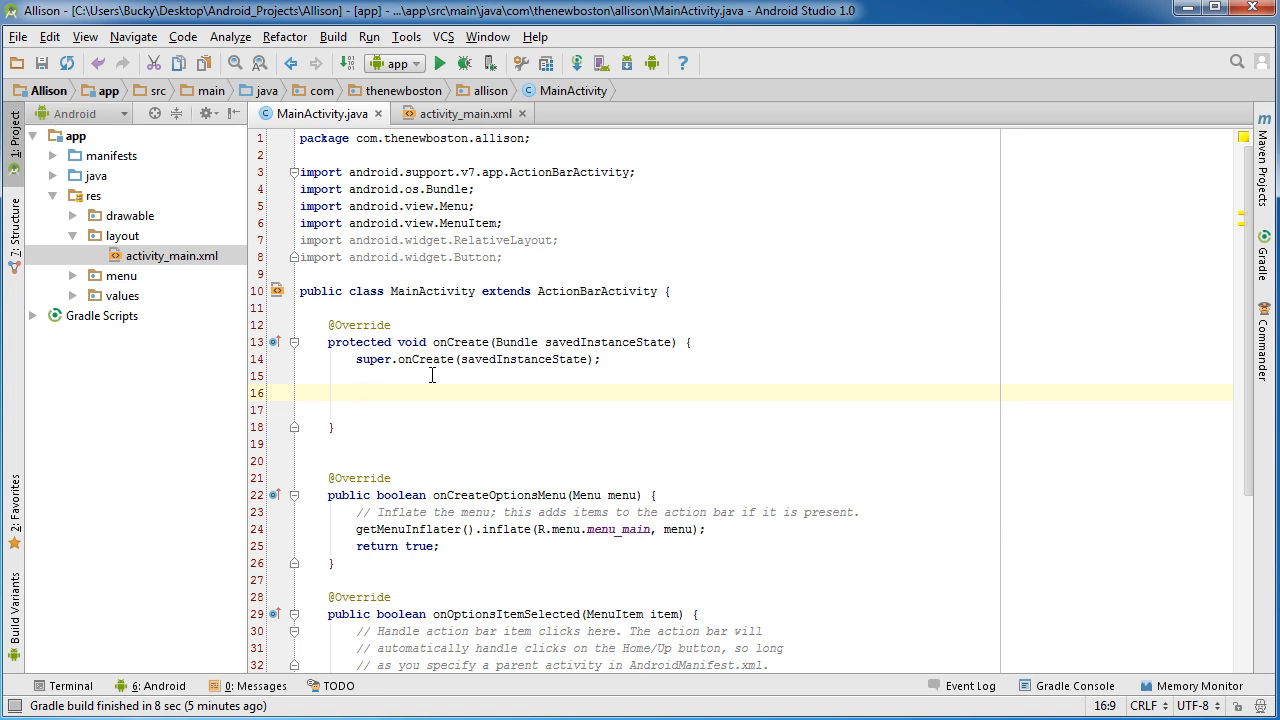
pyautogui.write('Rela')
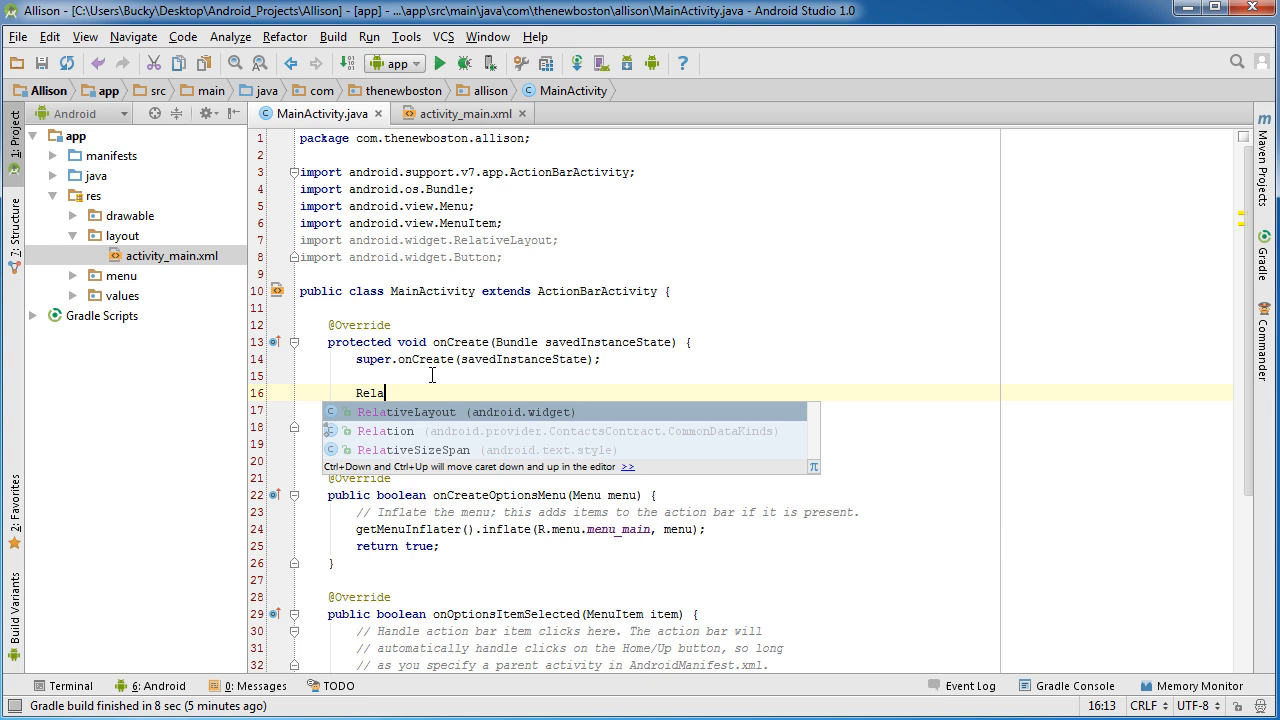
pyautogui.press('Tab')
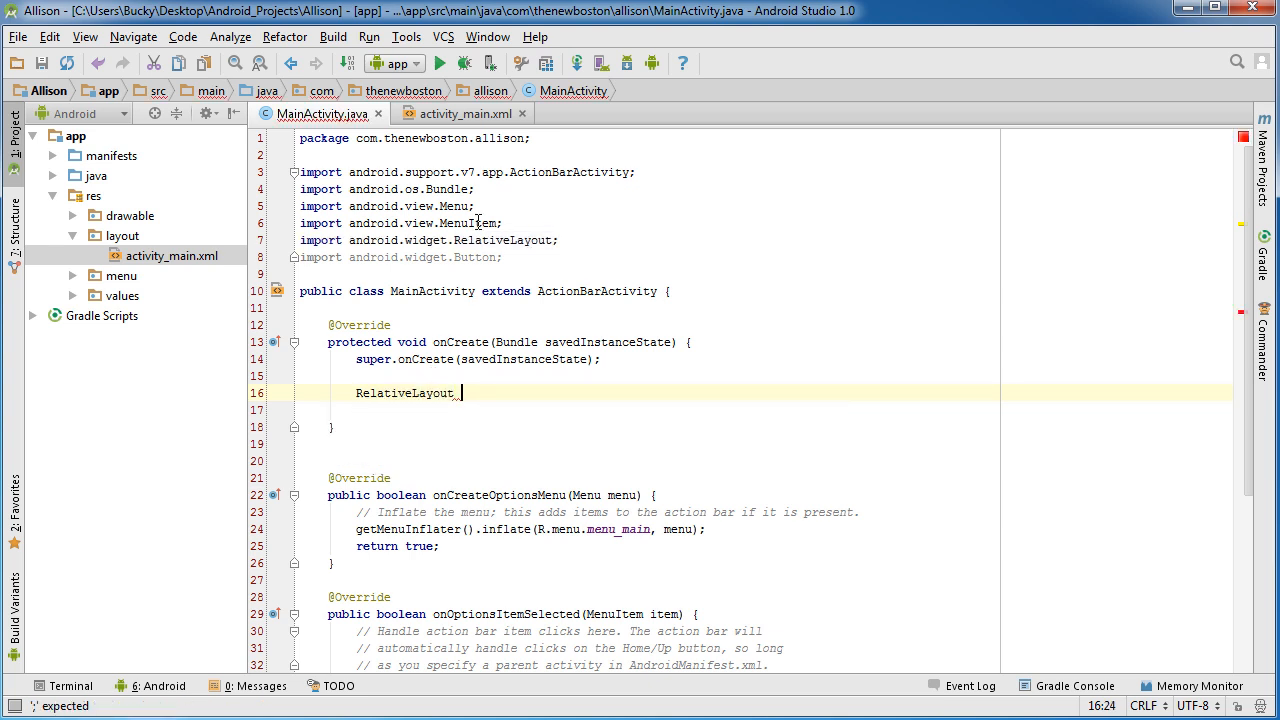
pyautogui.moveTo(533, 472)
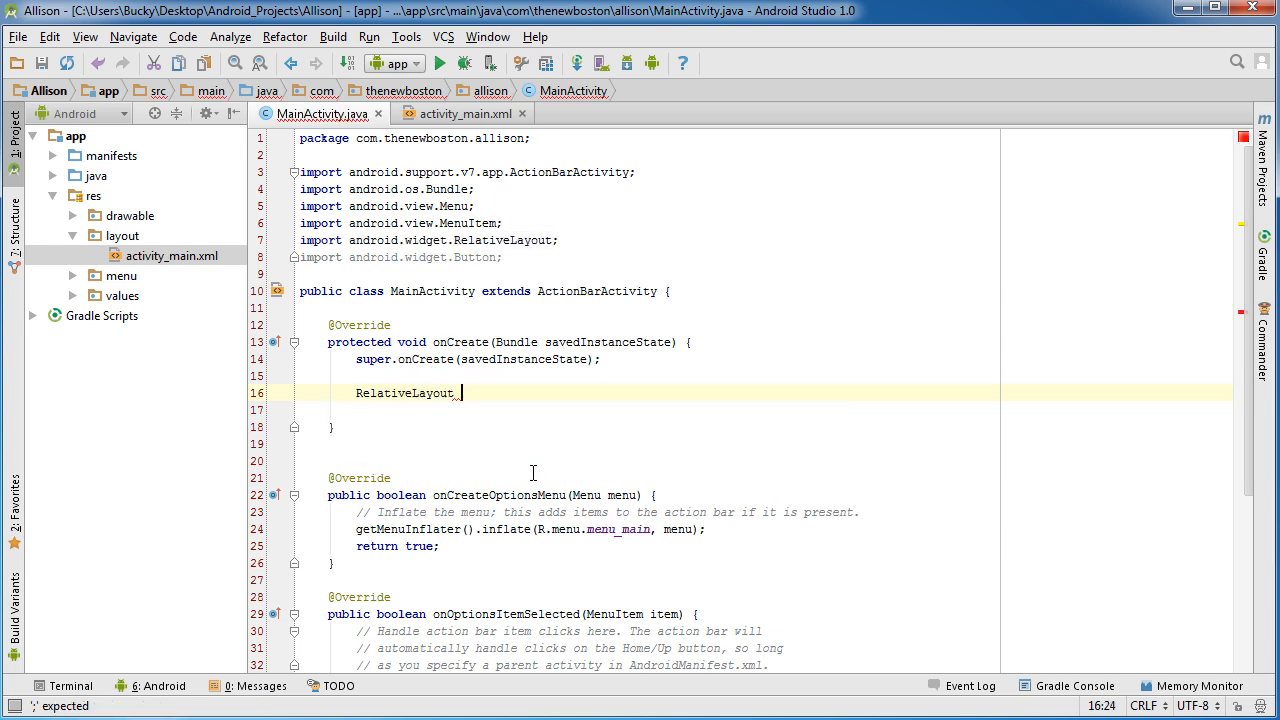
pyautogui.write('_bu')
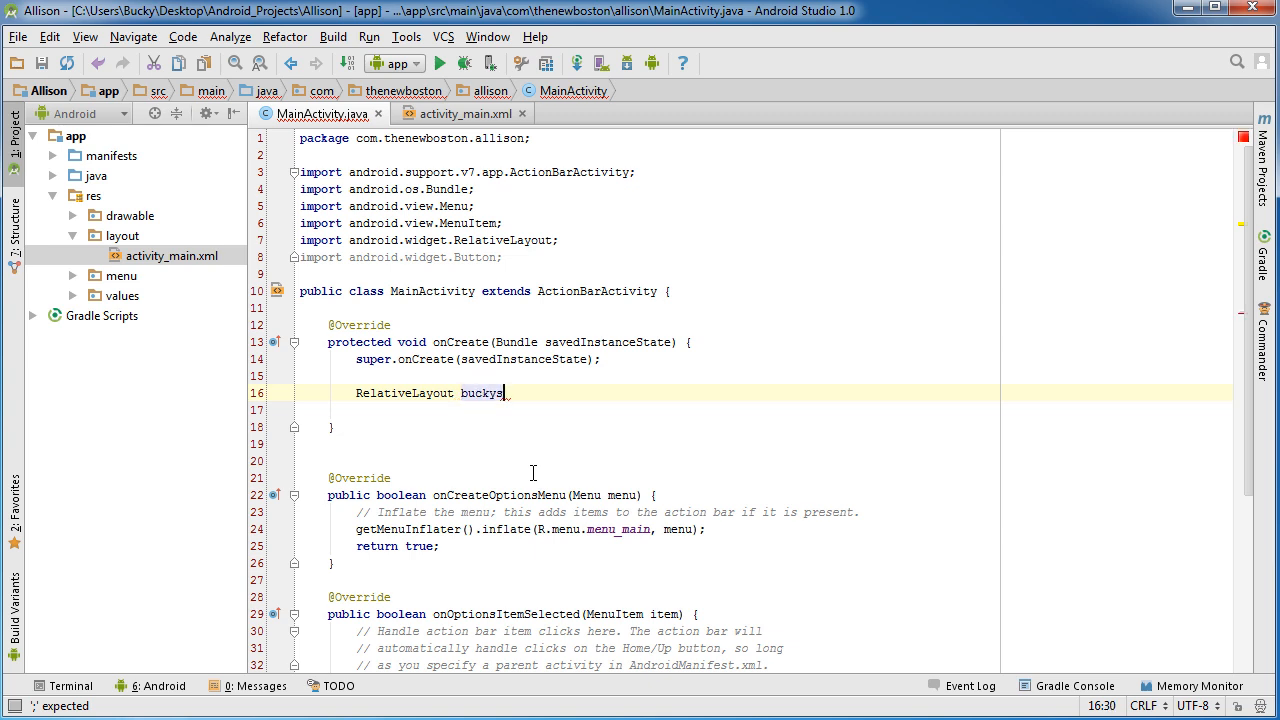
pyautogui.write('Layout')
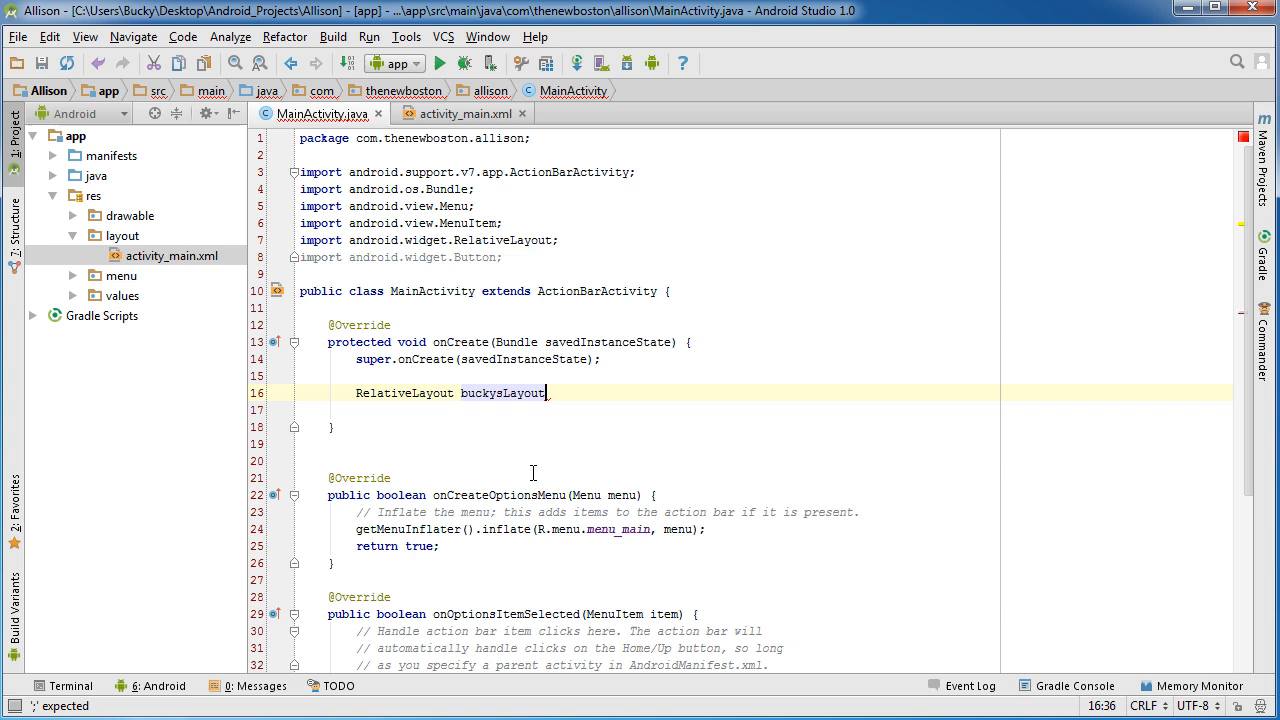
pyautogui.write('= new')
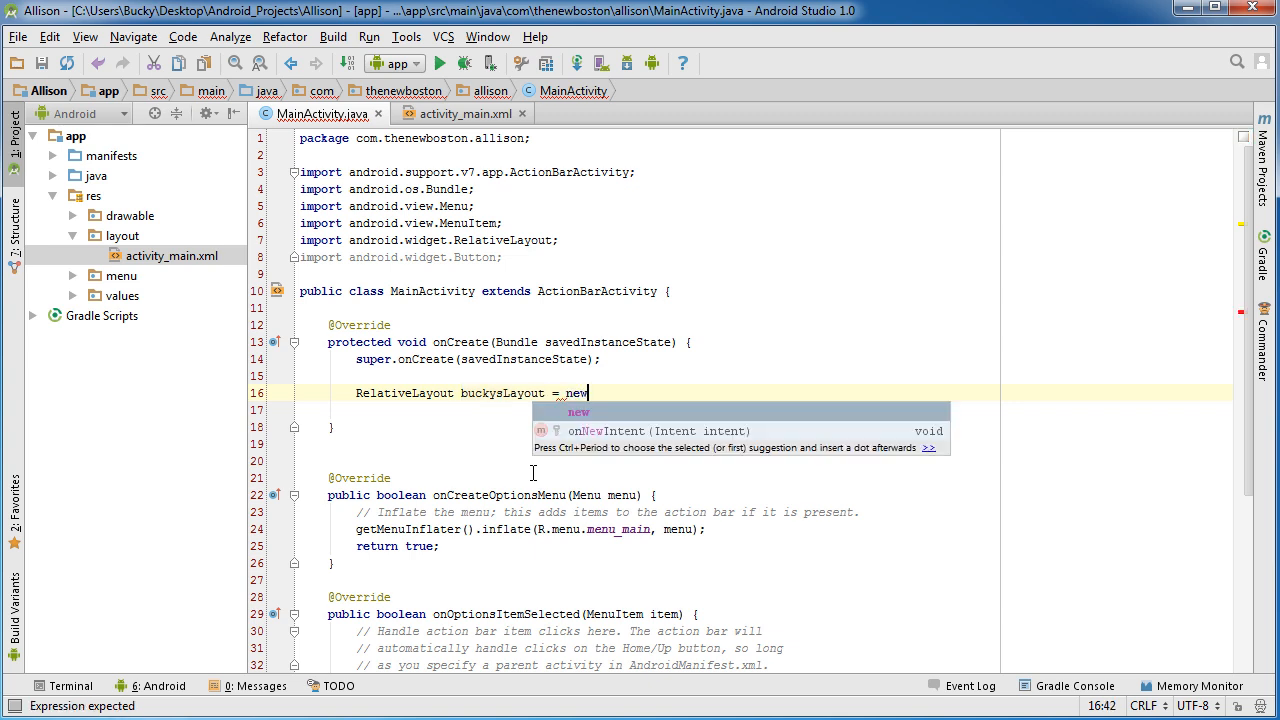
pyautogui.write('RelativeLayout(')
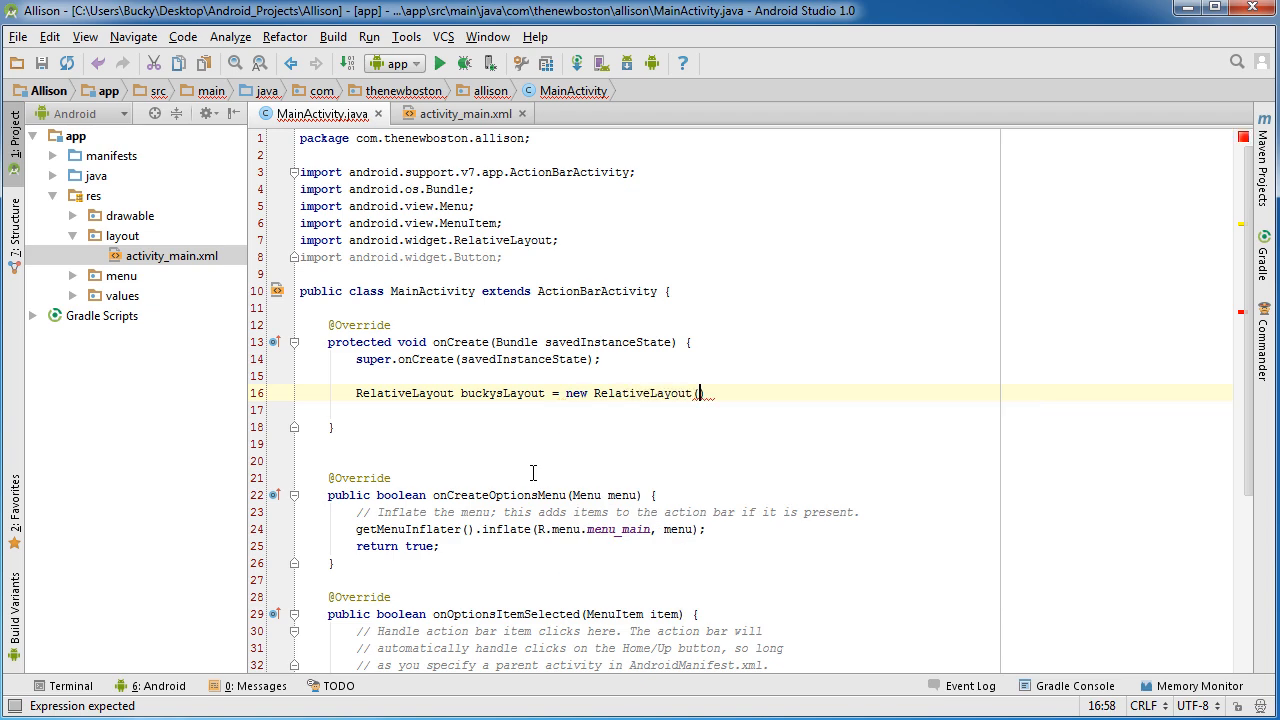
pyautogui.write('this);')
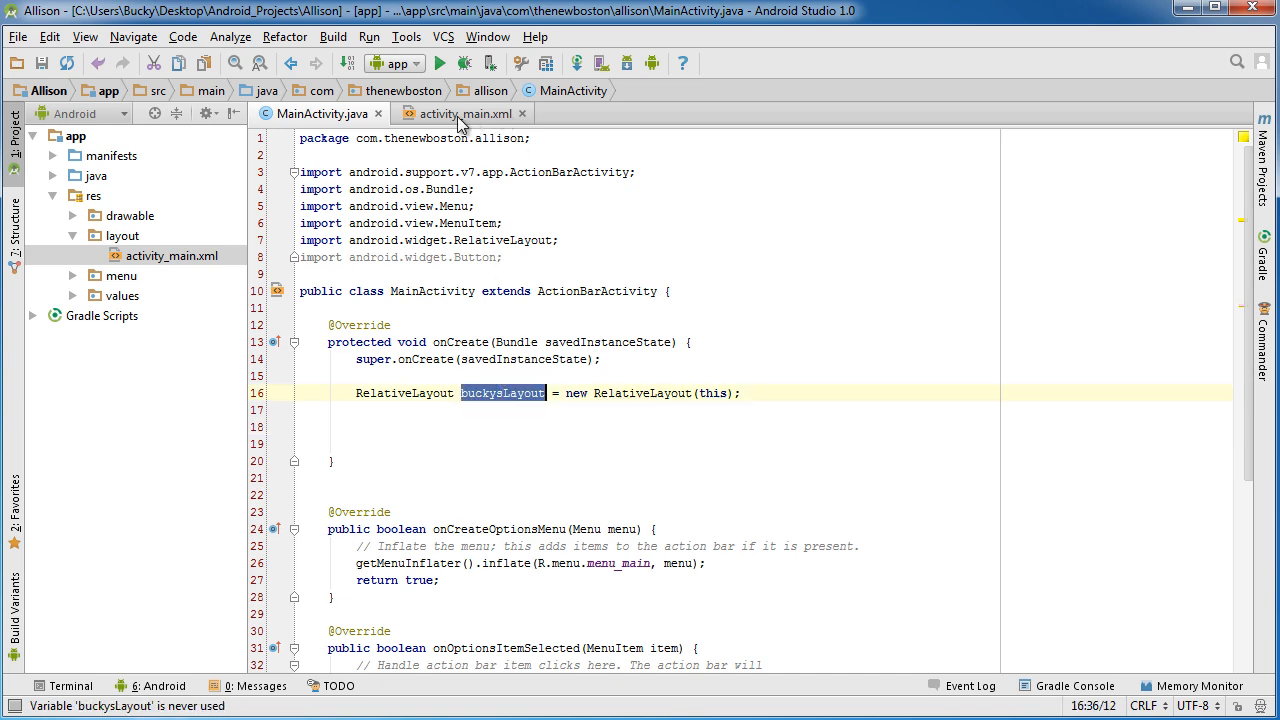
pyautogui.click(463, 113)
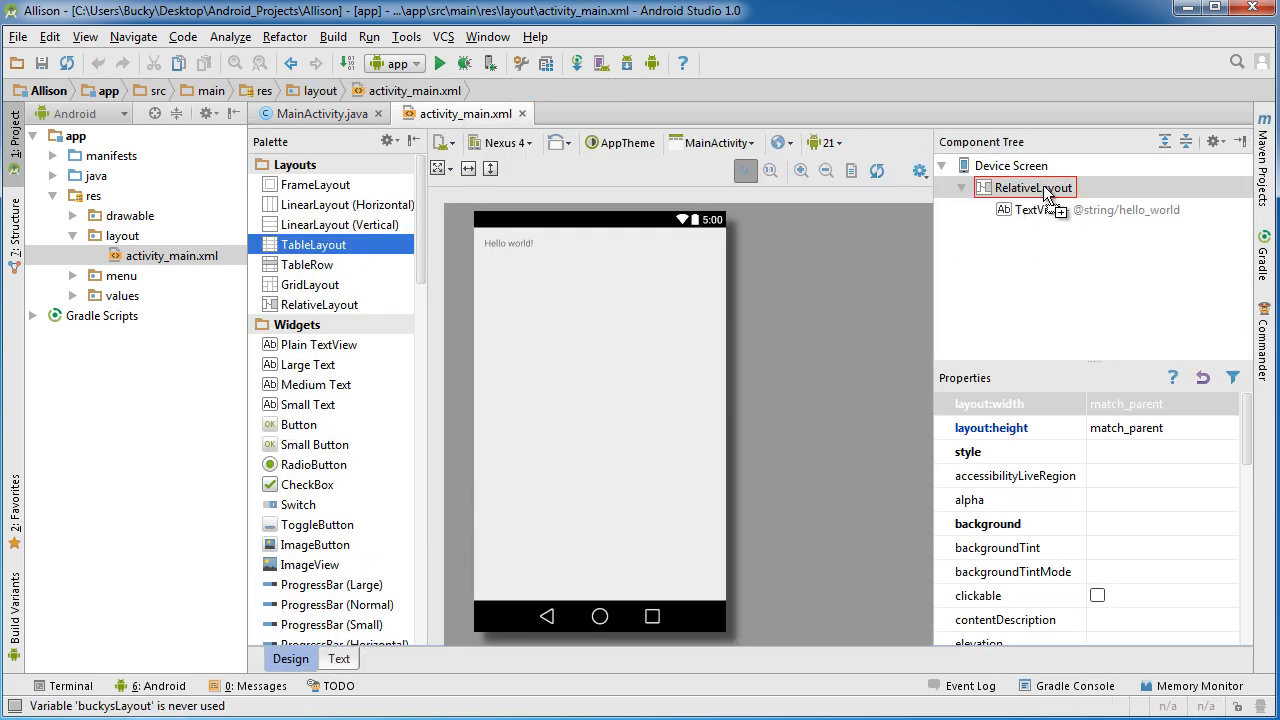
pyautogui.click(320, 113)
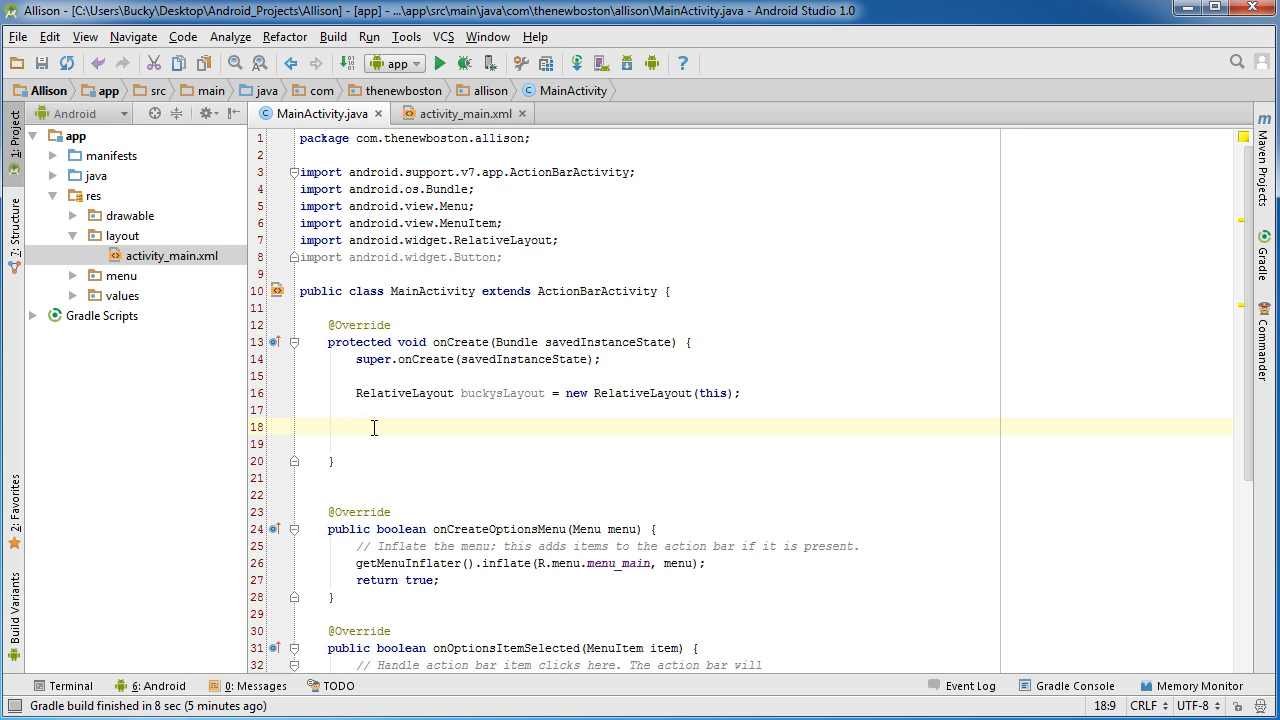
# Step: Declare Button redButton = new Button(this); under the layout line
pyautogui.write('Button')
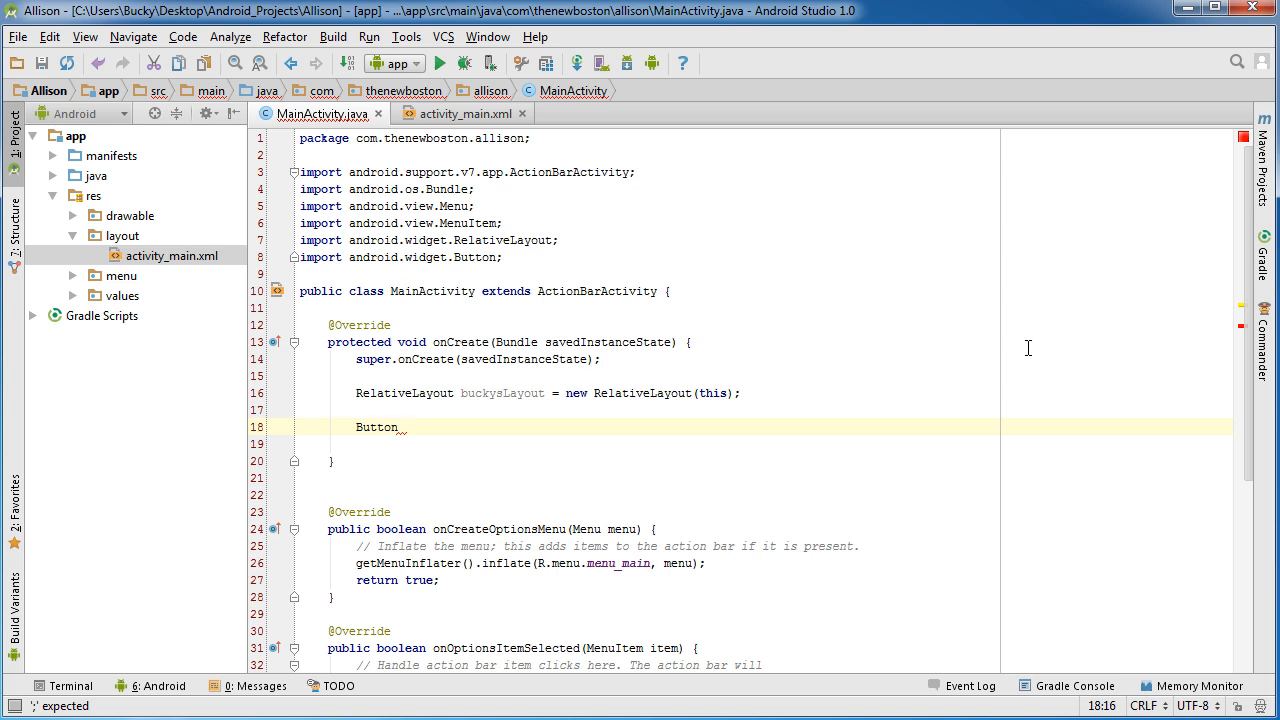
pyautogui.write('redButton =')
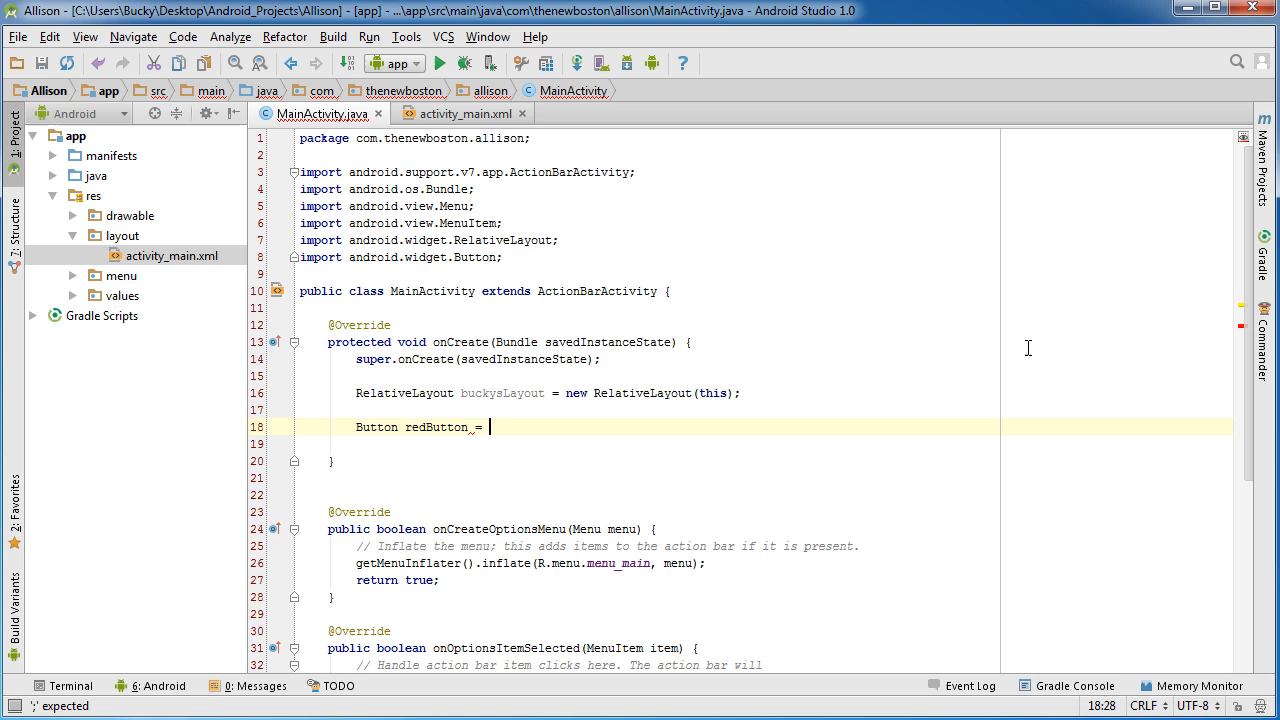
pyautogui.write('m')
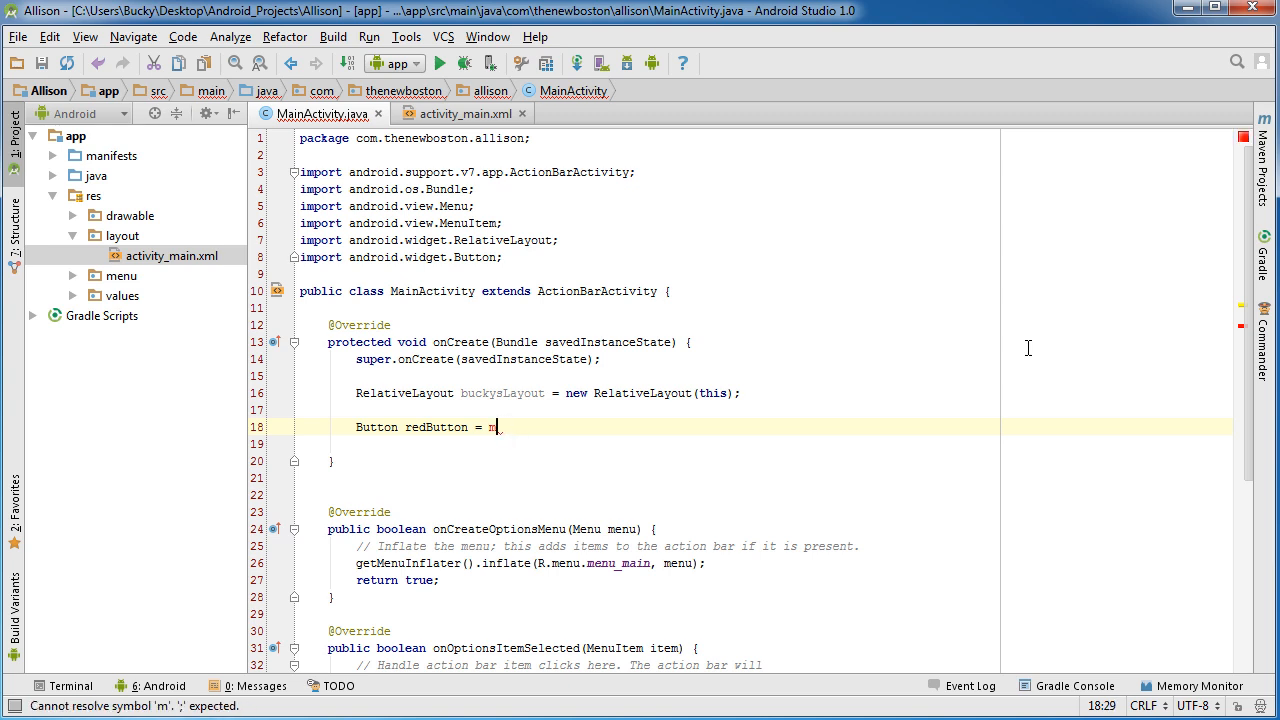
pyautogui.write('new Button(t')
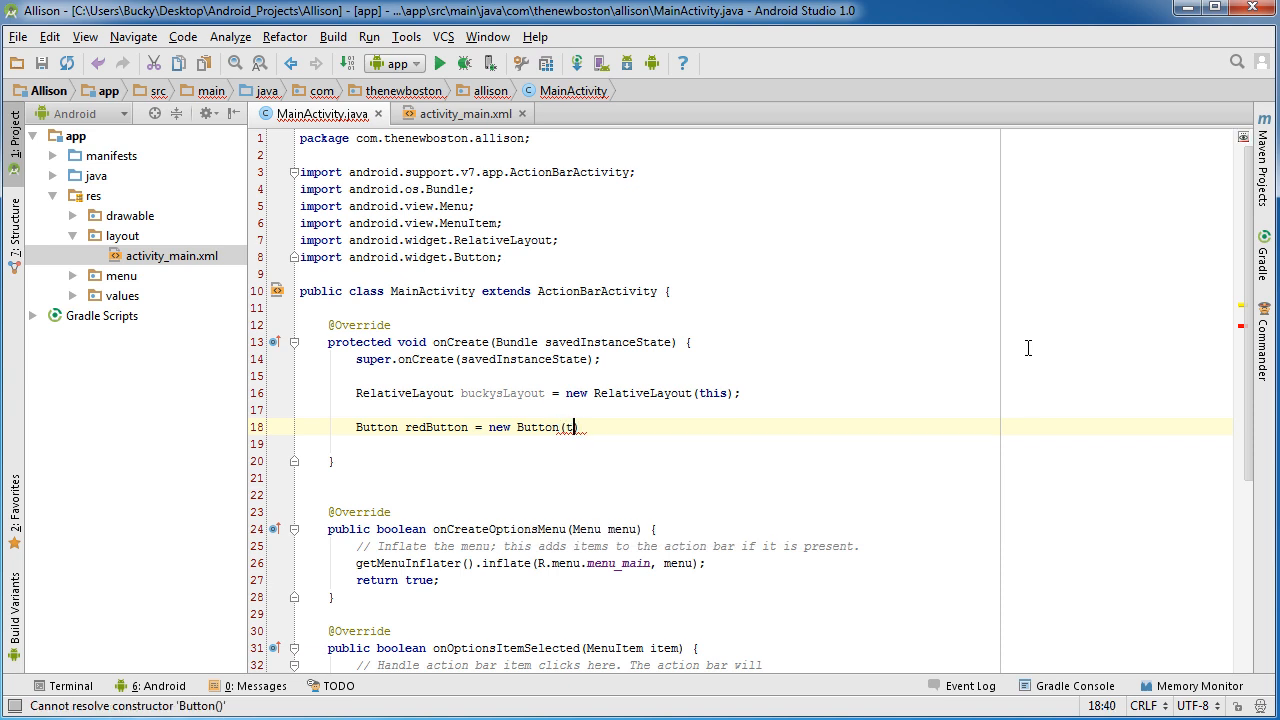
pyautogui.write('his);')
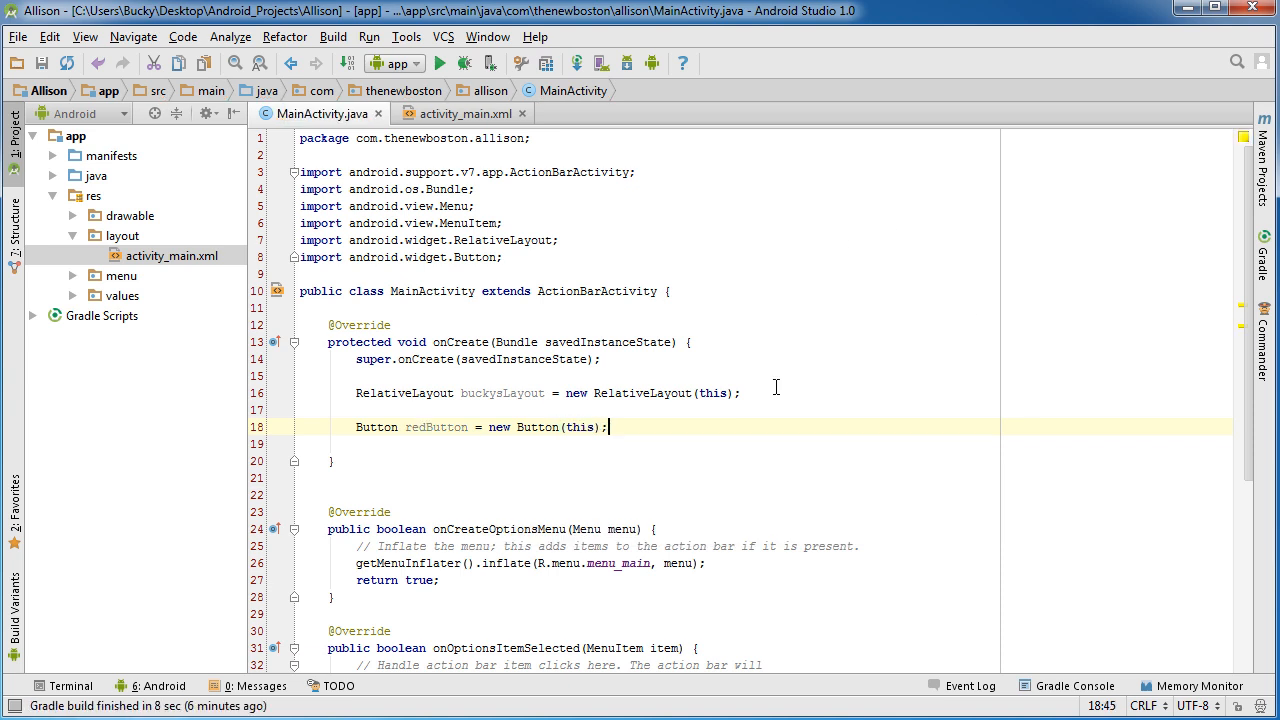
pyautogui.doubleClick(503, 393)
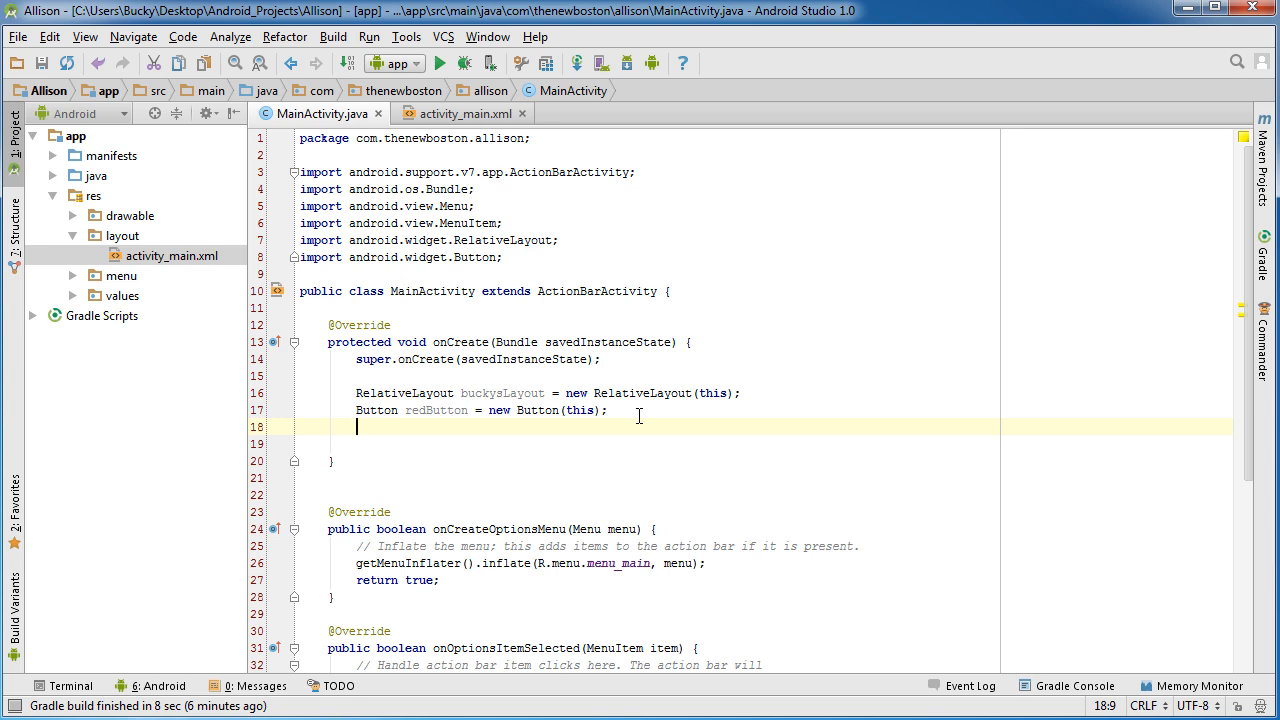
pyautogui.moveTo(457, 410)
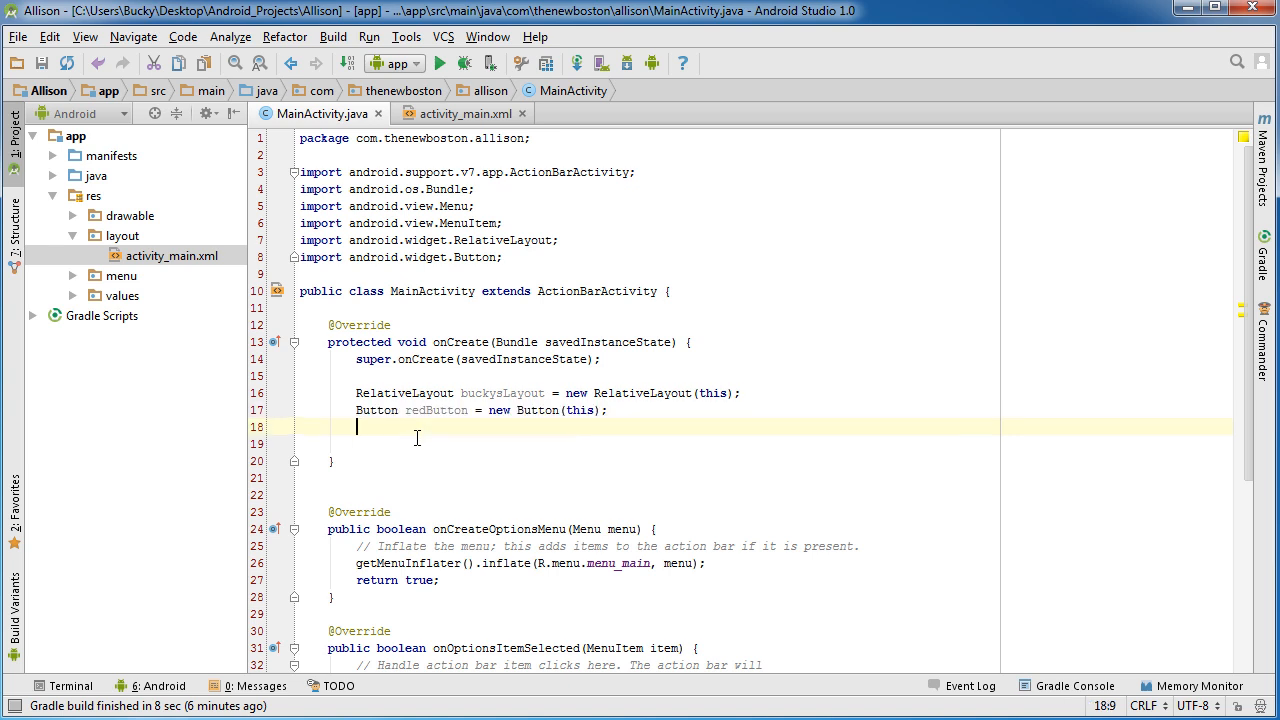
# Step: Add a buckysLayout.addView() call on a new line below
pyautogui.write('buckysLayout')
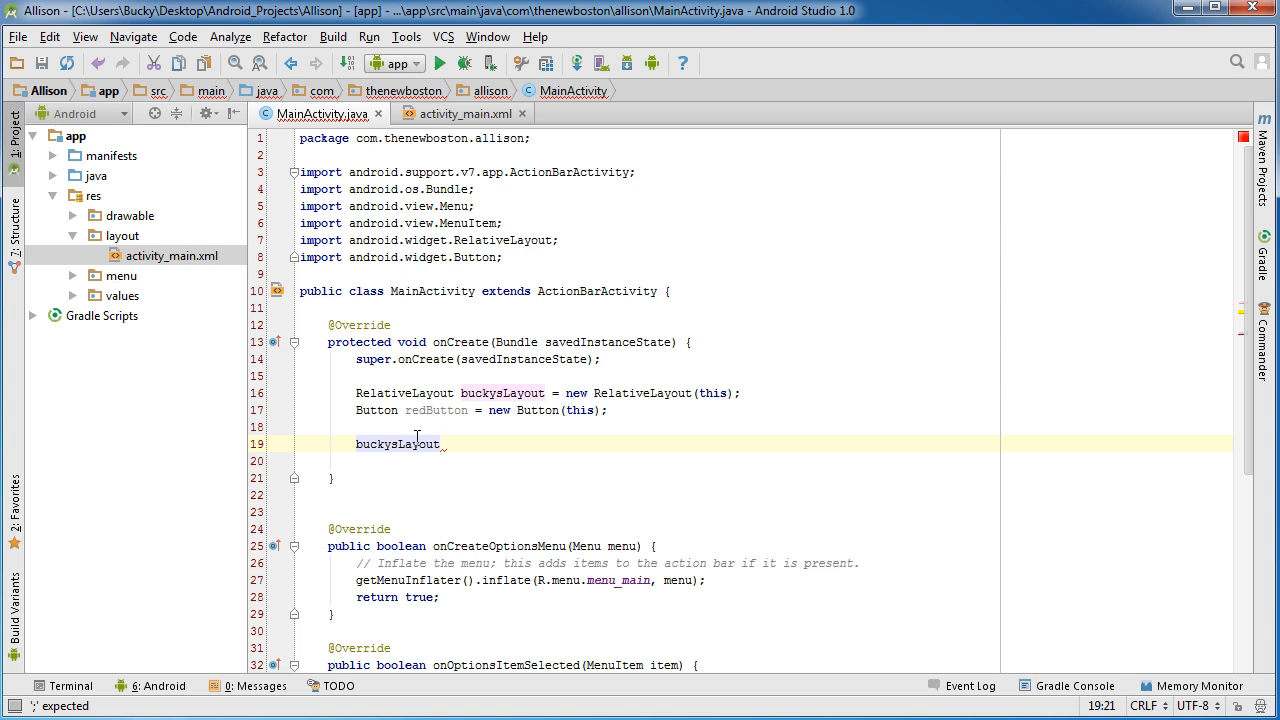
pyautogui.write('.addView();')
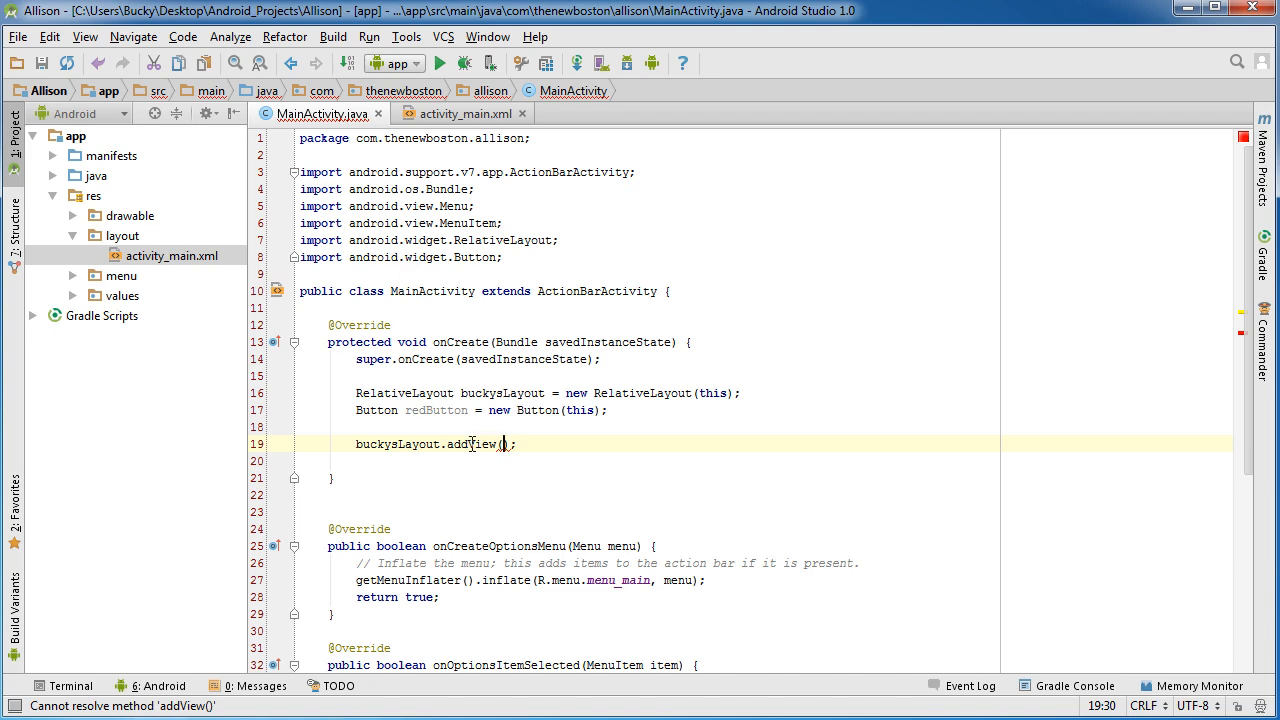
pyautogui.doubleClick(480, 444)
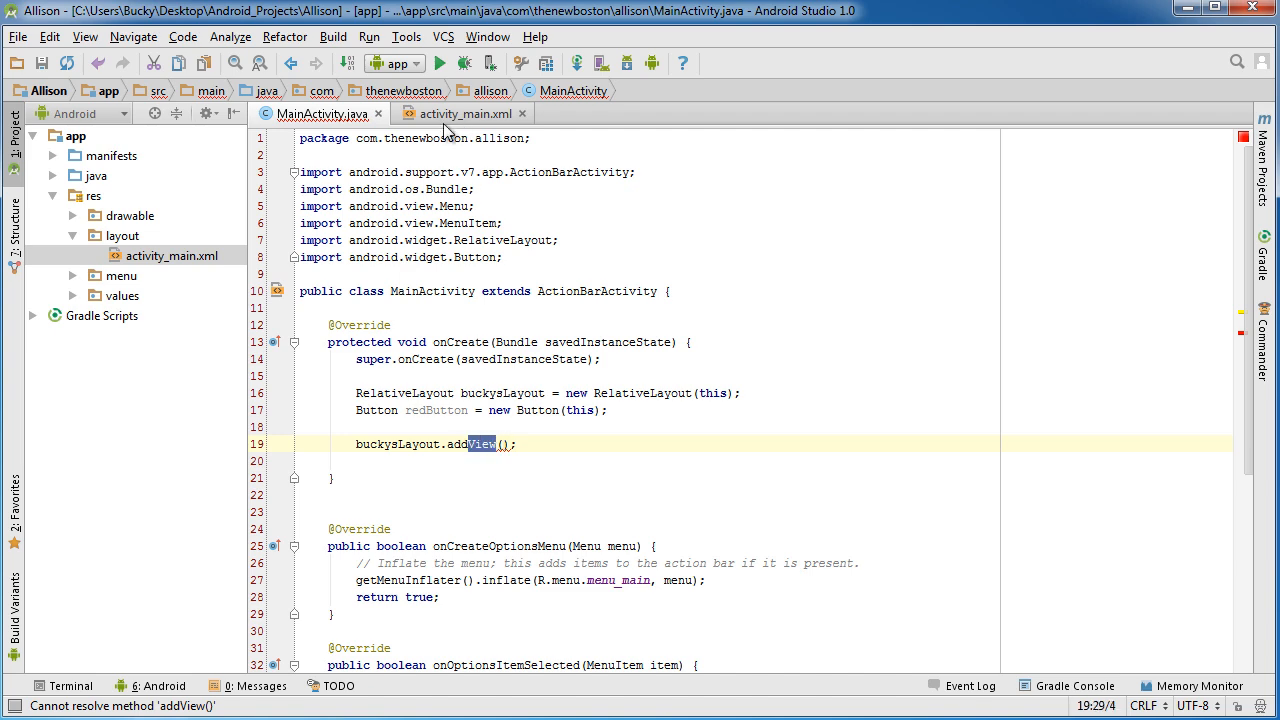
# Step: View activity_main.xml Design, select Plain TextView in the Palette, then return to MainActivity.java
pyautogui.click(457, 113)
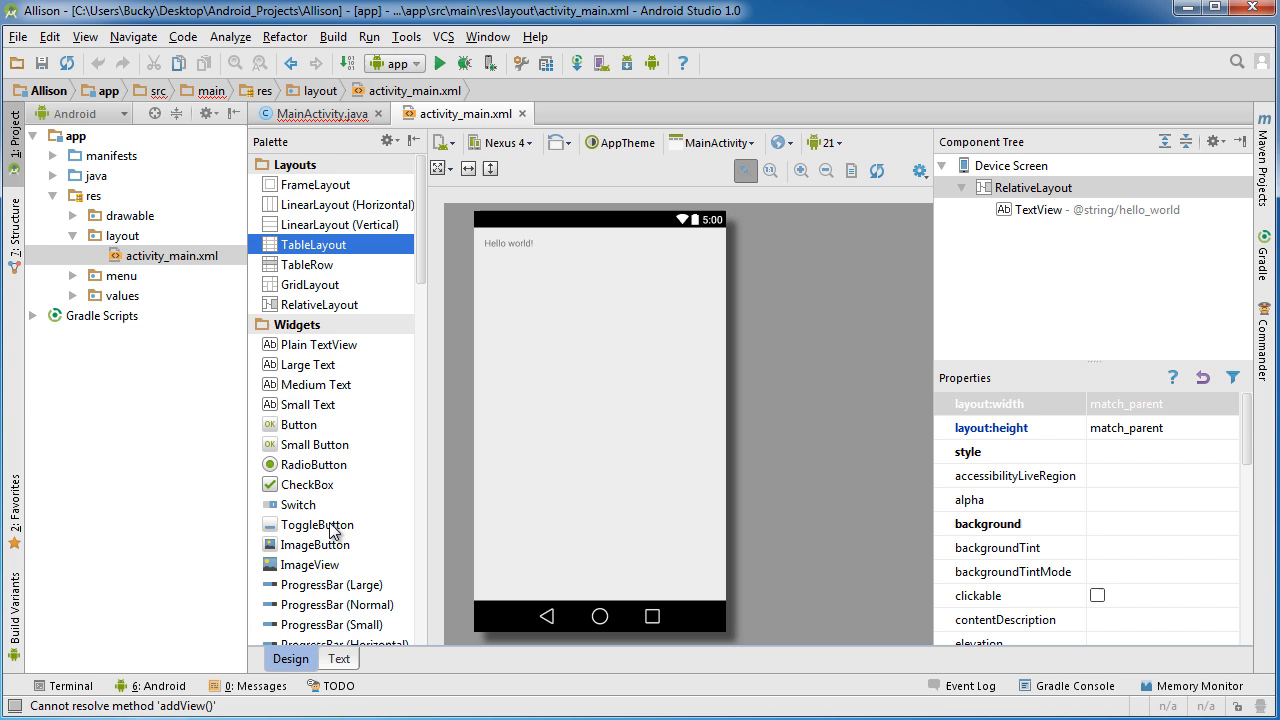
pyautogui.moveTo(333, 387)
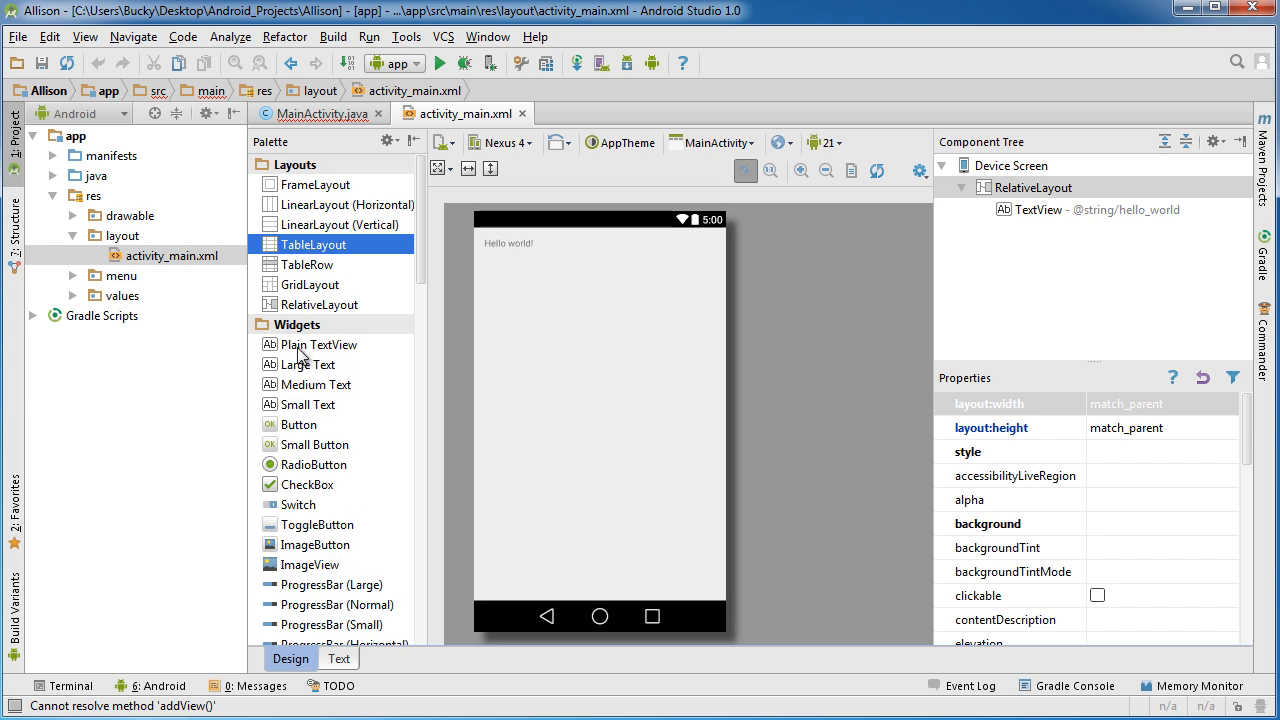
pyautogui.click(319, 344)
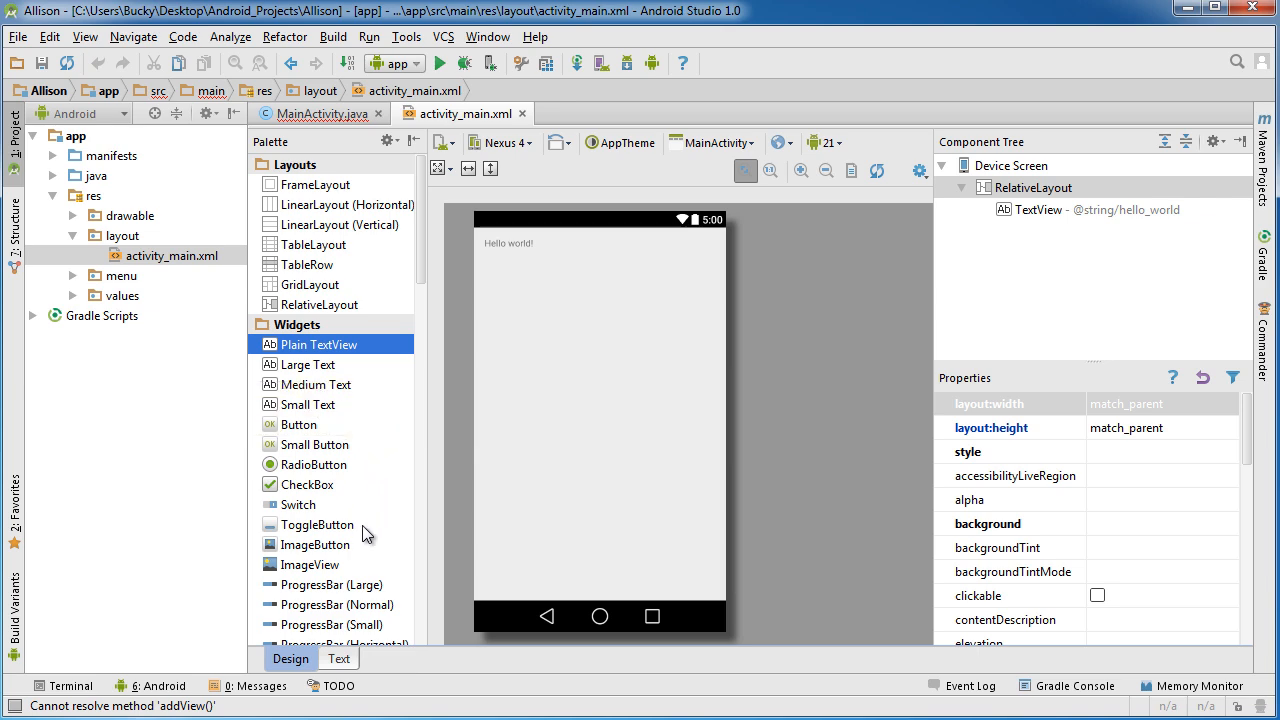
pyautogui.click(321, 113)
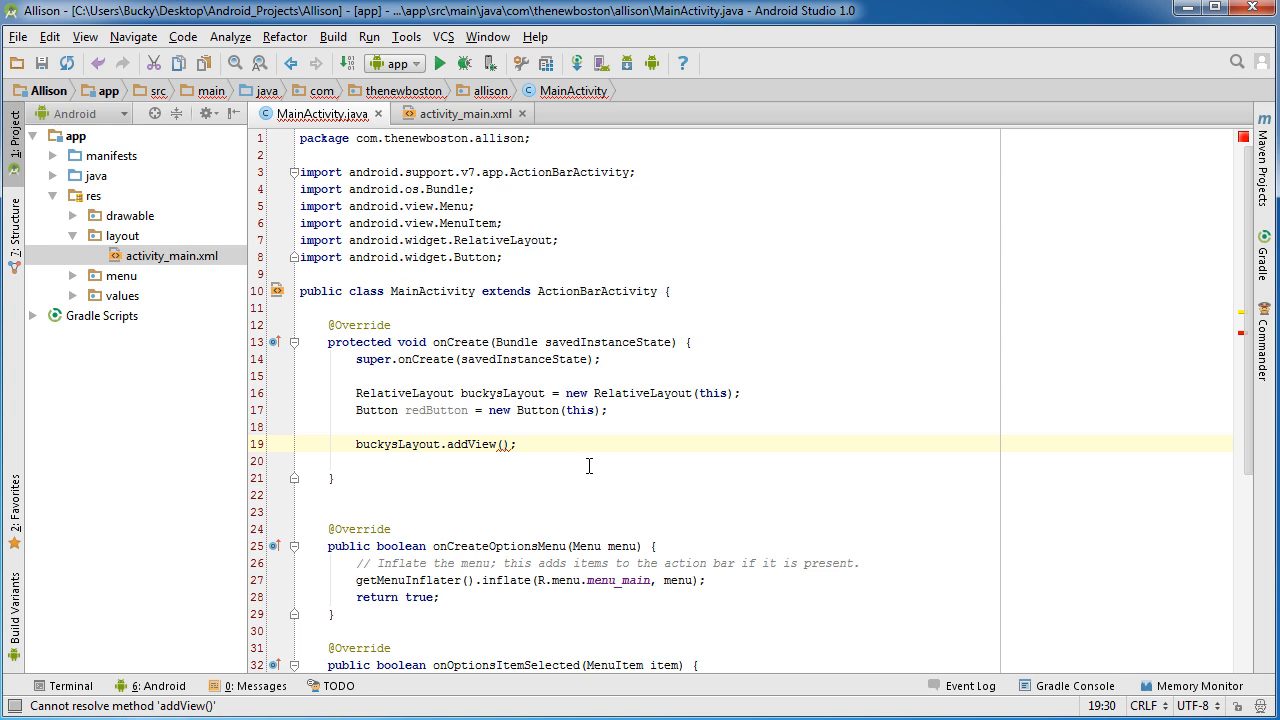
# Step: Pass redButton to buckysLayout.addView(), add a blank line, and glance at activity_main.xml
pyautogui.write('redButton')
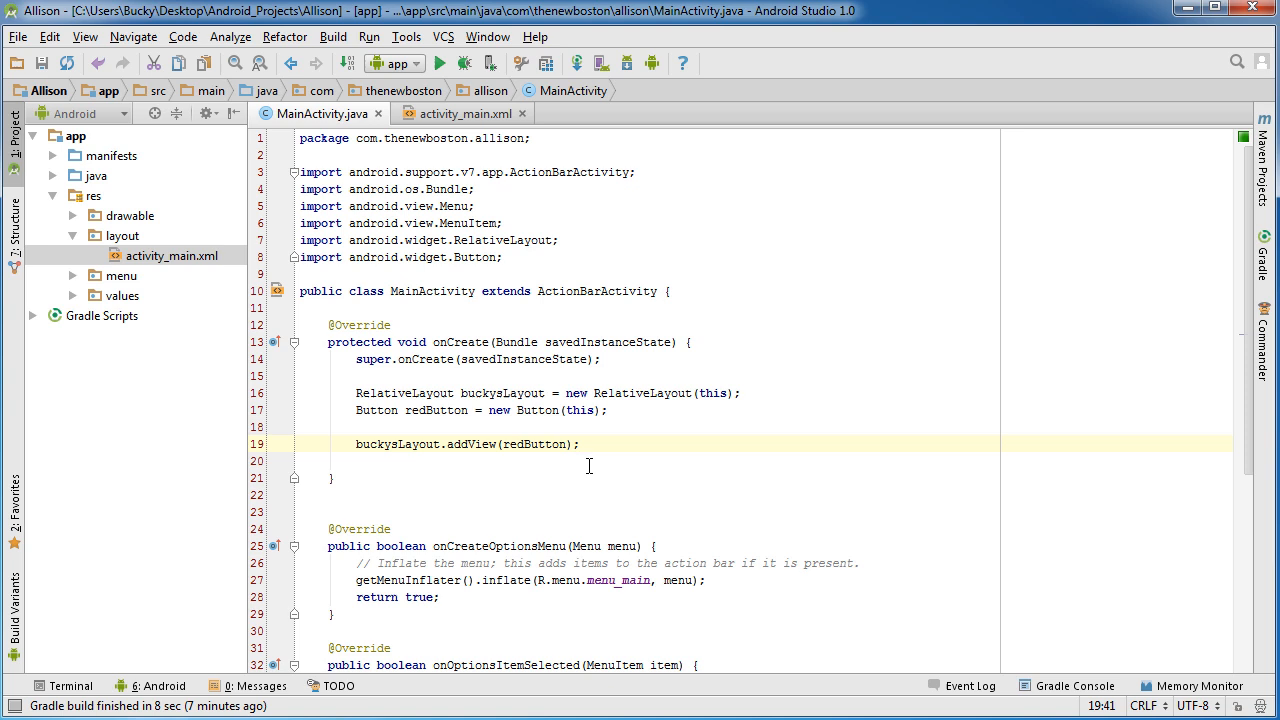
pyautogui.press('enter')
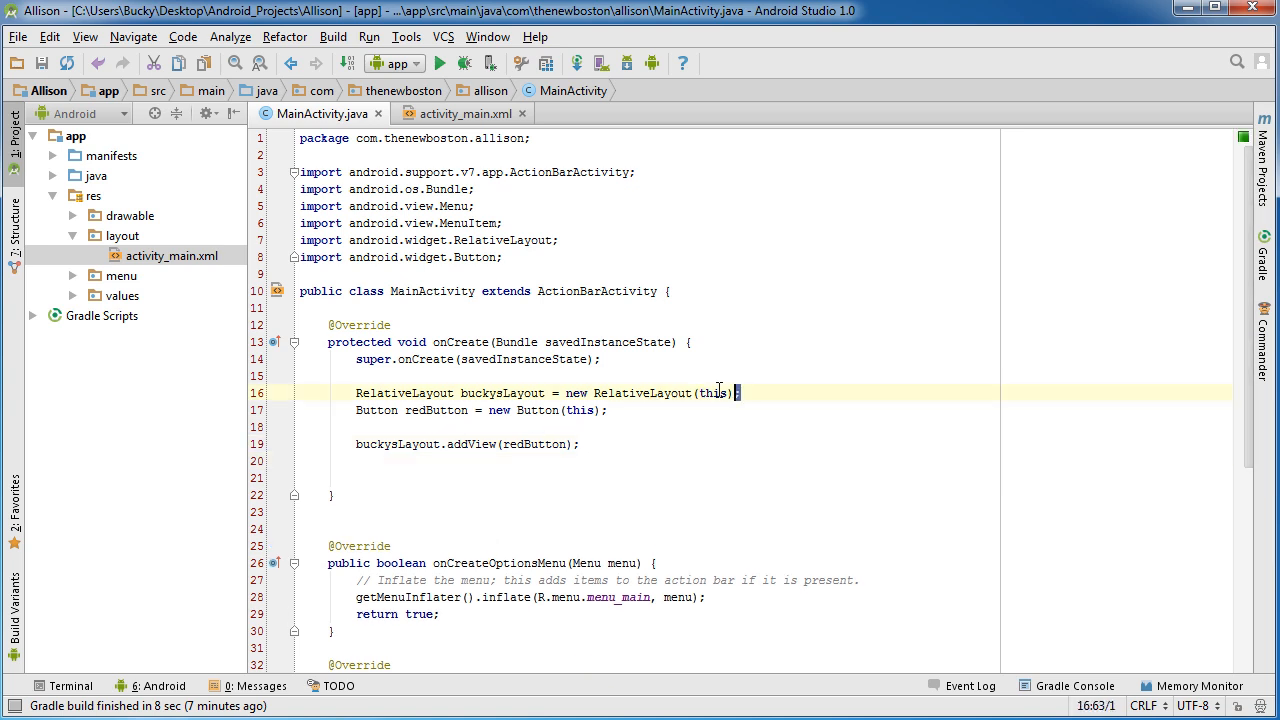
pyautogui.tripleClick(550, 392)
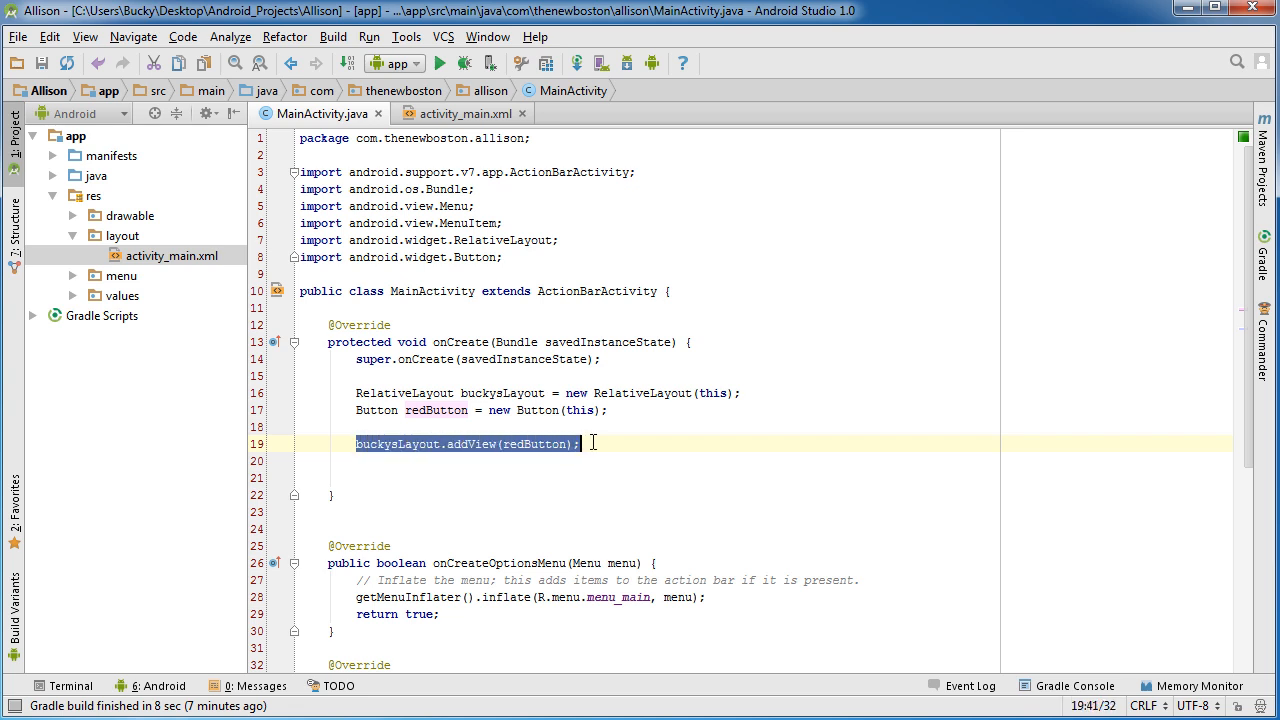
pyautogui.click(462, 113)
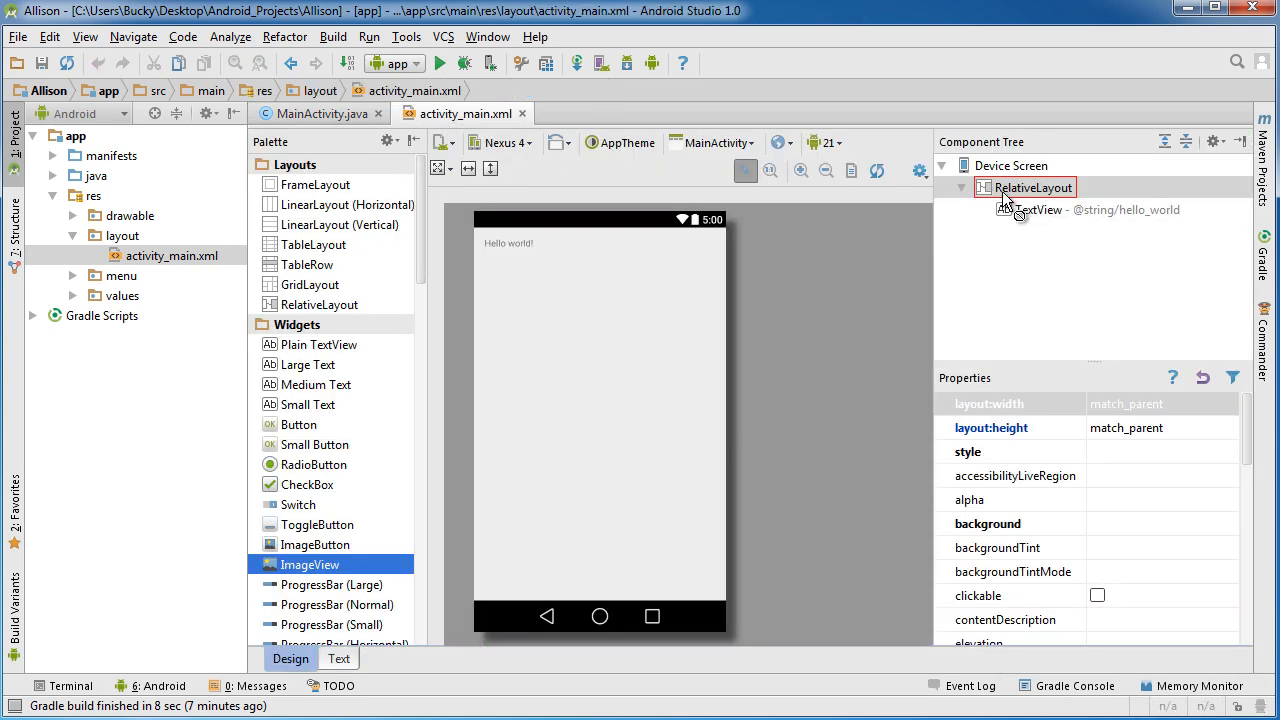
pyautogui.click(320, 113)
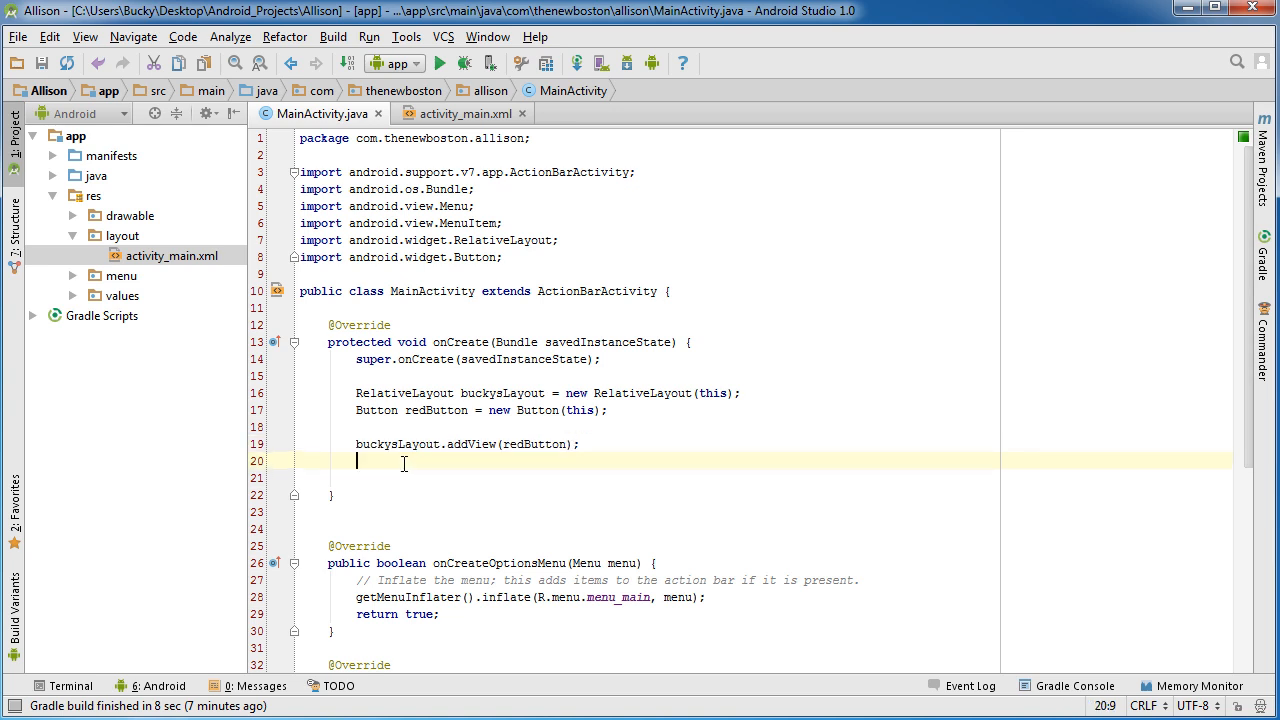
# Step: Add setContentView(buckysLayout); after the addView call in onCreate
pyautogui.write('setContentView();')
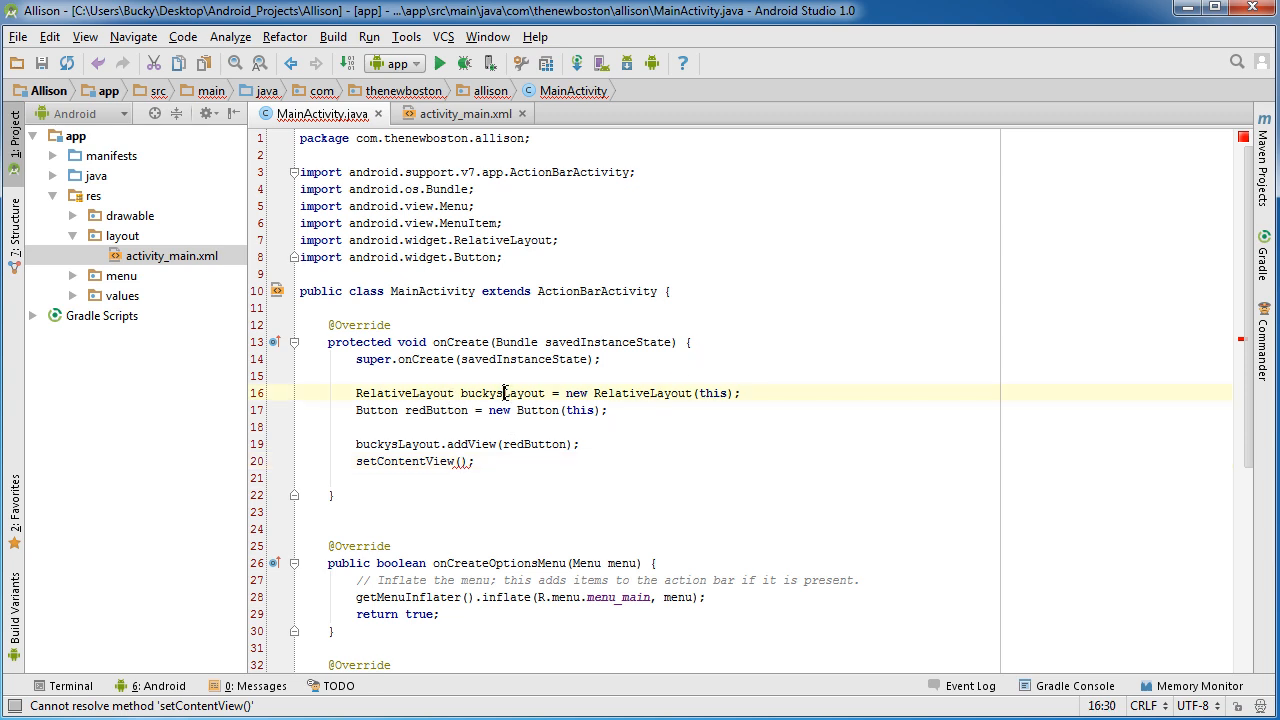
pyautogui.doubleClick(503, 393)
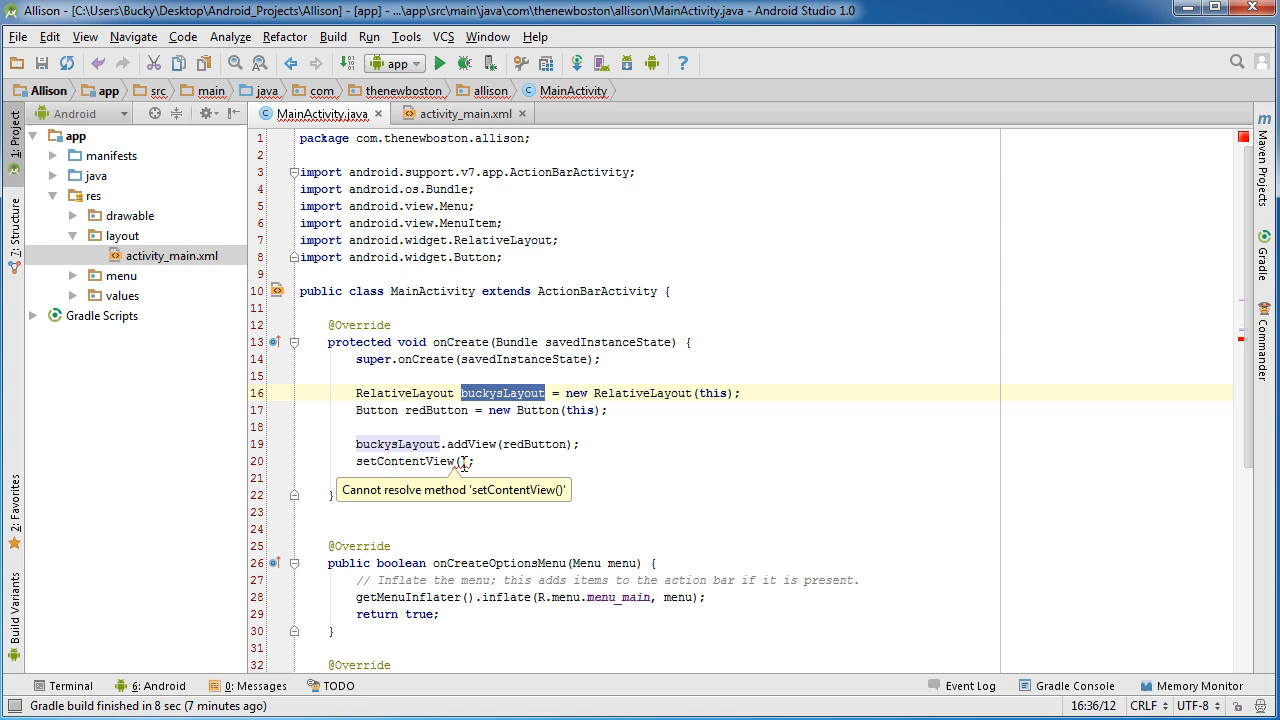
pyautogui.write('buckysLayout')
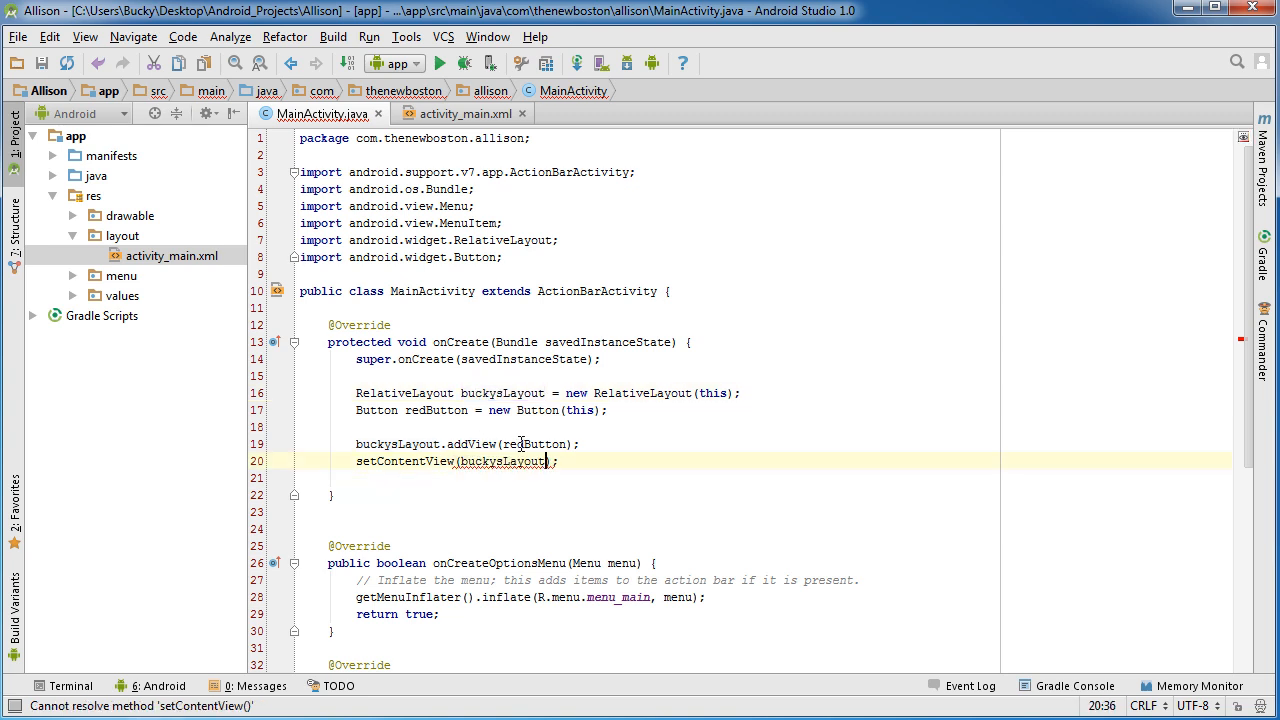
pyautogui.doubleClick(503, 393)
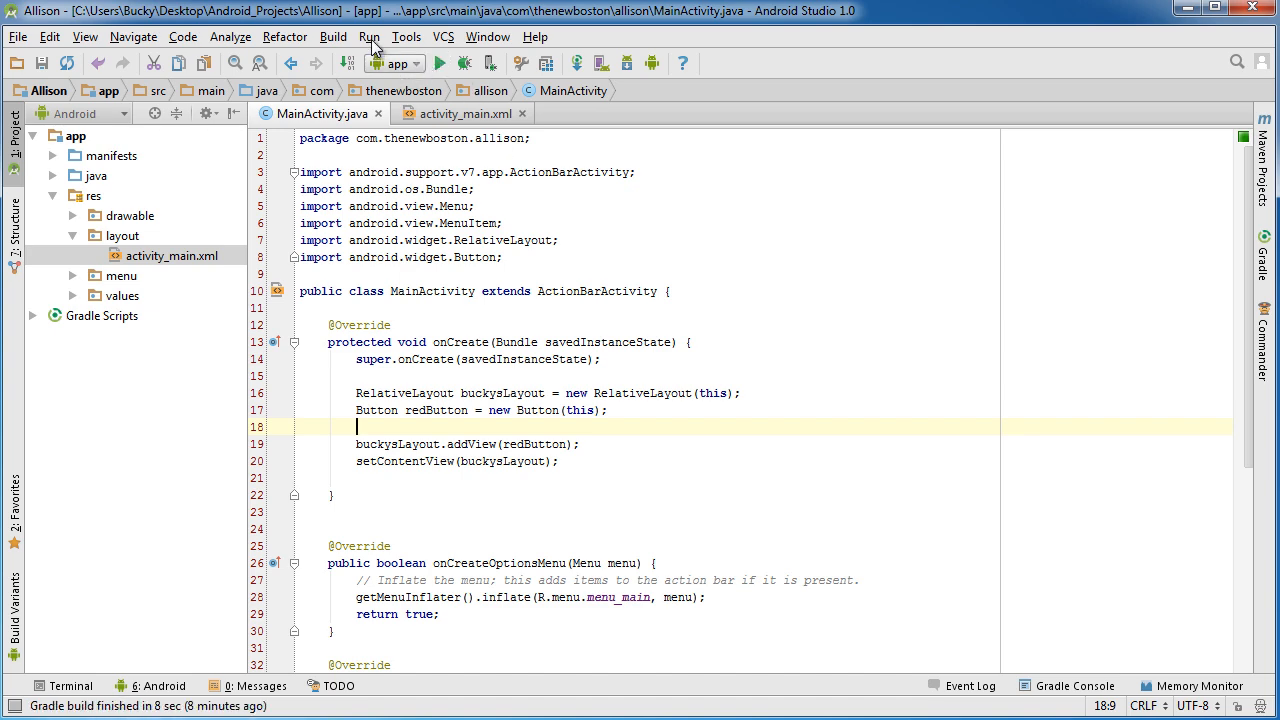
# Step: Run the app on the Buckys_Phone emulator
pyautogui.click(406, 37)
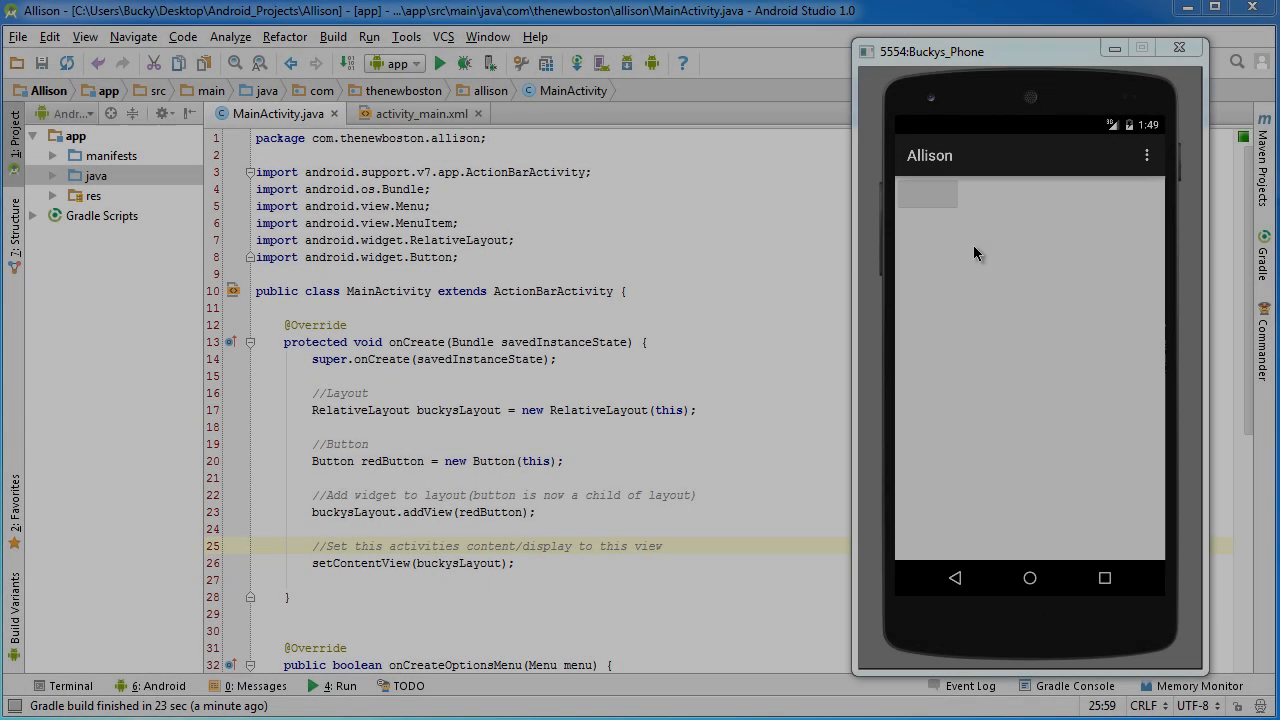
pyautogui.moveTo(953, 229)
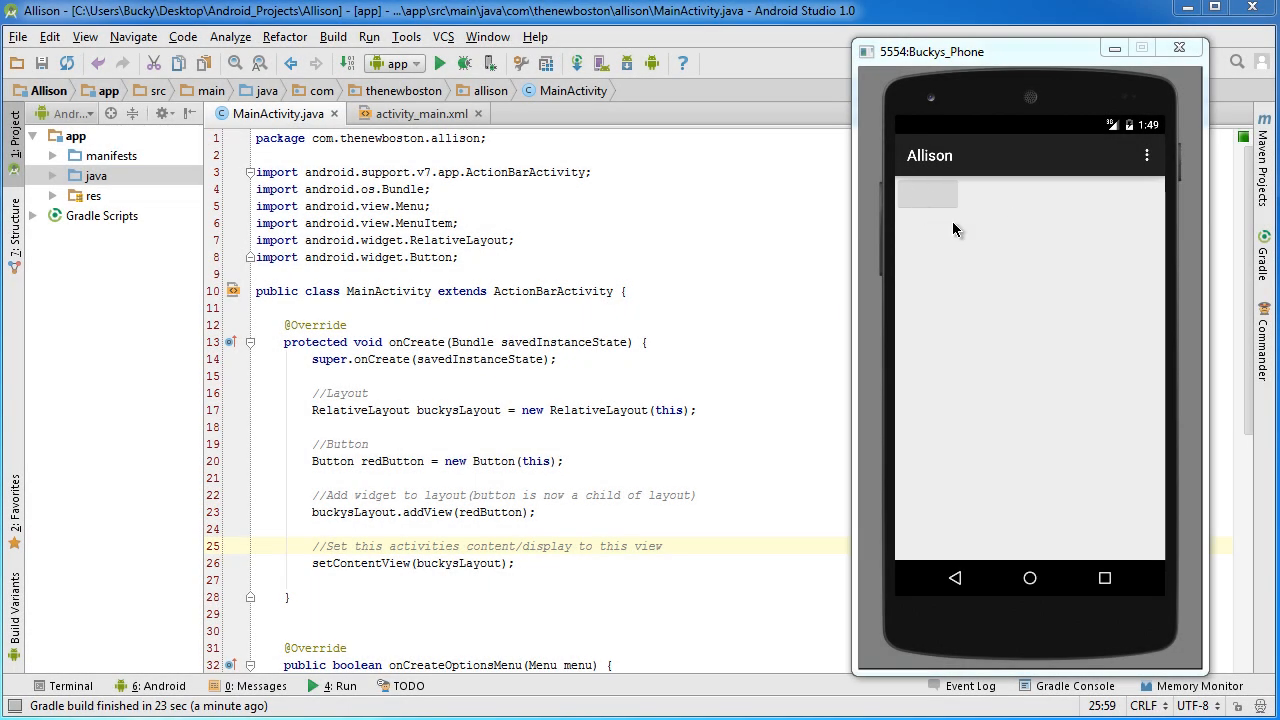
pyautogui.moveTo(994, 263)
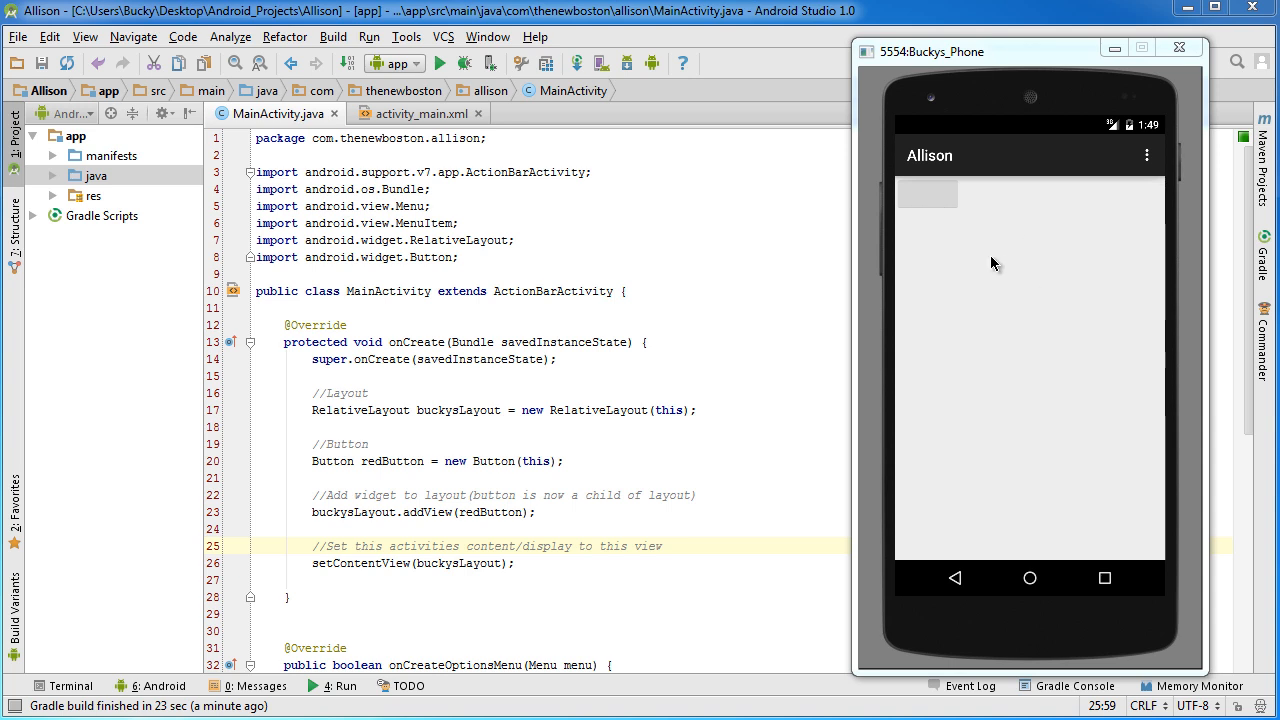
pyautogui.moveTo(955, 199)
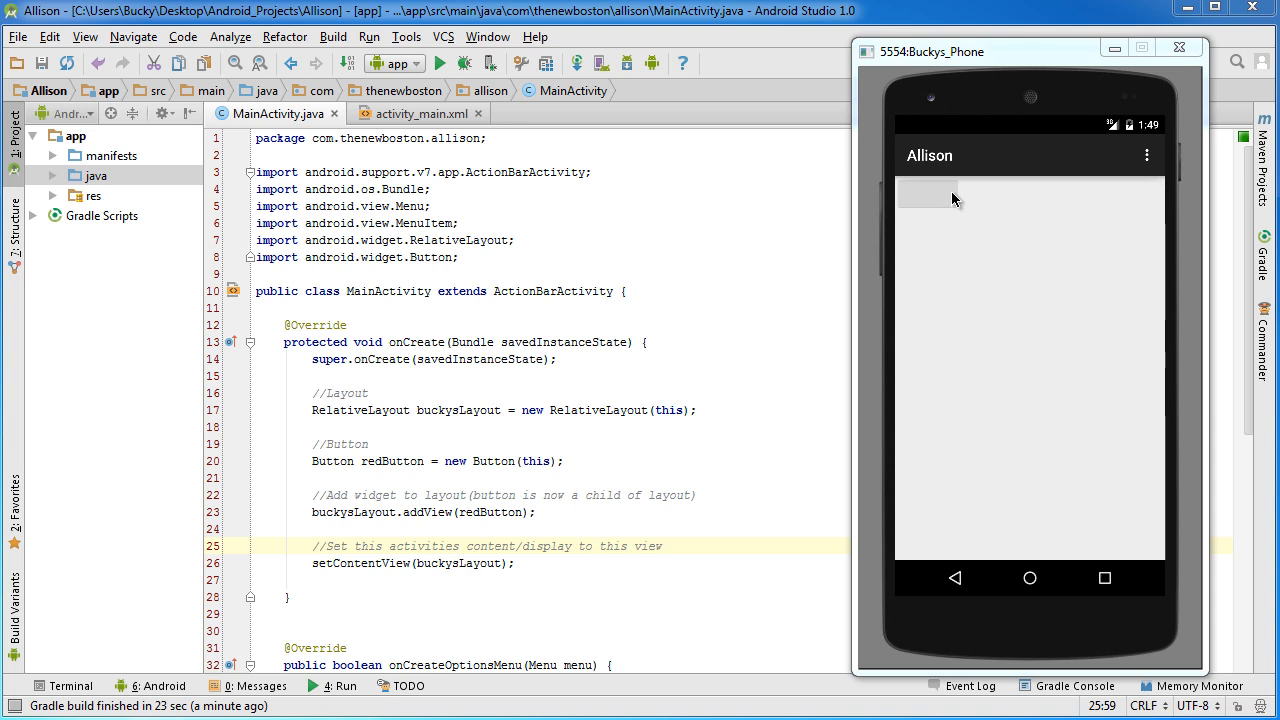
pyautogui.moveTo(948, 208)
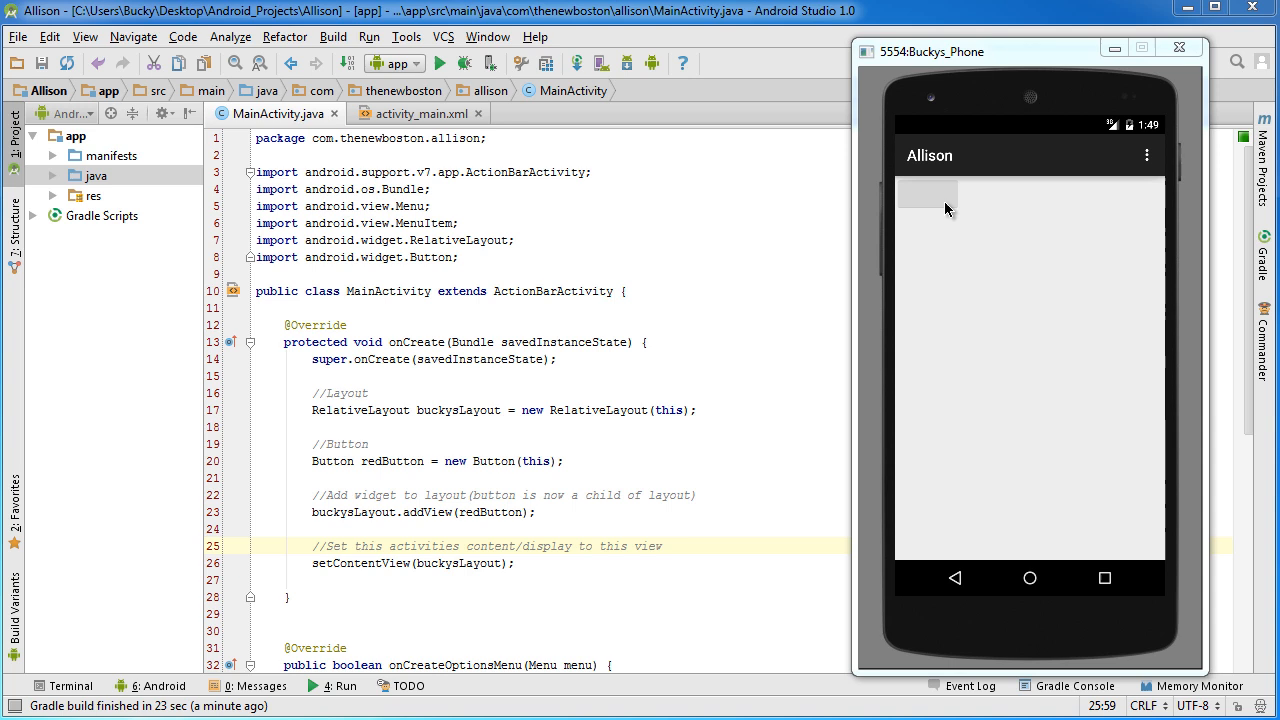
pyautogui.moveTo(993, 247)
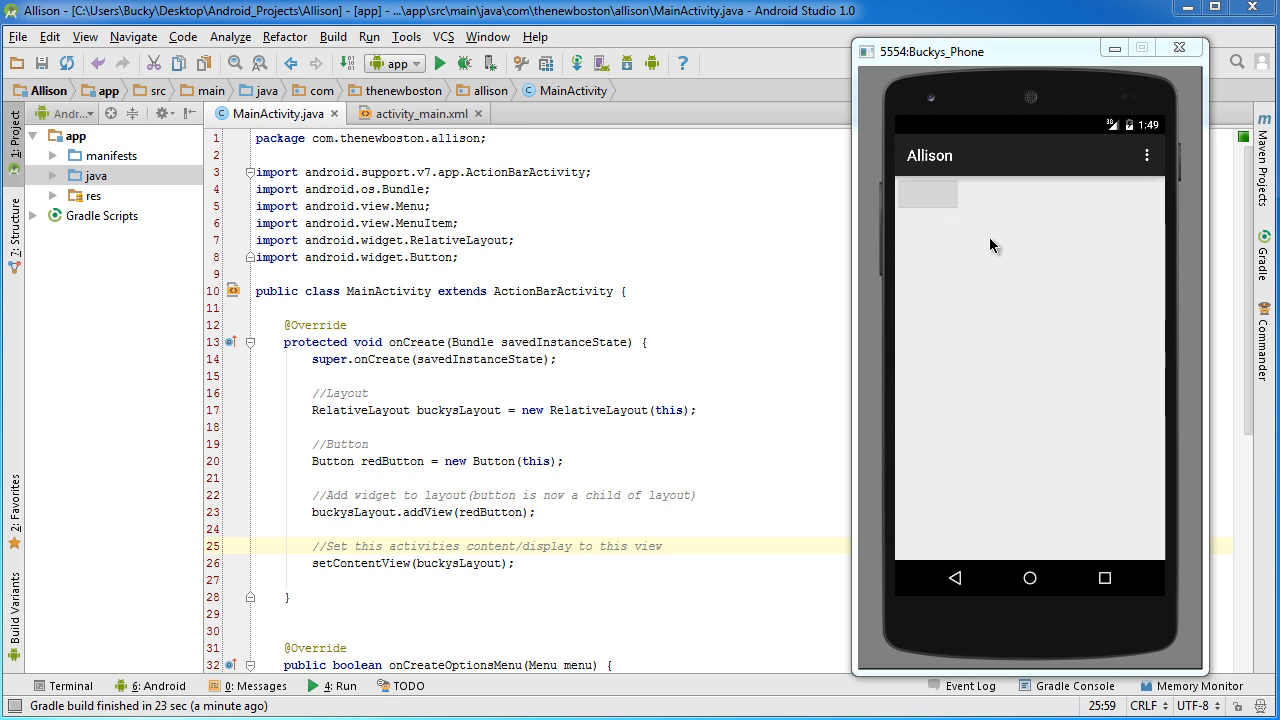
pyautogui.moveTo(1003, 278)
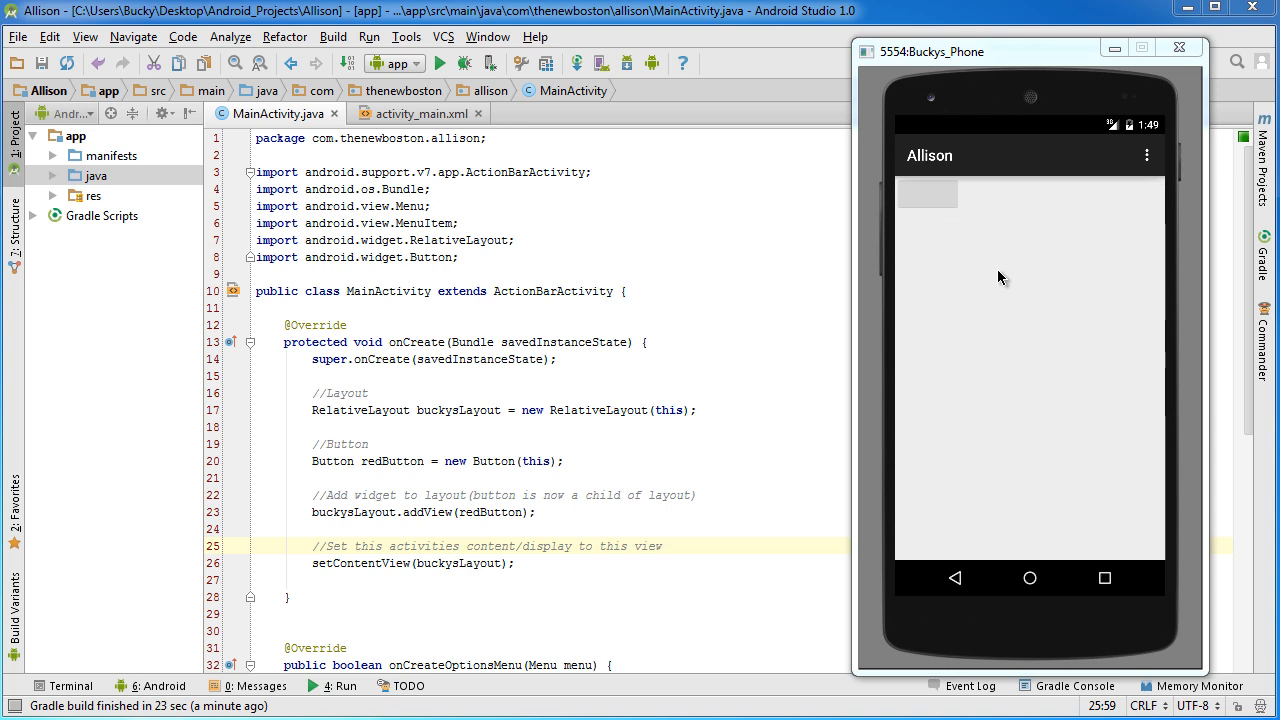
pyautogui.moveTo(1000, 284)
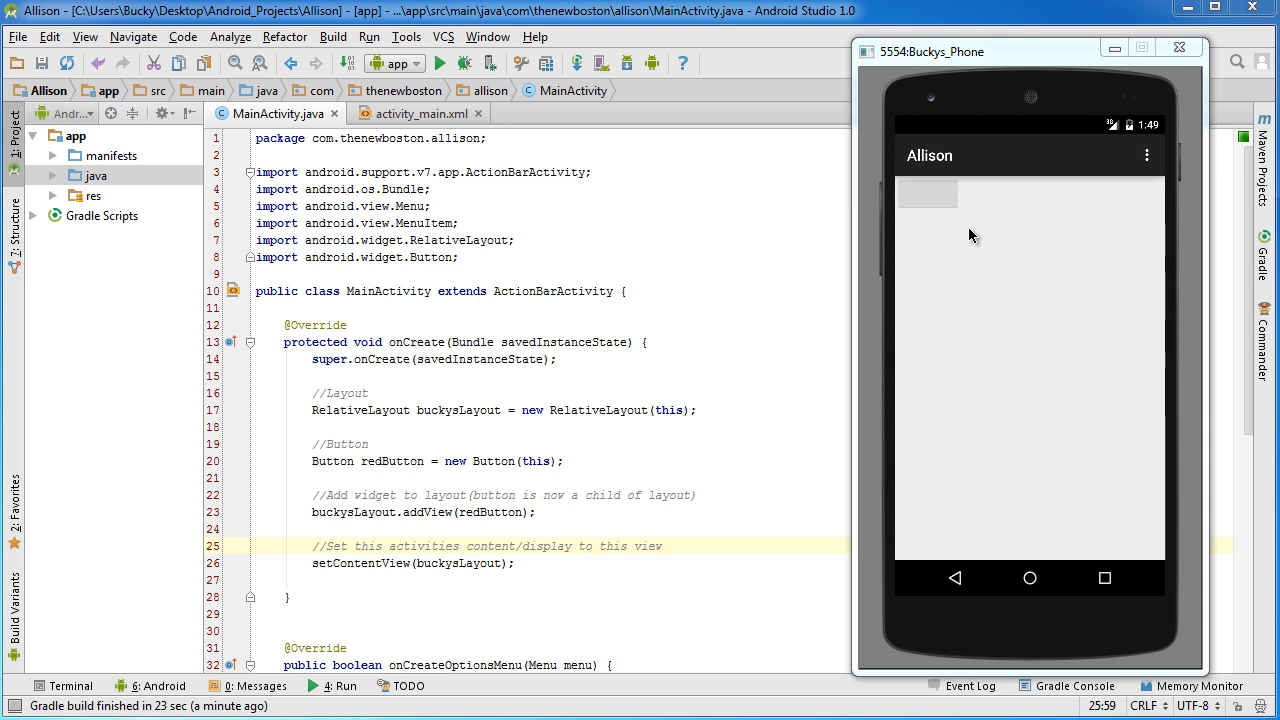
pyautogui.moveTo(928, 217)
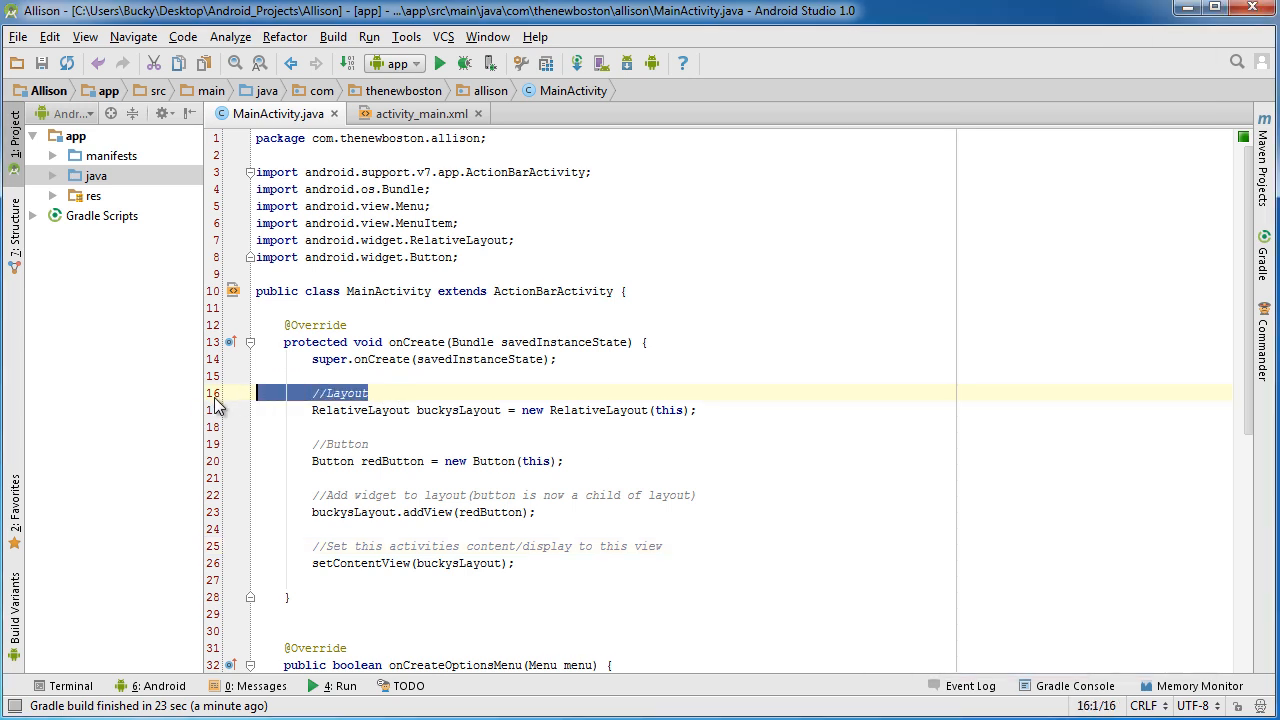
# Step: Bring the Buckys_Phone emulator back into view, showing the grey default button
pyautogui.click(340, 443)
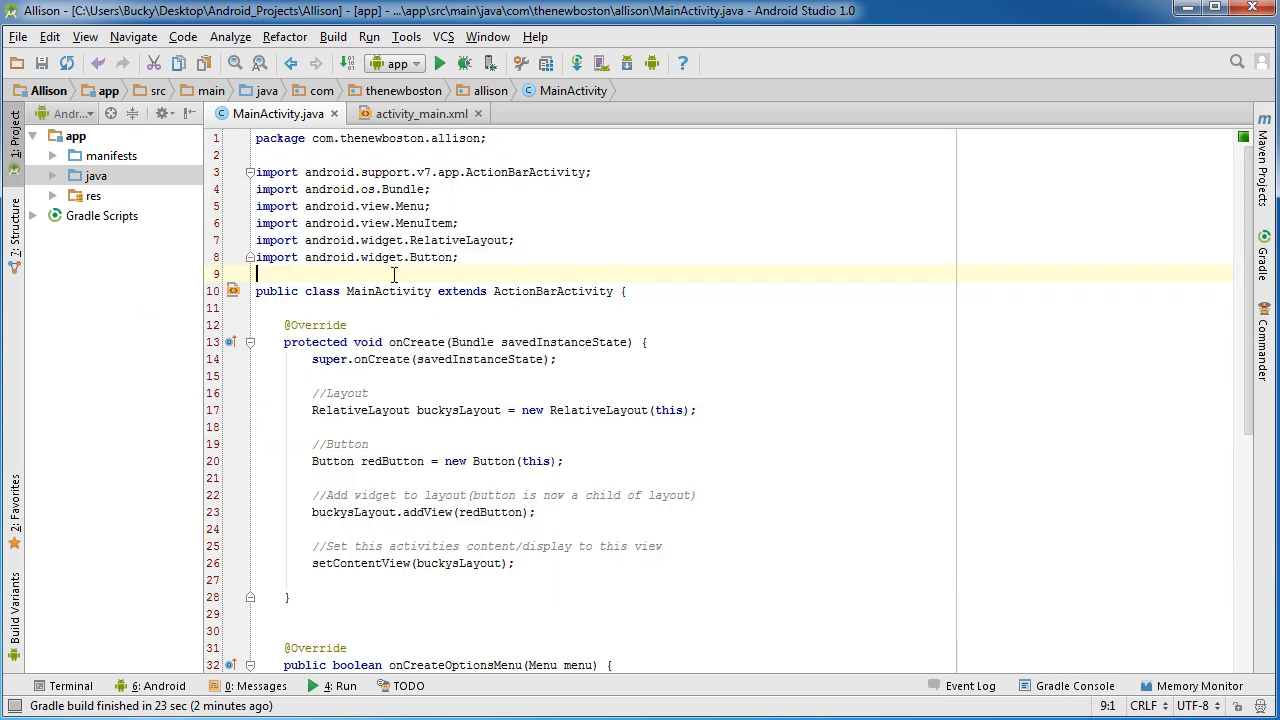
pyautogui.moveTo(675, 463)
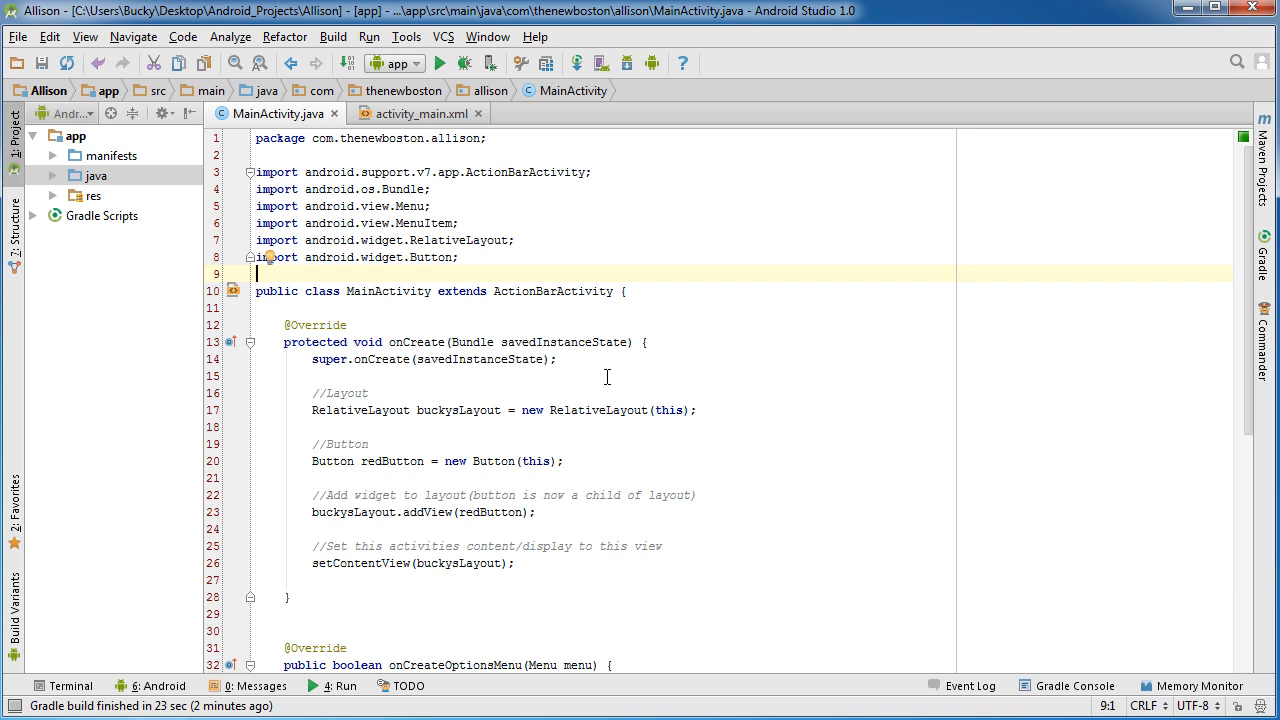
pyautogui.click(439, 62)
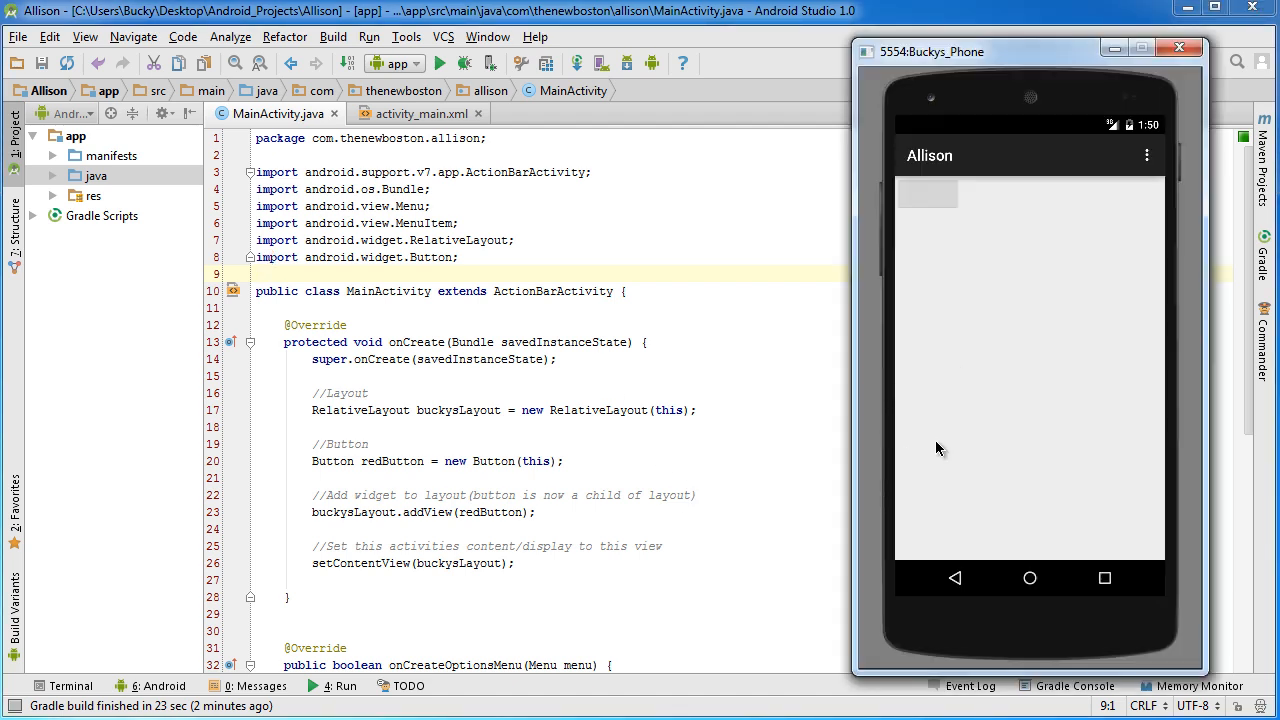